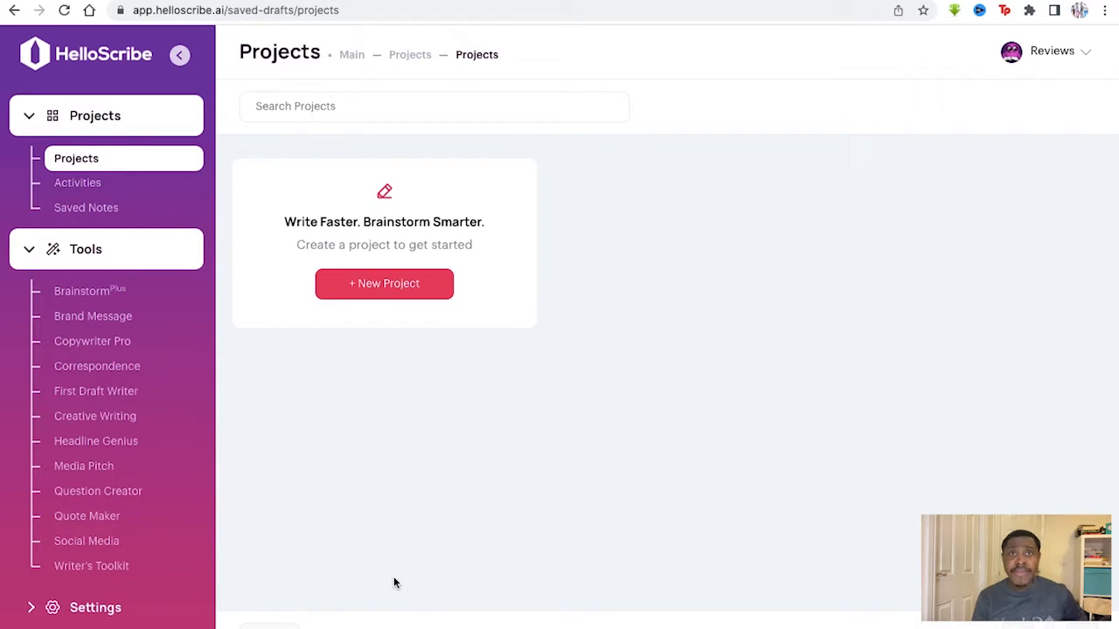
mouse_move(386, 564)
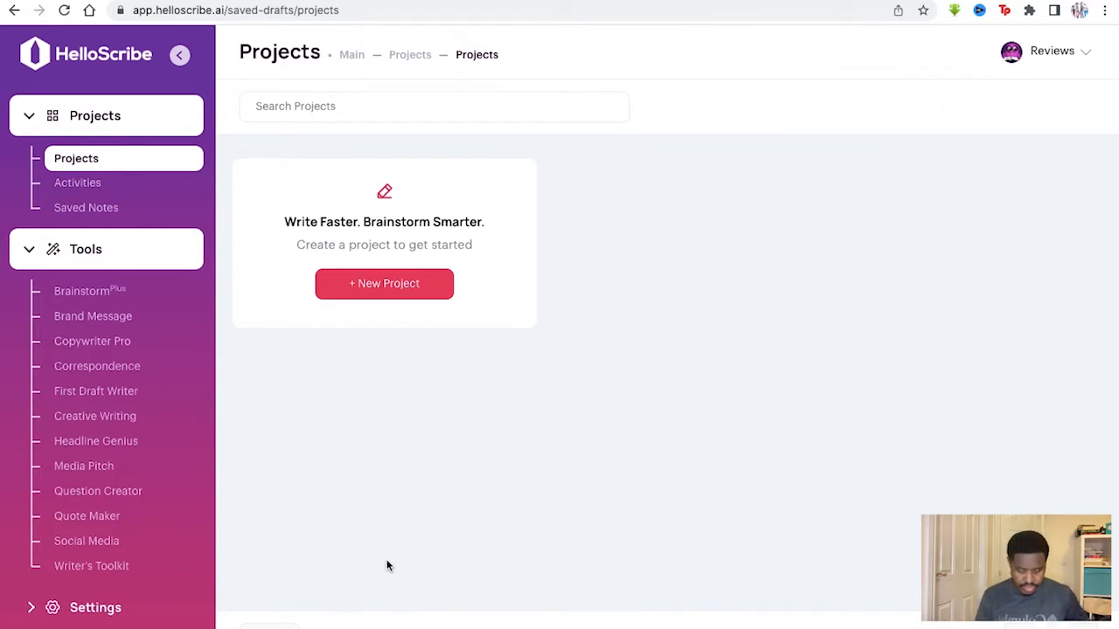
mouse_move(392, 236)
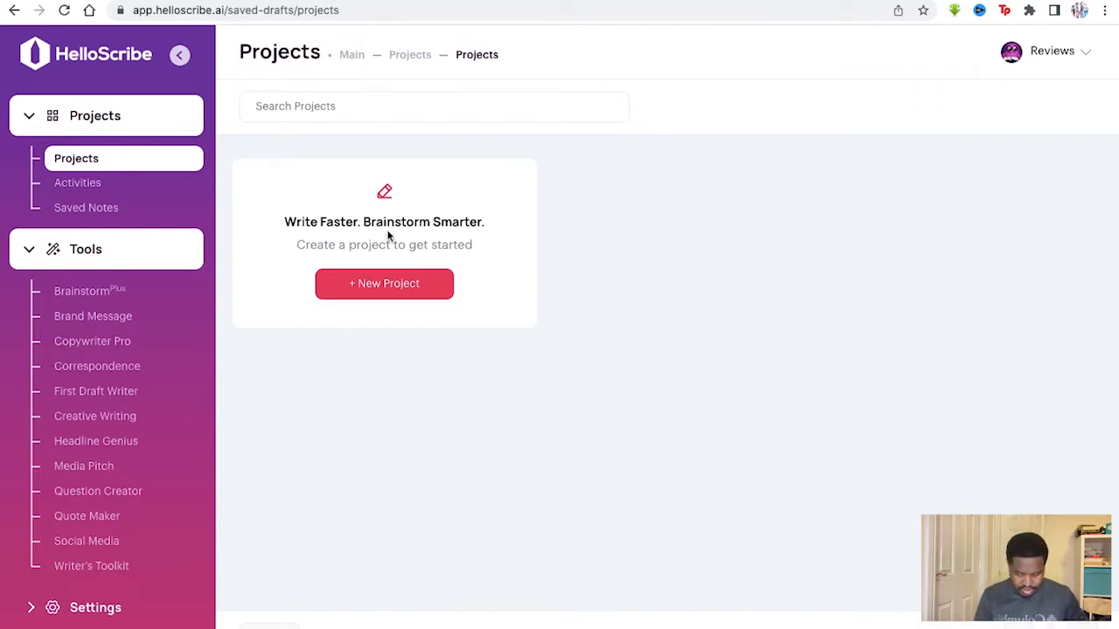
mouse_move(348, 255)
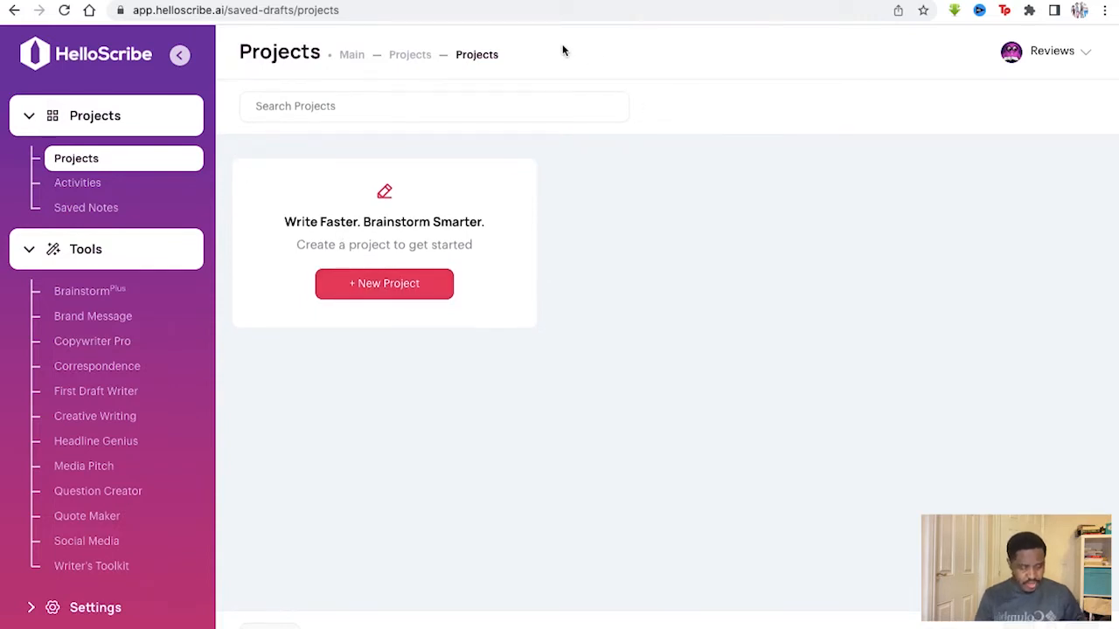
mouse_move(374, 47)
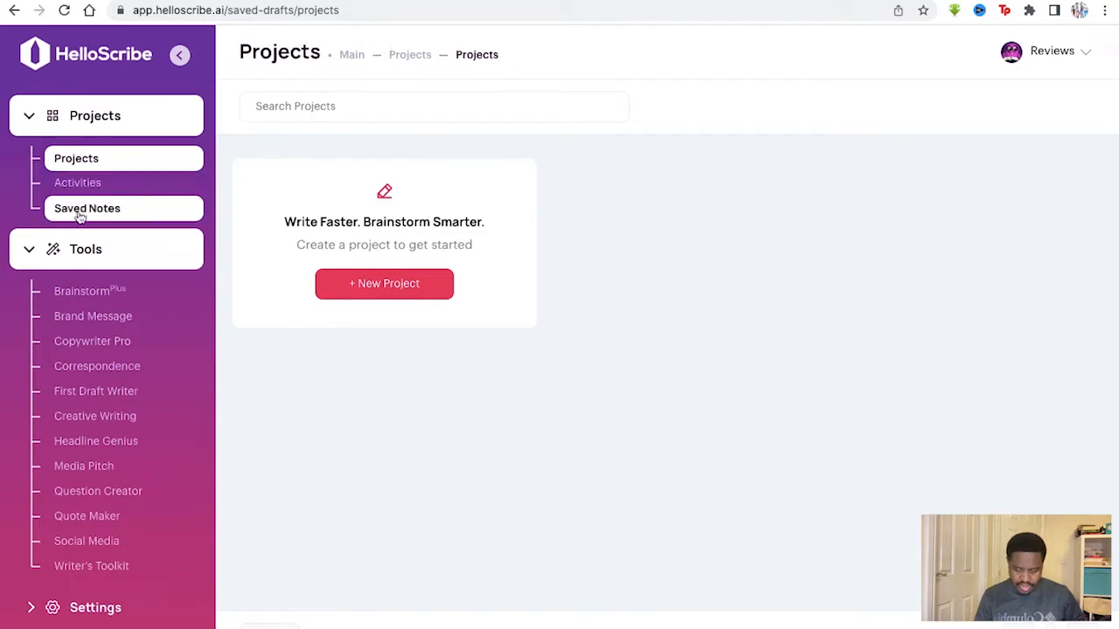
Start a new project, name it 'tools' and confirm, leaving the website blank
left_click(1052, 50)
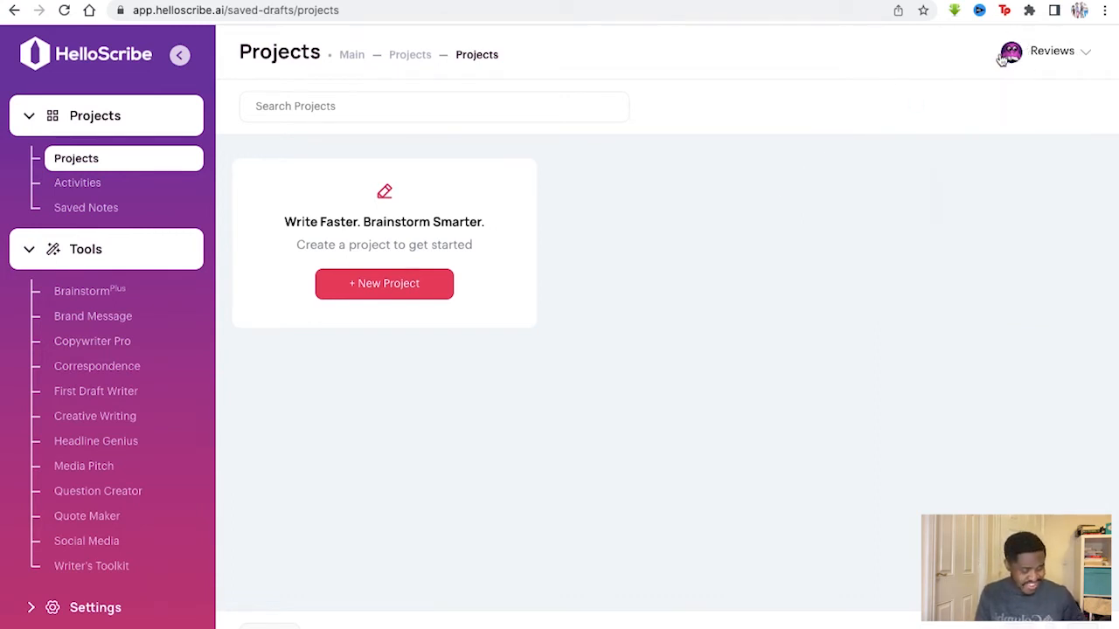
mouse_move(638, 217)
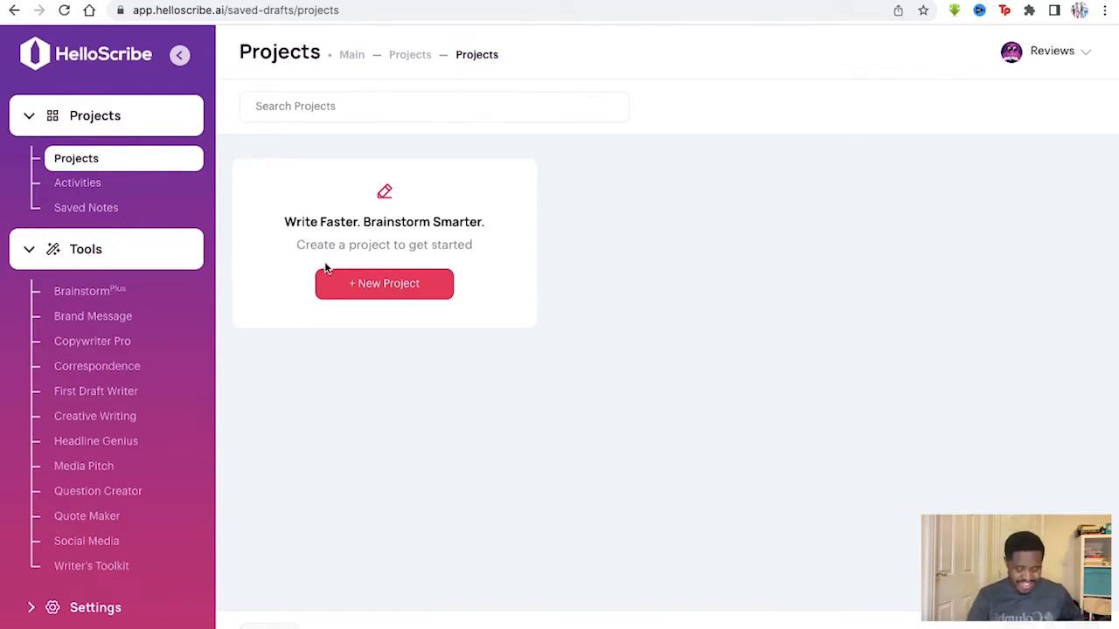
mouse_move(131, 231)
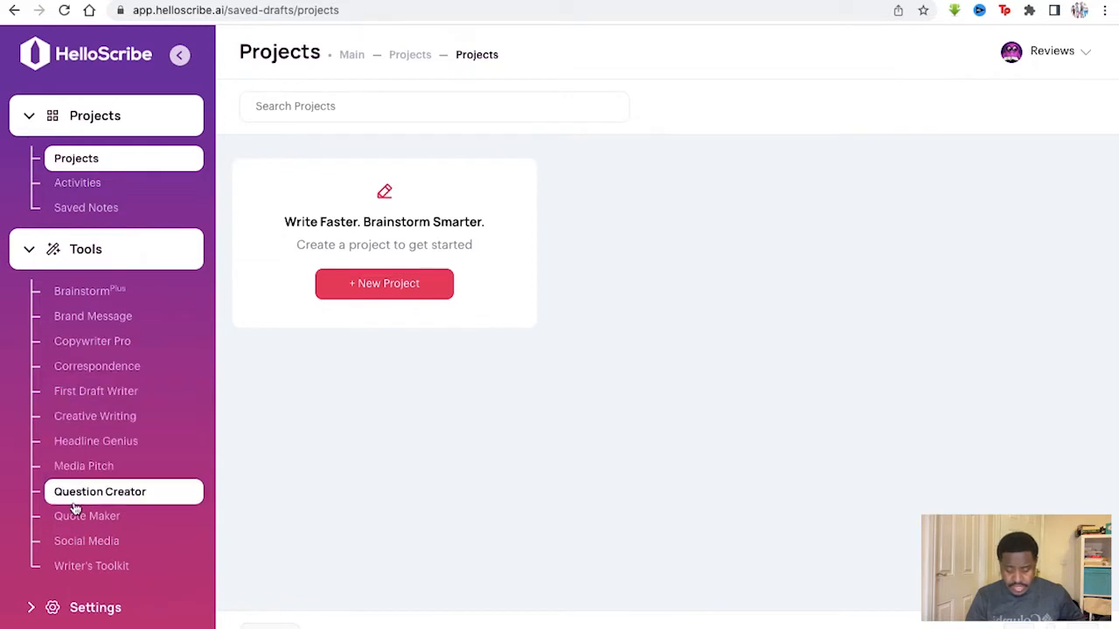
mouse_move(105, 392)
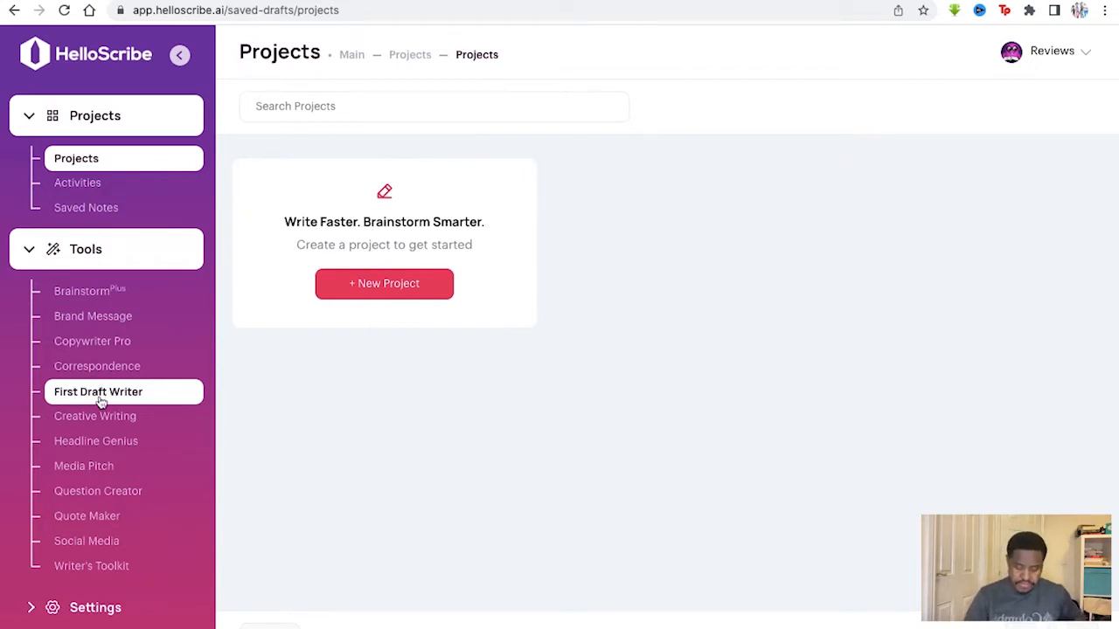
mouse_move(337, 307)
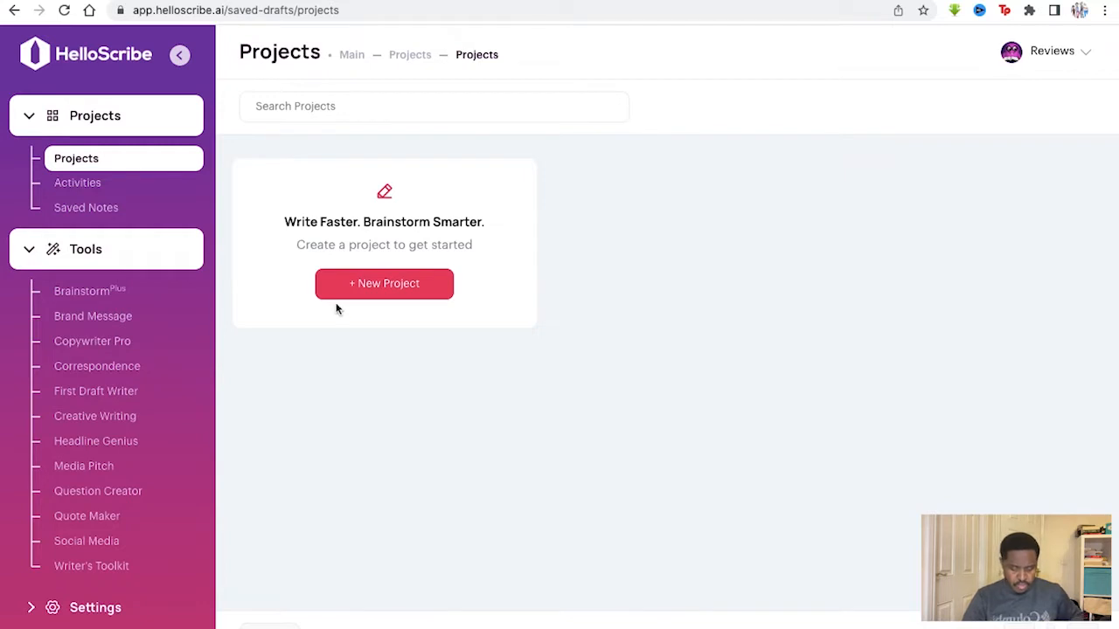
left_click(385, 283)
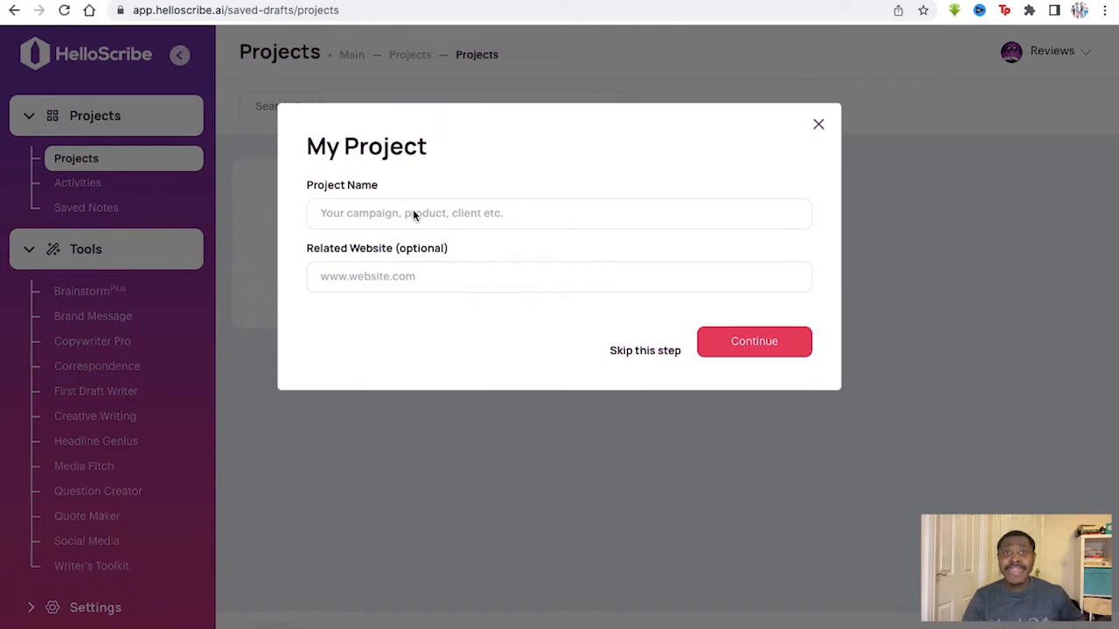
type("tools")
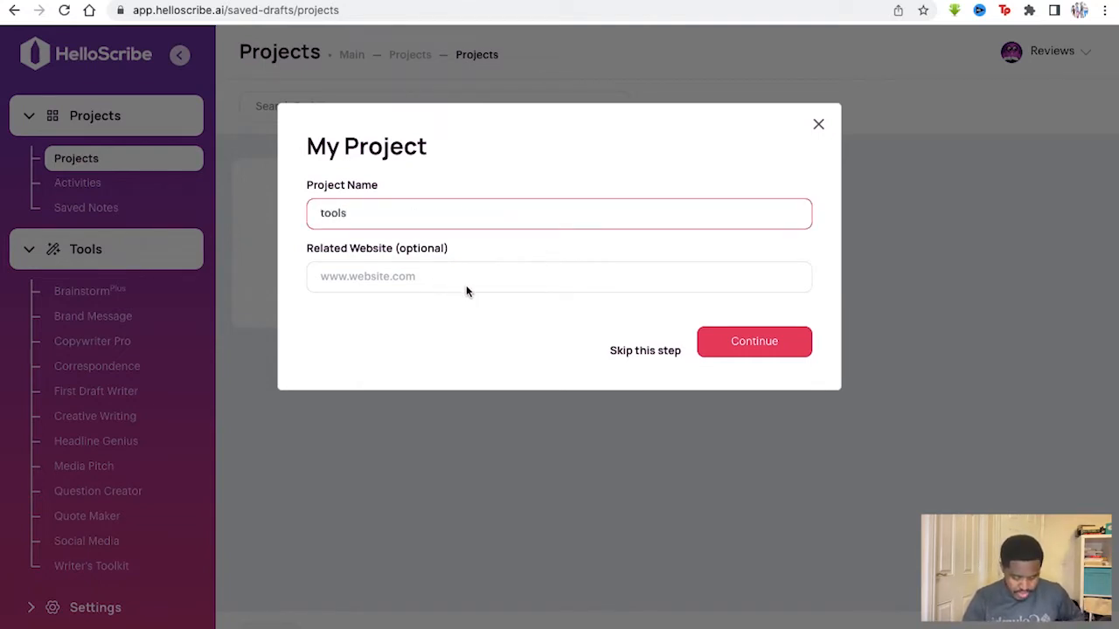
mouse_move(465, 282)
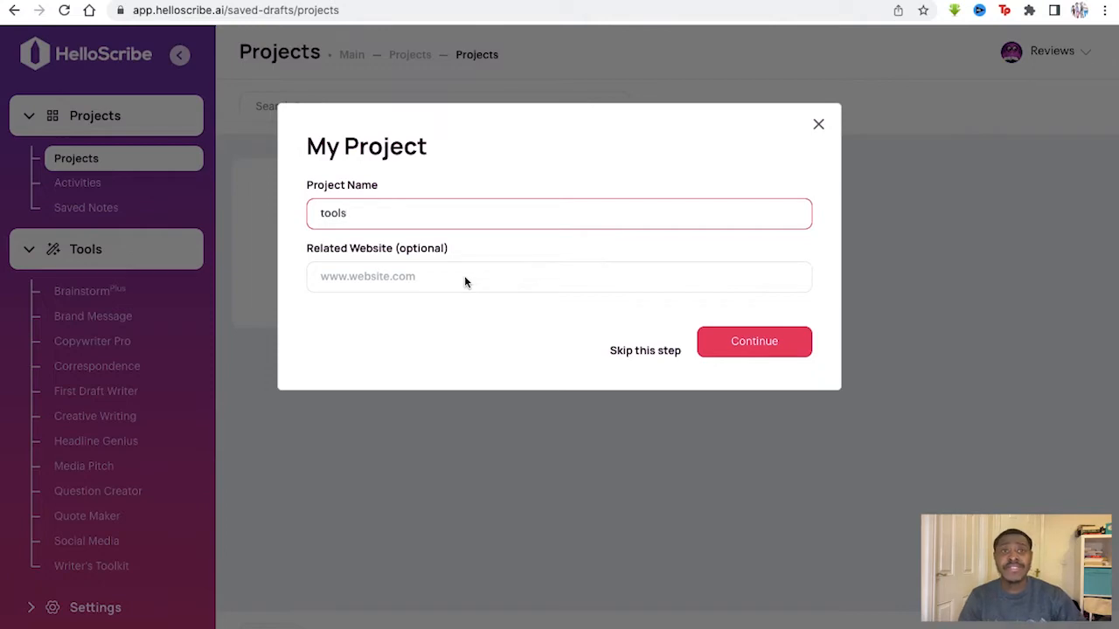
left_click(753, 339)
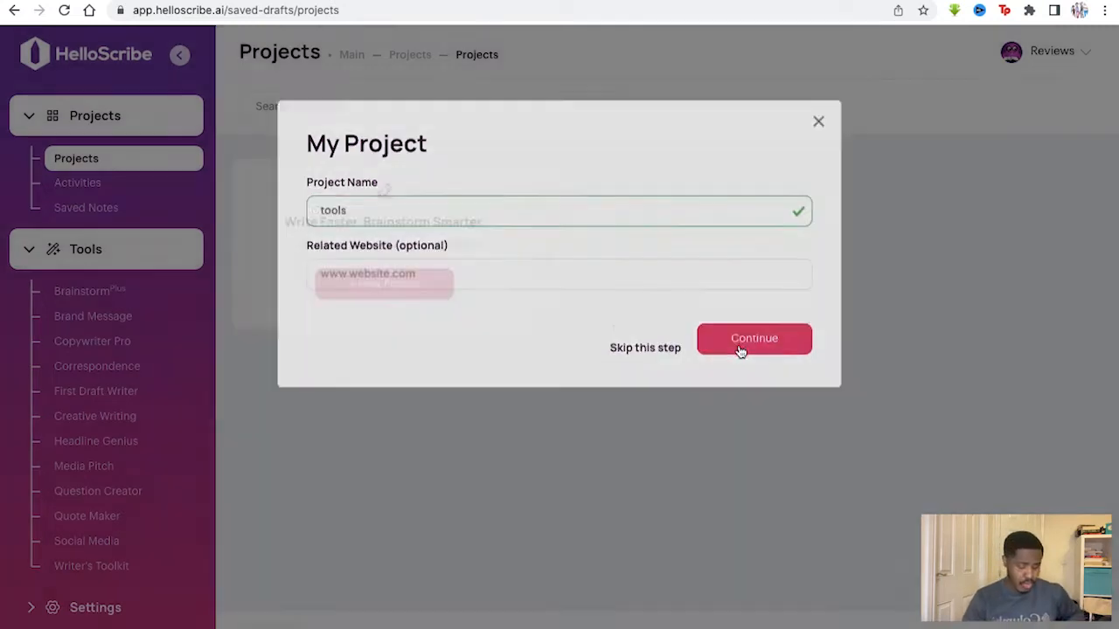
Finish creating the project so its overview with category cards appears
left_click(753, 339)
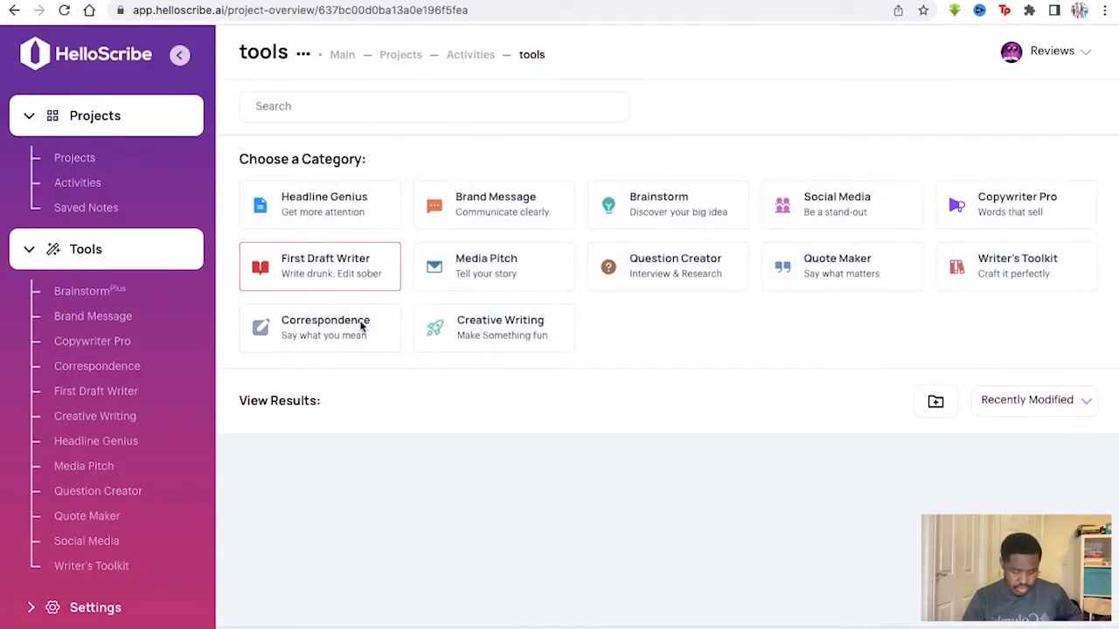
mouse_move(724, 313)
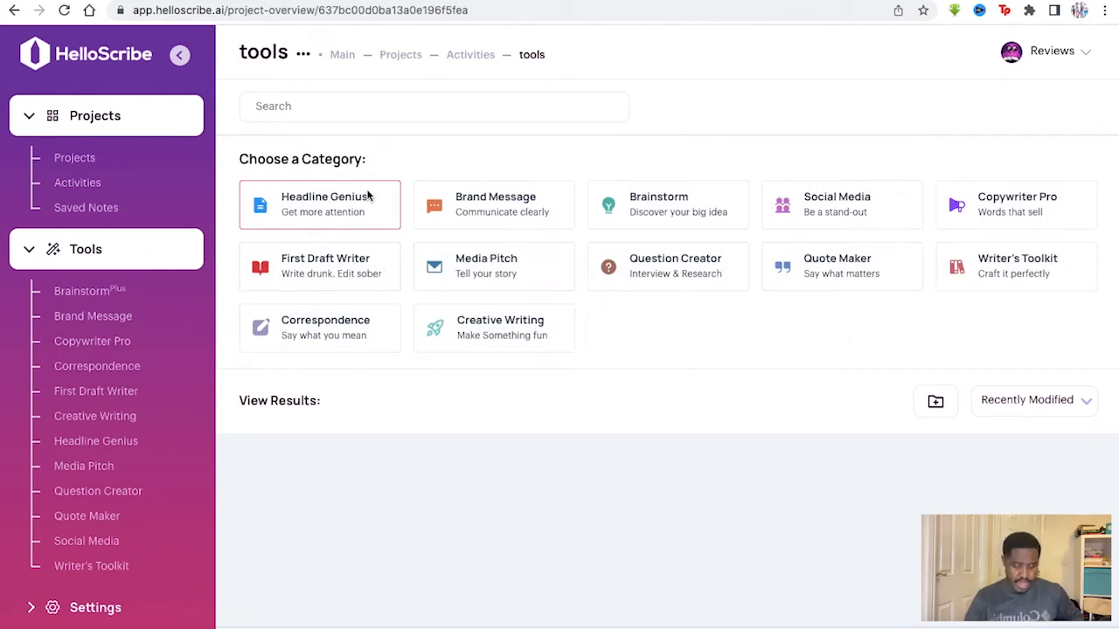
mouse_move(365, 283)
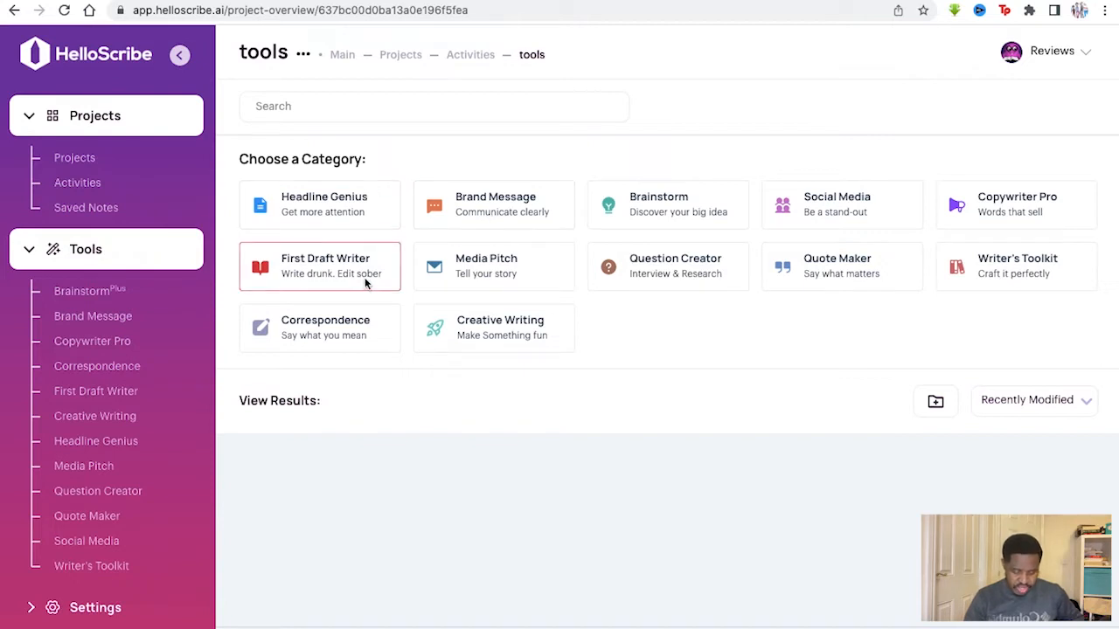
mouse_move(811, 224)
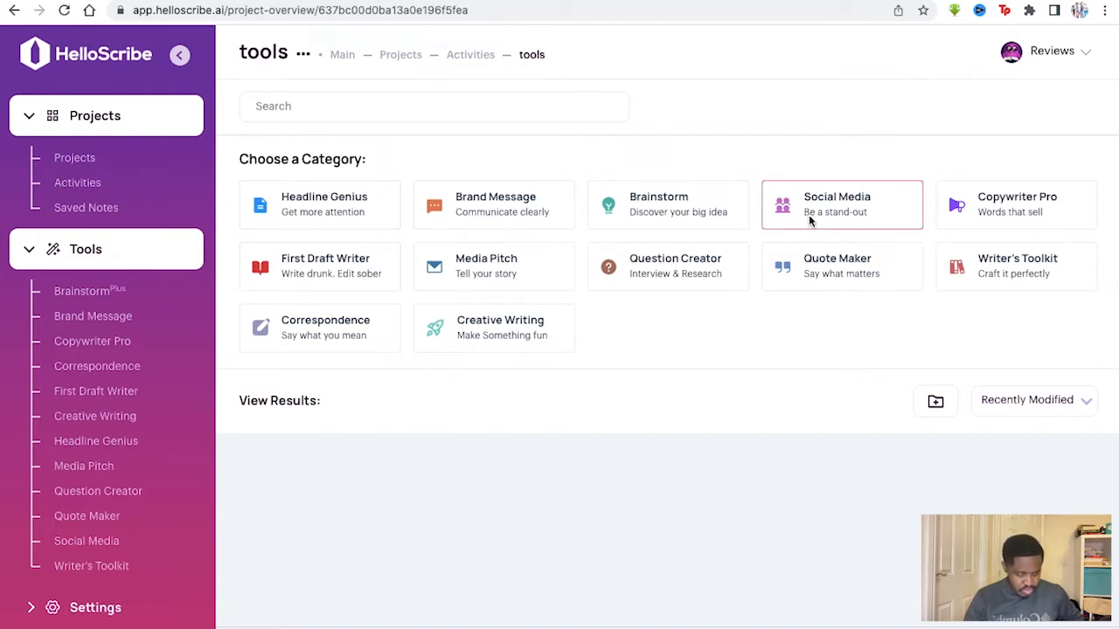
mouse_move(507, 276)
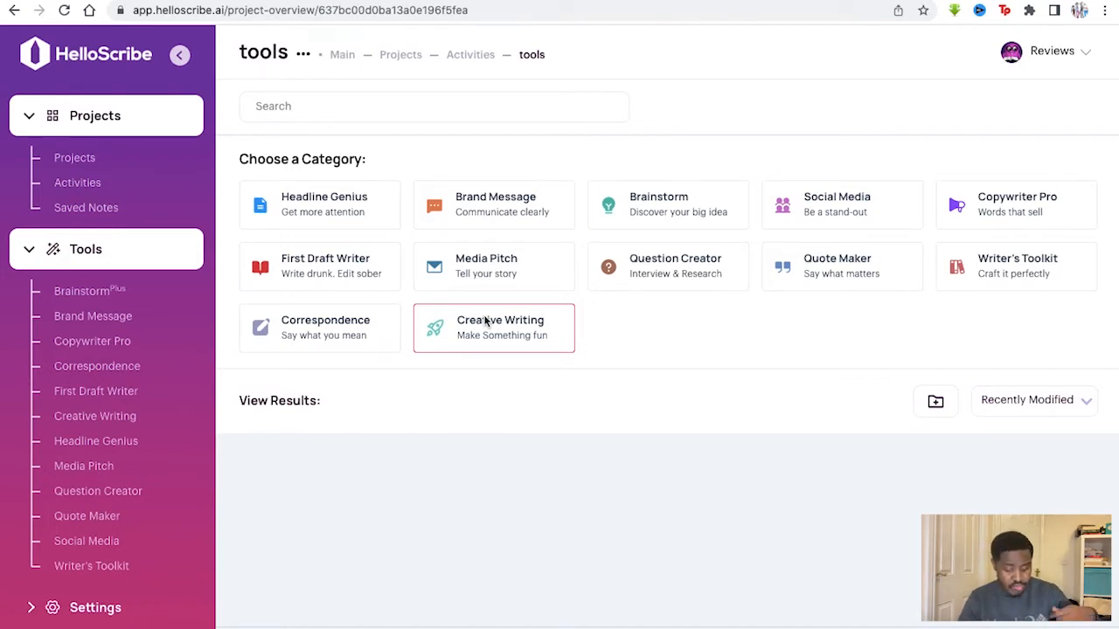
mouse_move(398, 217)
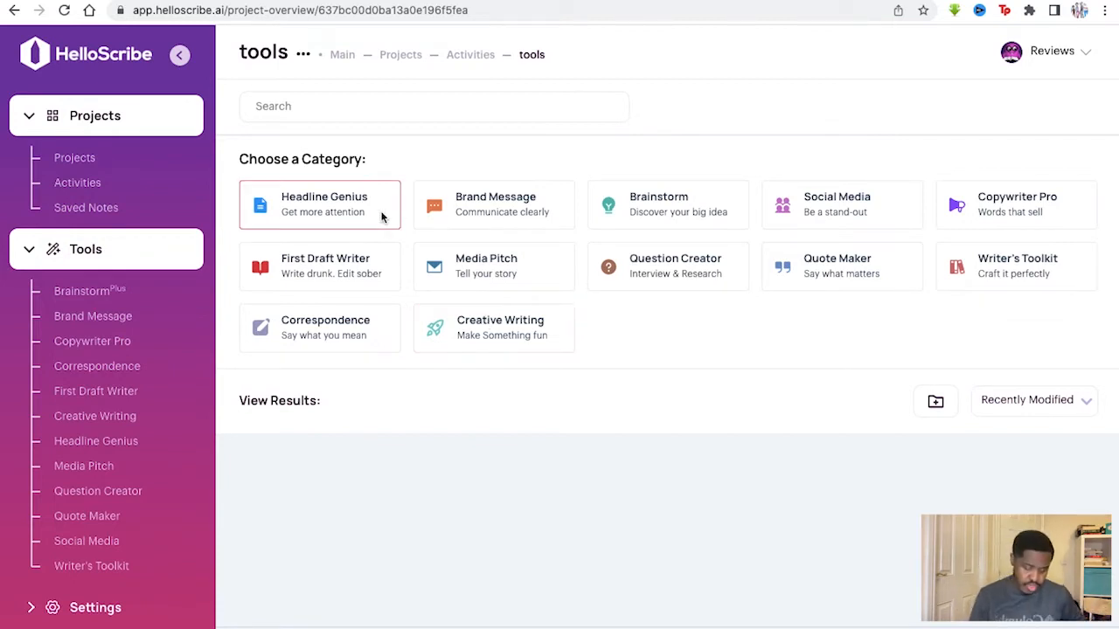
Choose the Headline Genius category card to reach its Article Headline form
left_click(318, 205)
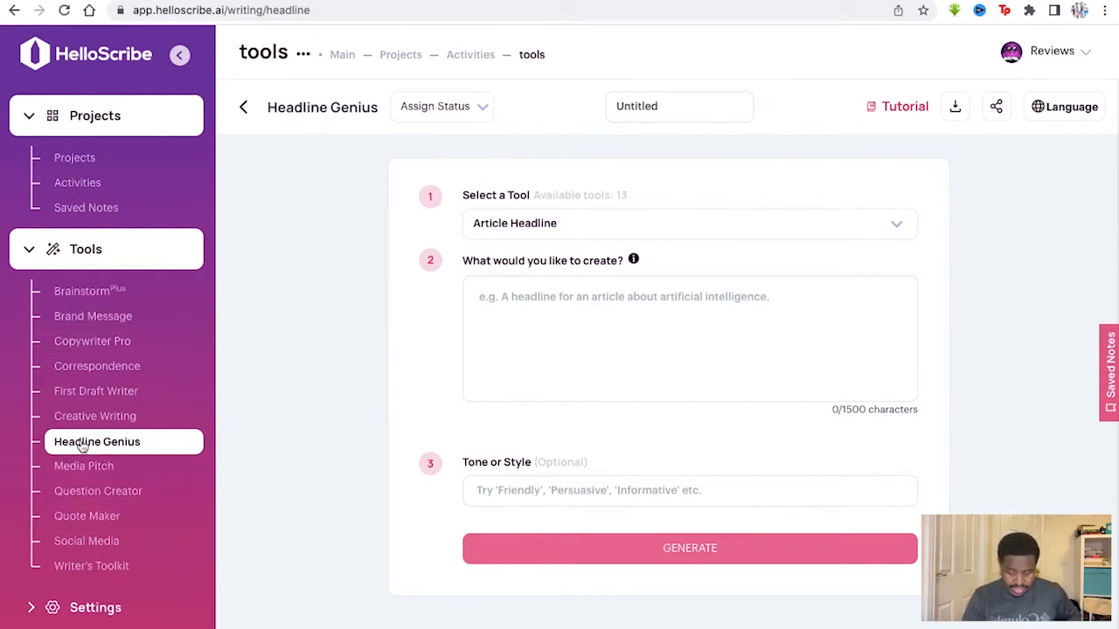
mouse_move(123, 446)
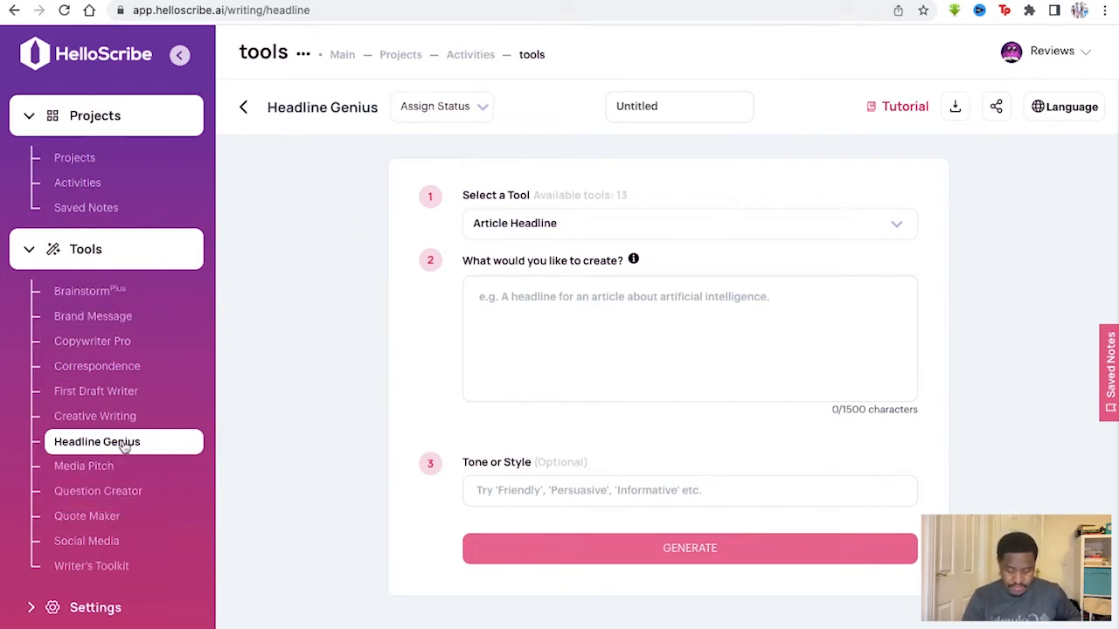
mouse_move(97, 391)
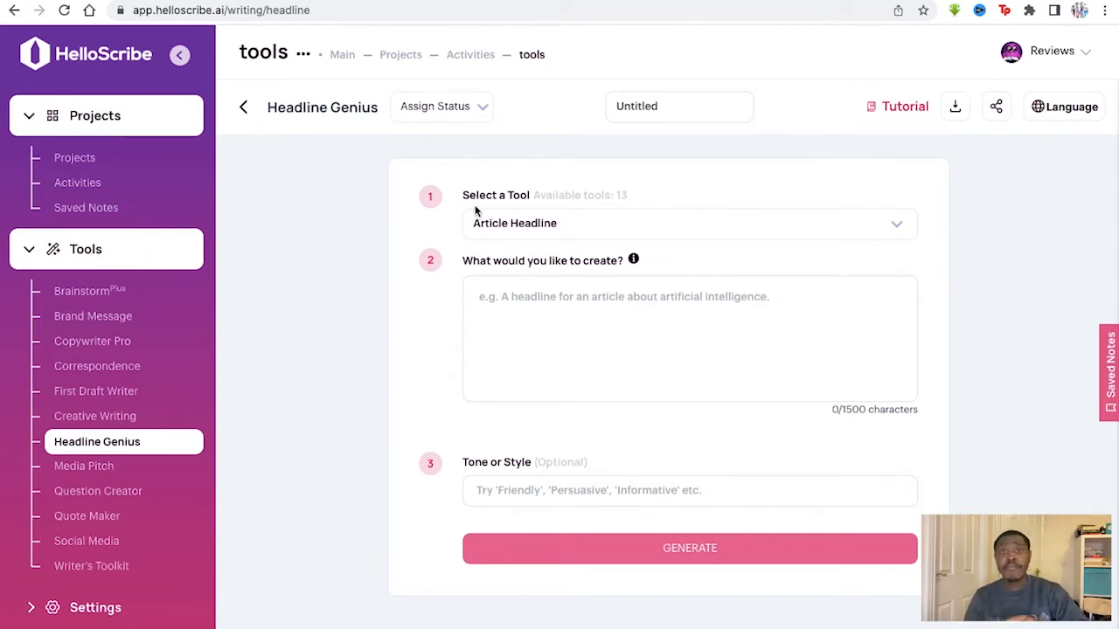
Browse the Select a Tool options and keep Article Headline as the type
left_click(689, 224)
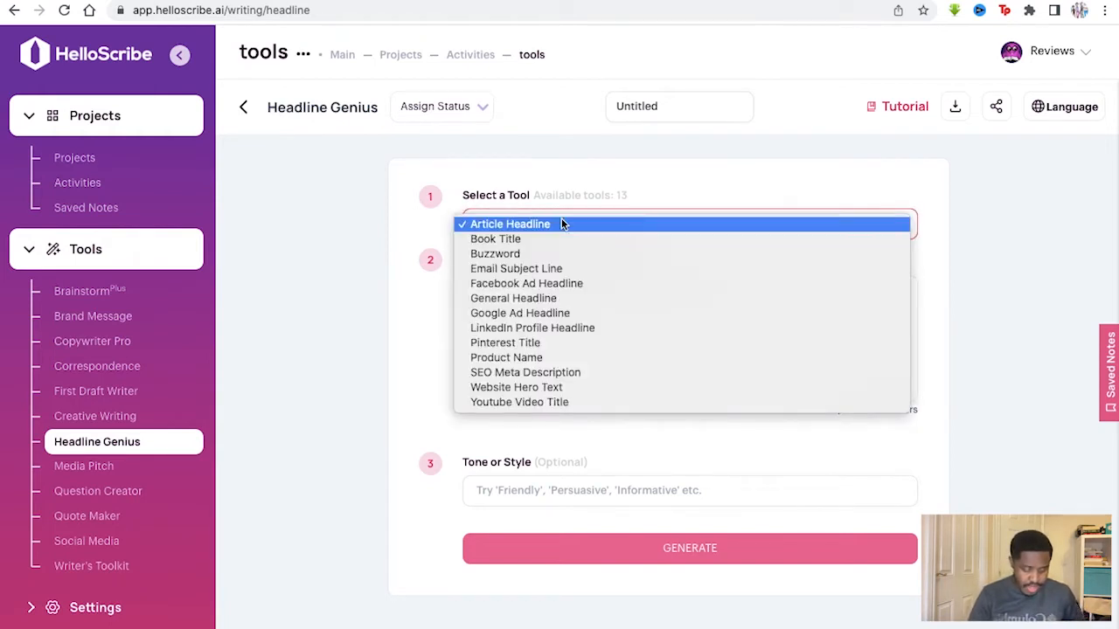
mouse_move(515, 272)
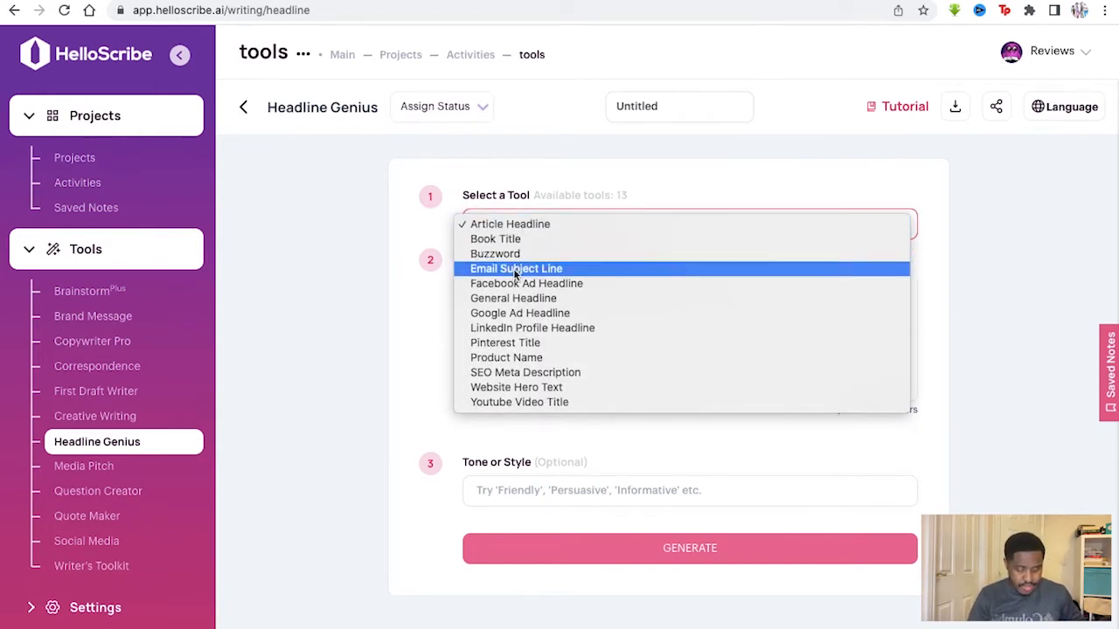
mouse_move(524, 224)
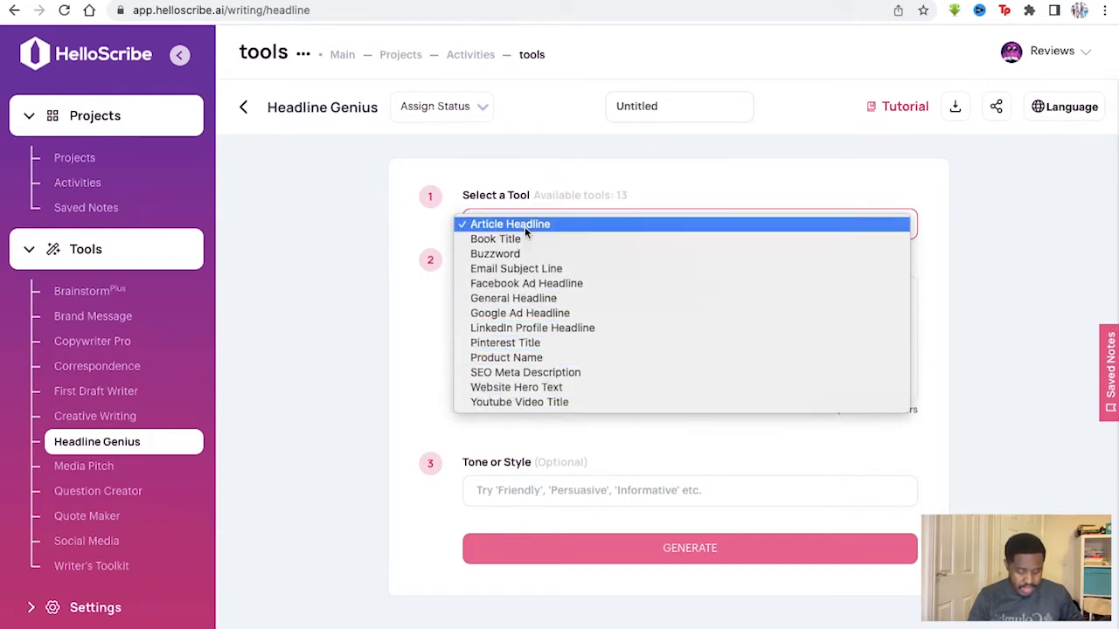
mouse_move(521, 356)
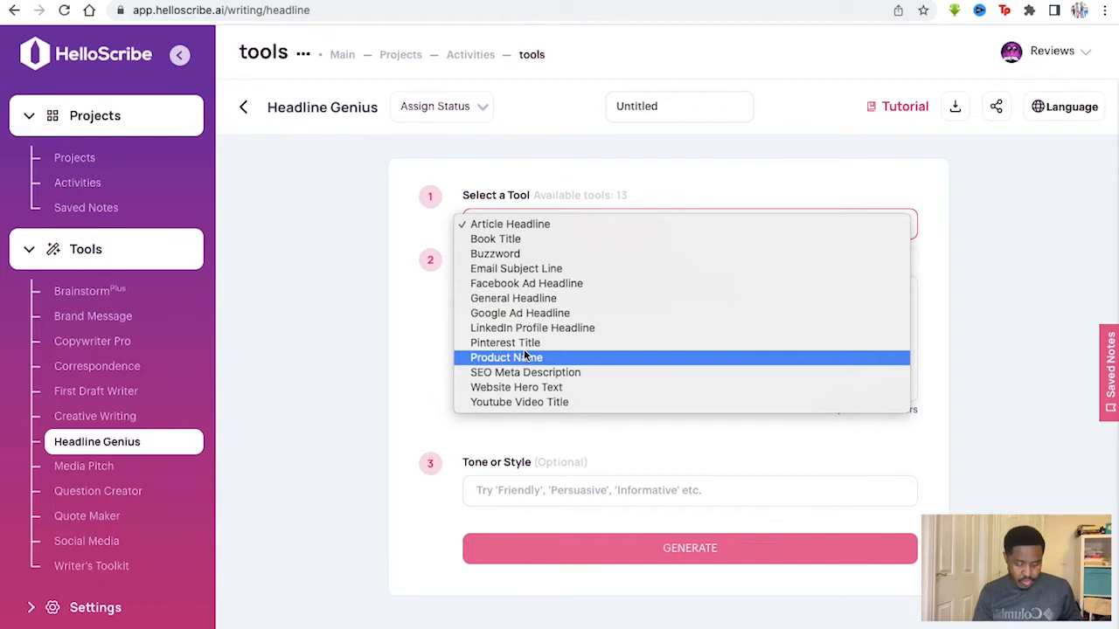
mouse_move(511, 223)
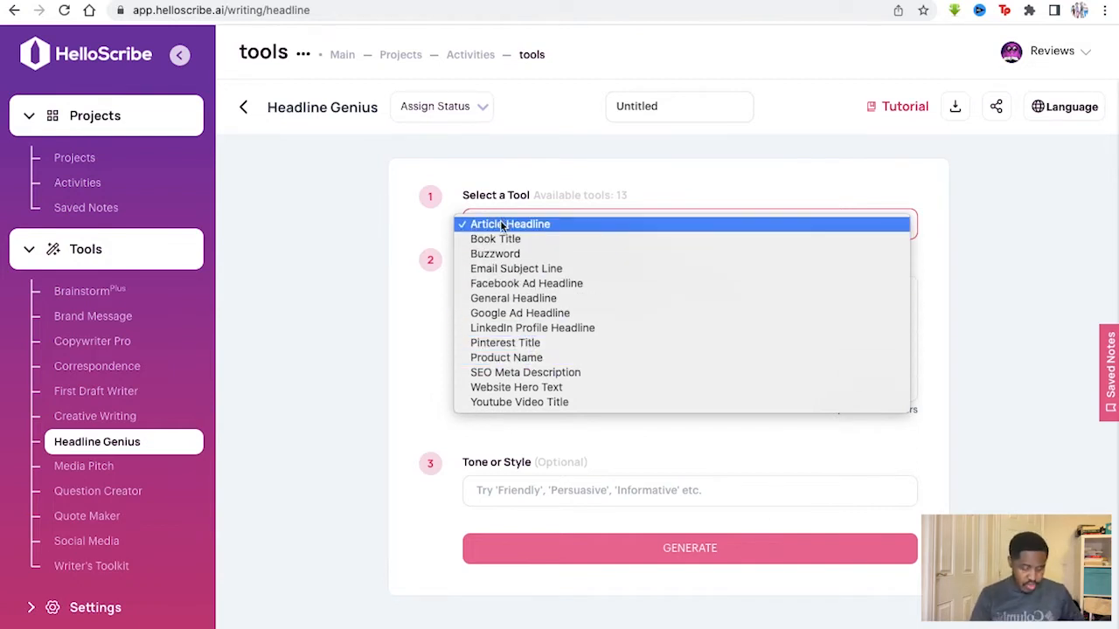
left_click(507, 224)
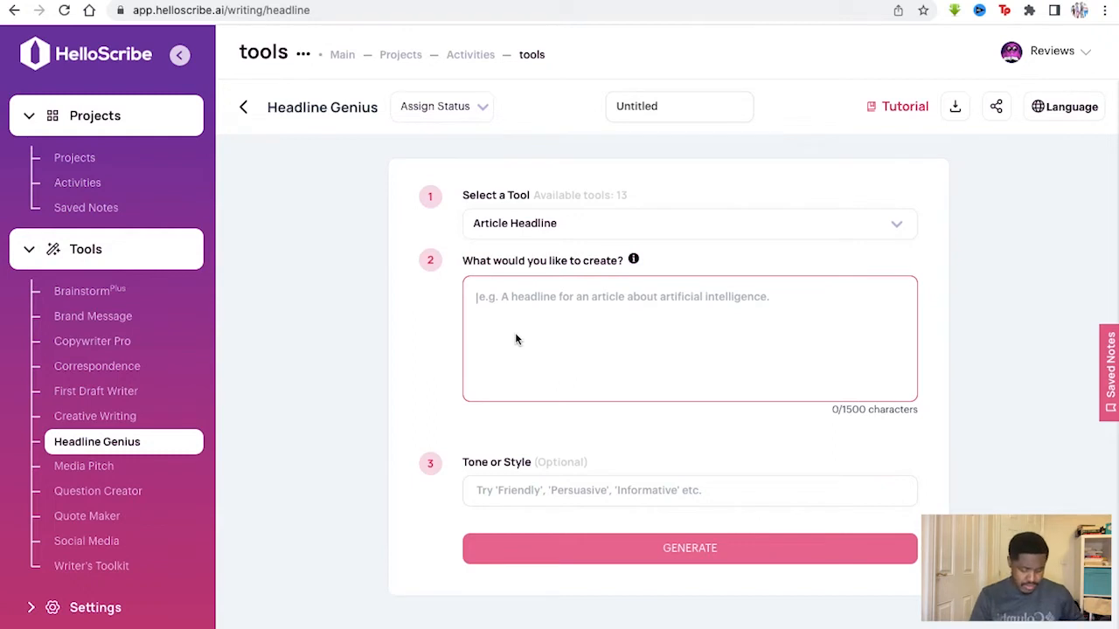
Describe a headline about discovering alien life on Mars, set tone Lighthearted, and generate
type("A headline about the discovery of alien life on mars")
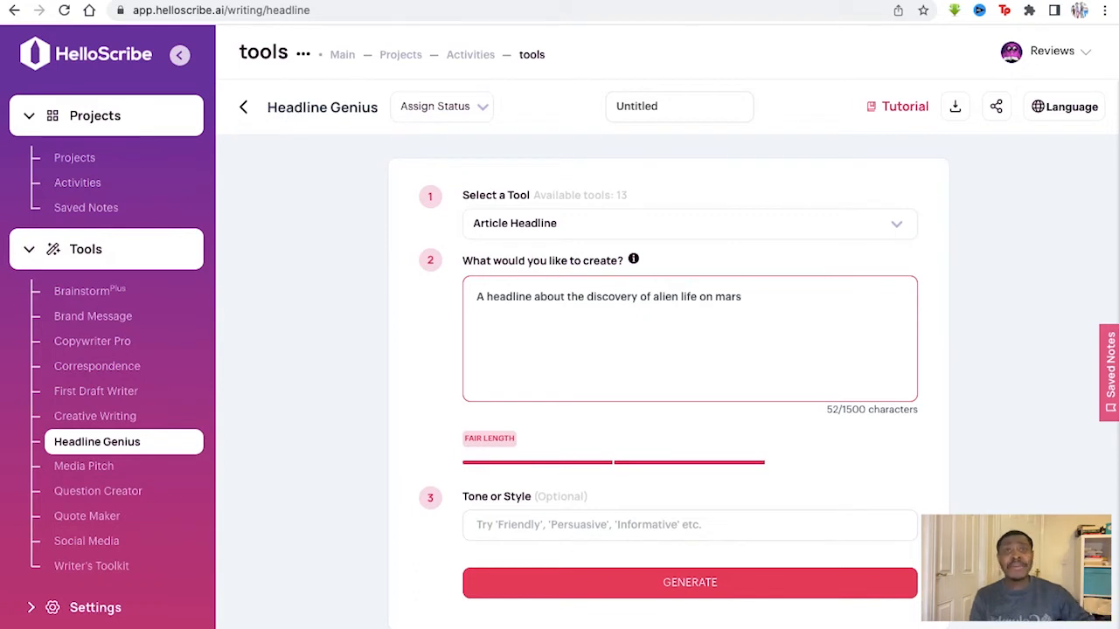
mouse_move(660, 269)
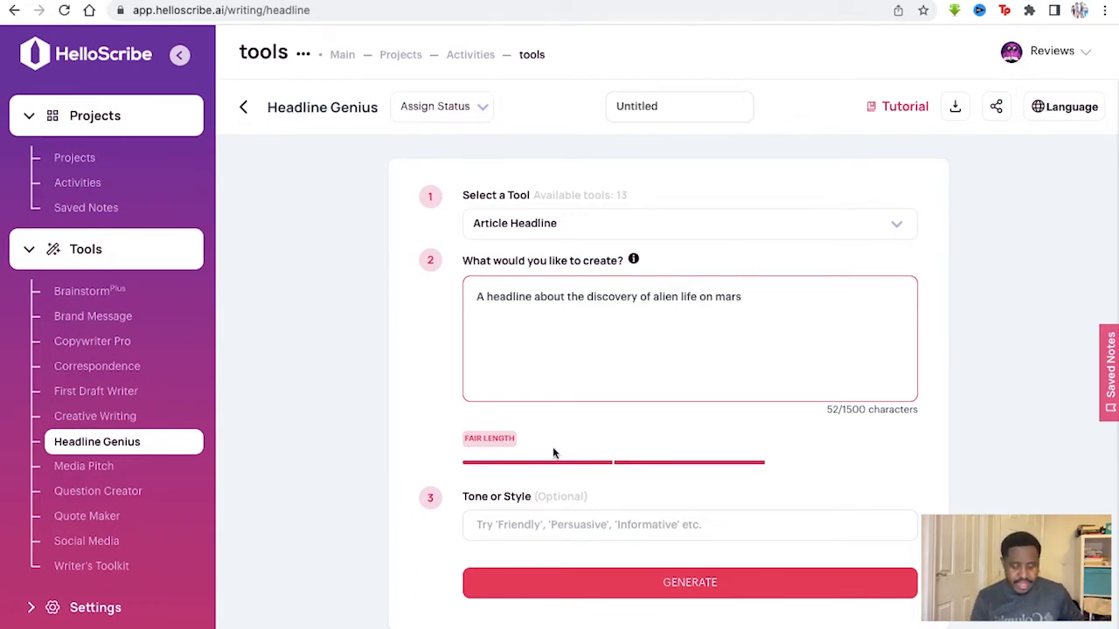
mouse_move(504, 444)
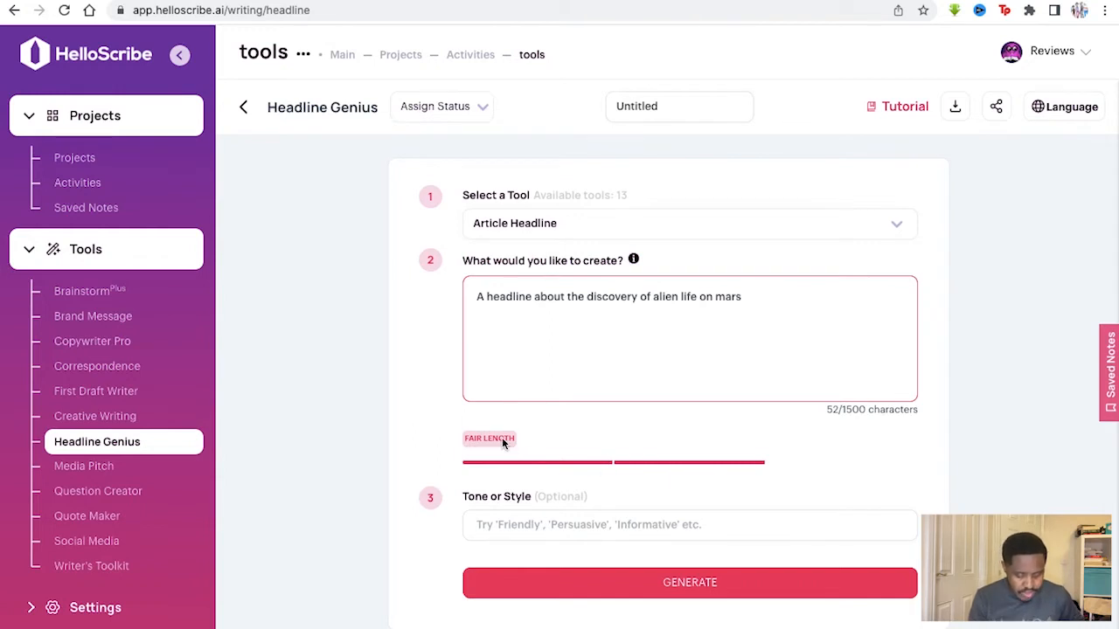
mouse_move(534, 437)
type(" after a mission to get there.")
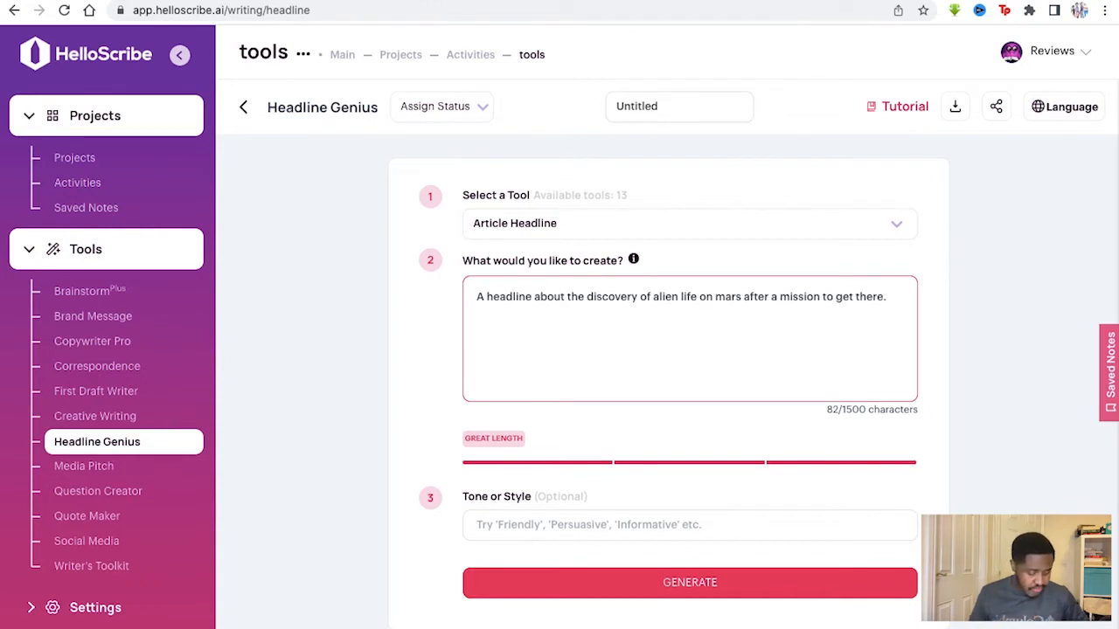
mouse_move(591, 311)
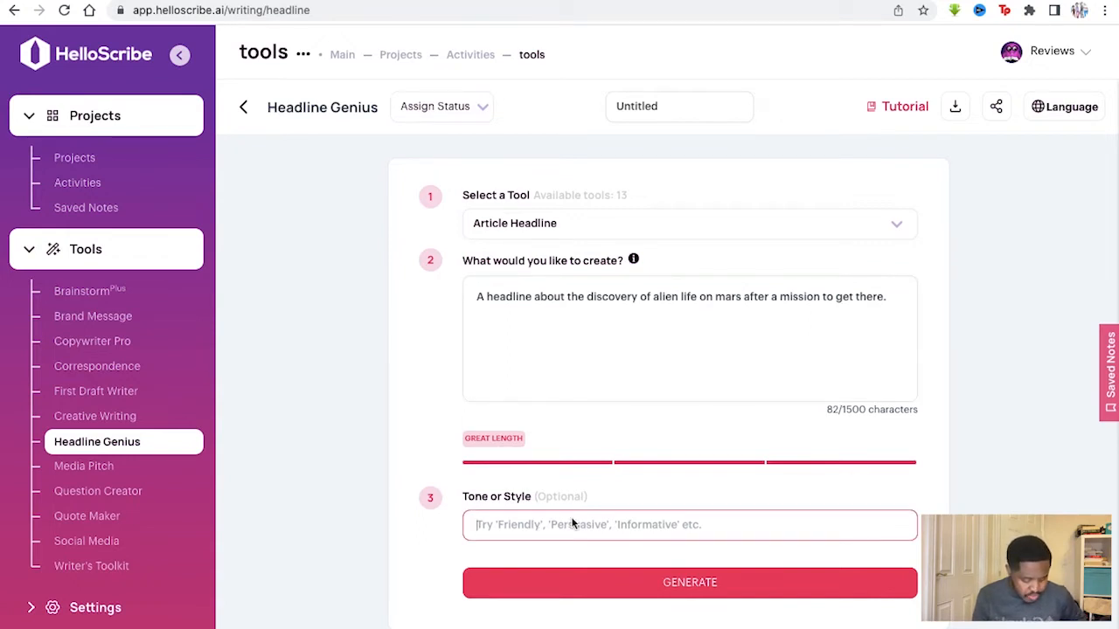
type("Per")
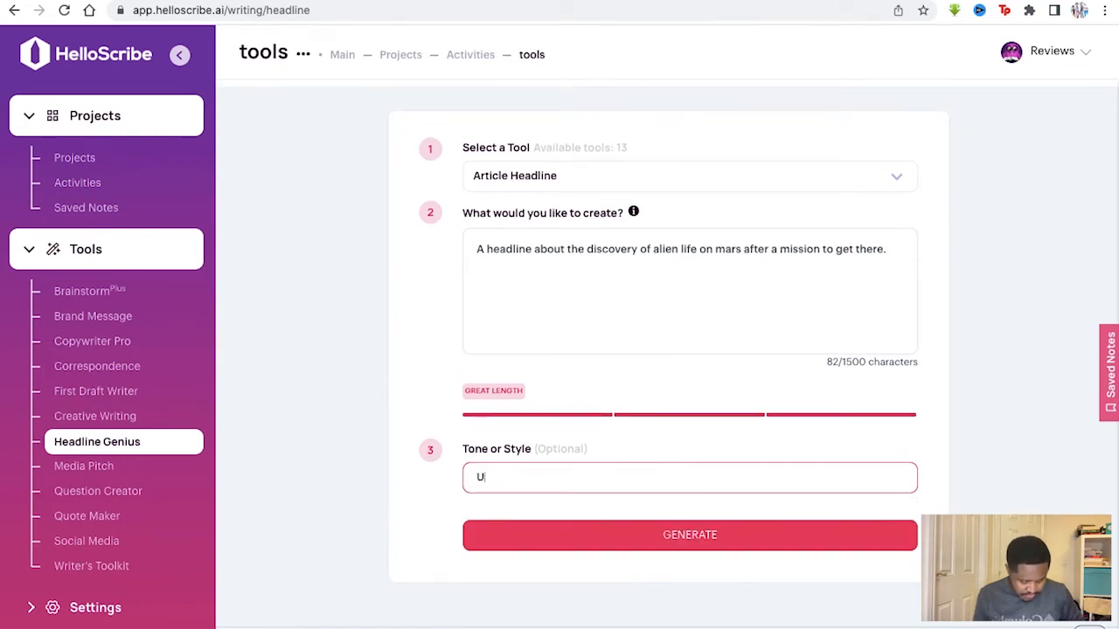
type("pbeat")
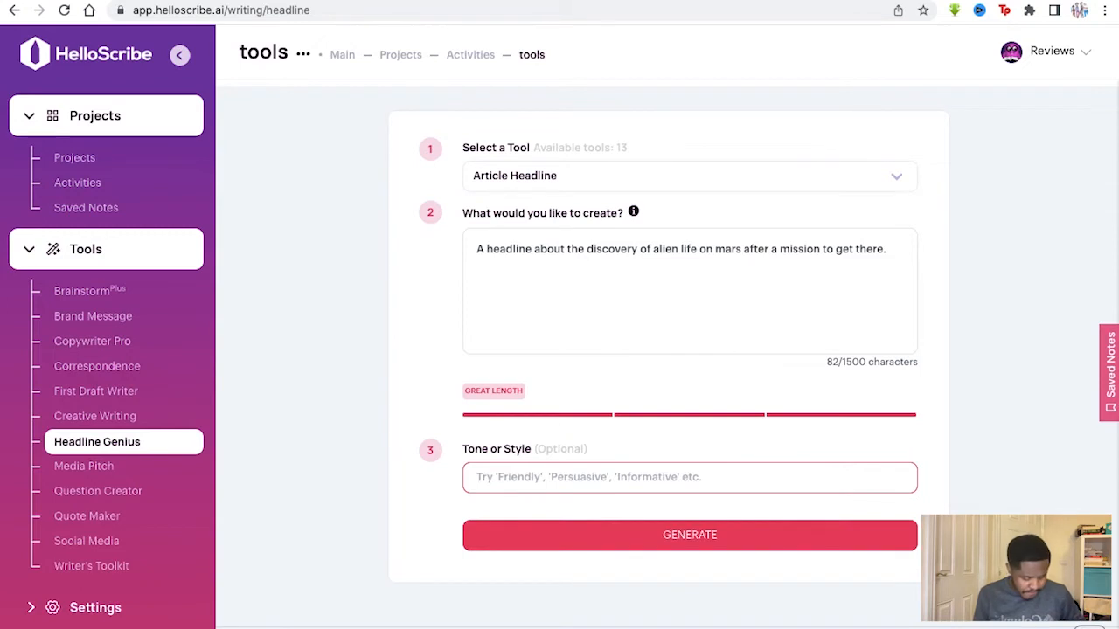
type("light")
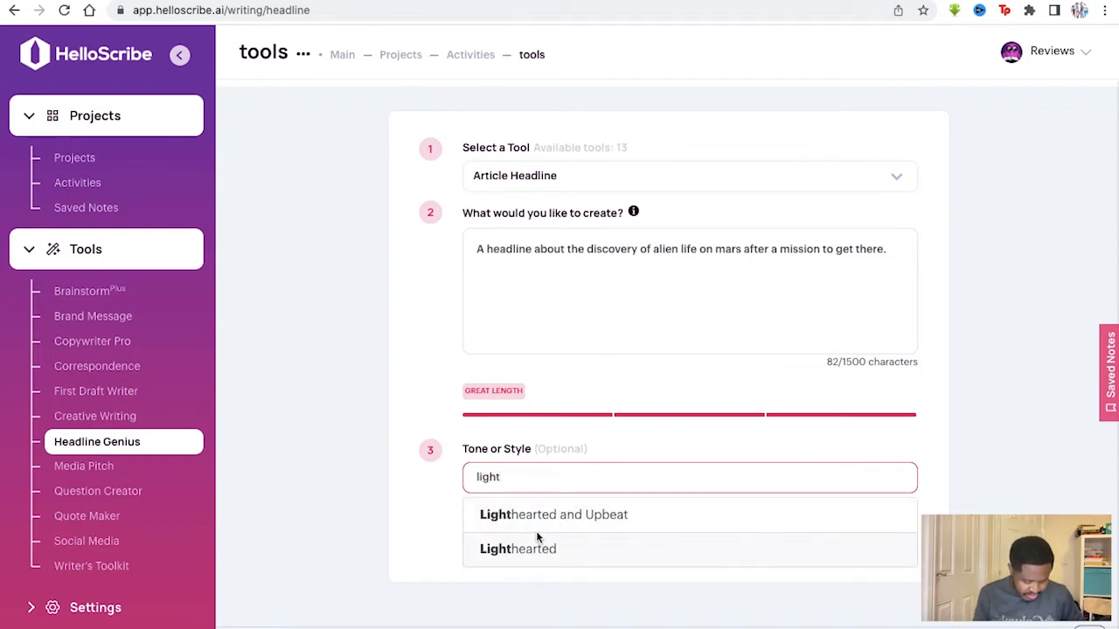
left_click(517, 549)
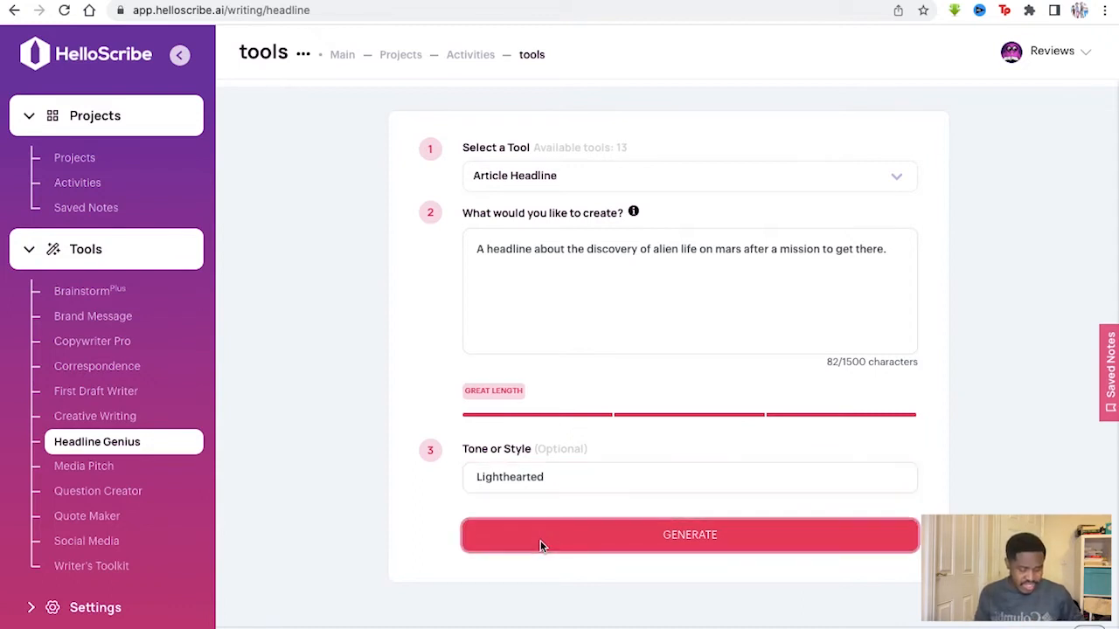
left_click(689, 534)
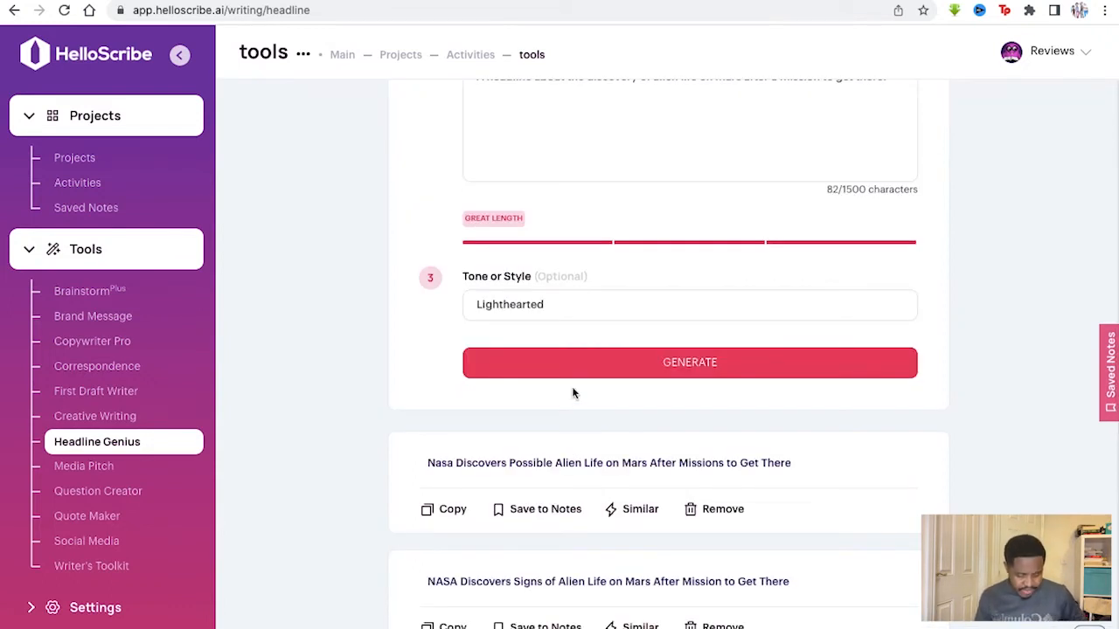
Review the generated headlines and save the first NASA Mars headline to notes
scroll("down", 3)
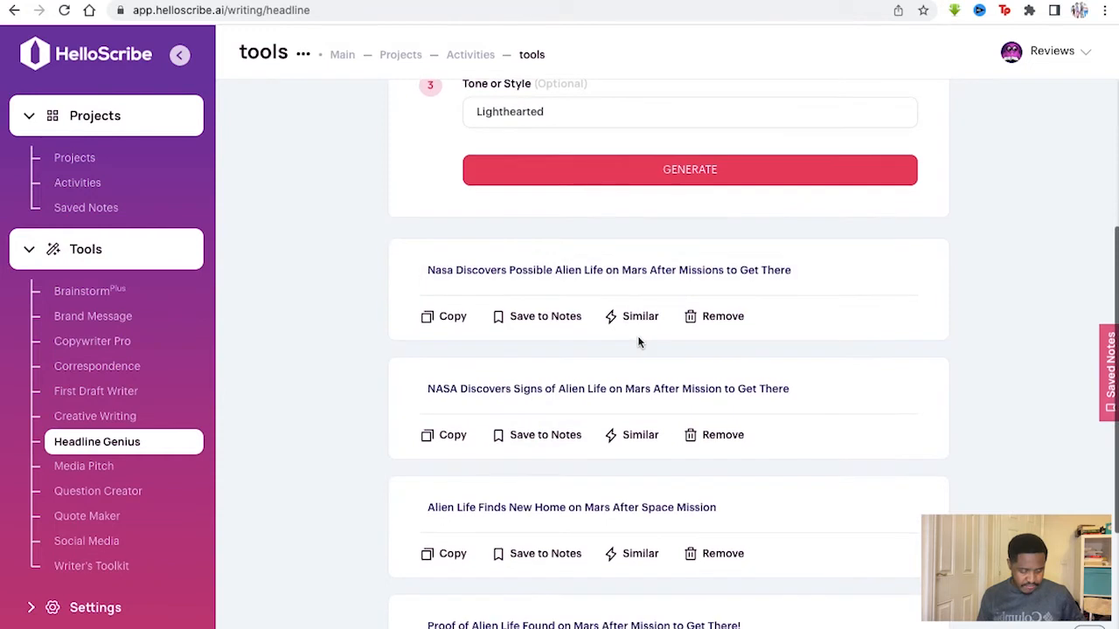
mouse_move(573, 419)
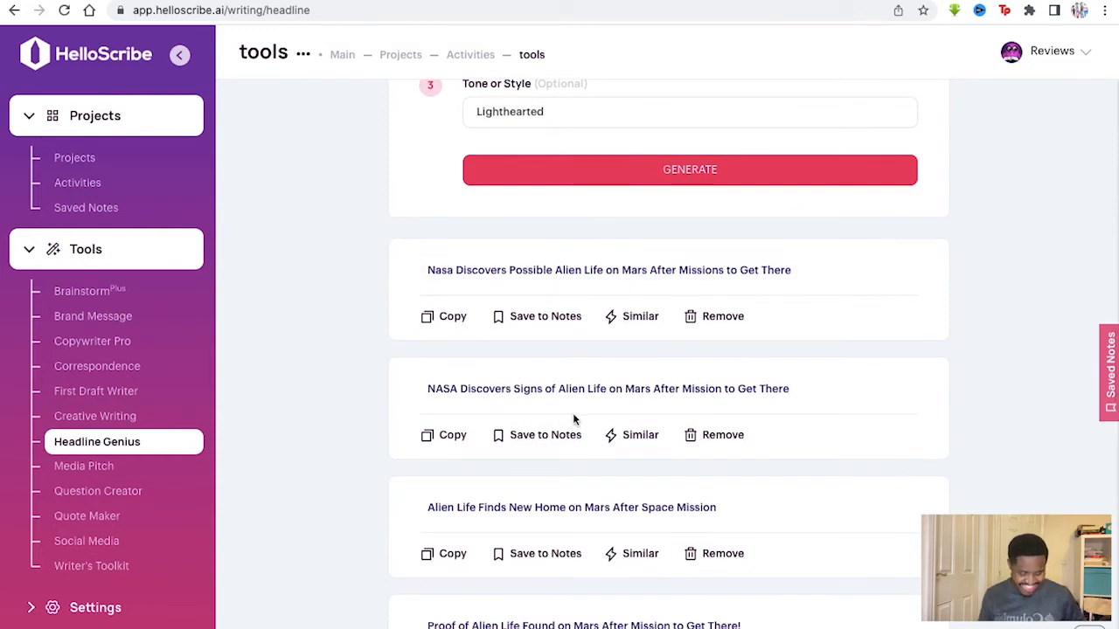
scroll("down", 3)
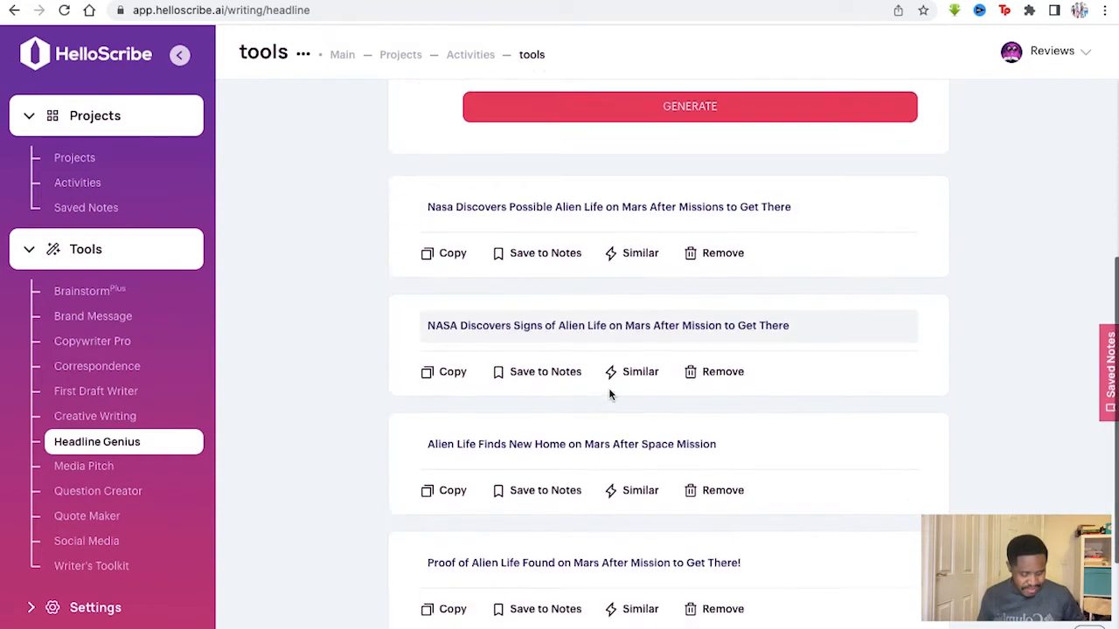
scroll("down", 3)
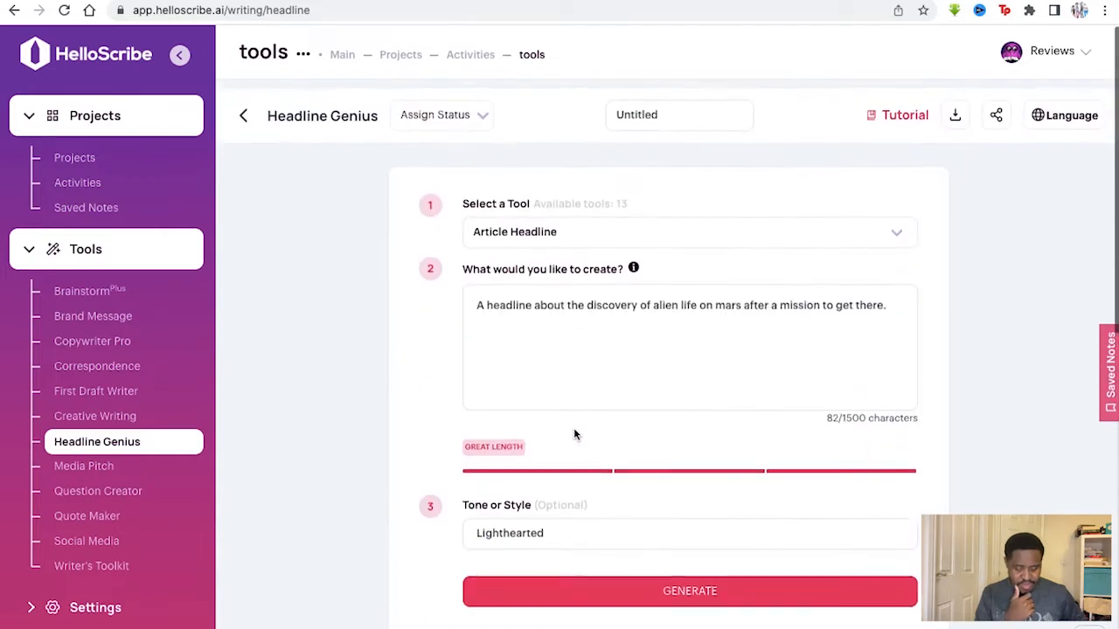
scroll("down", 3)
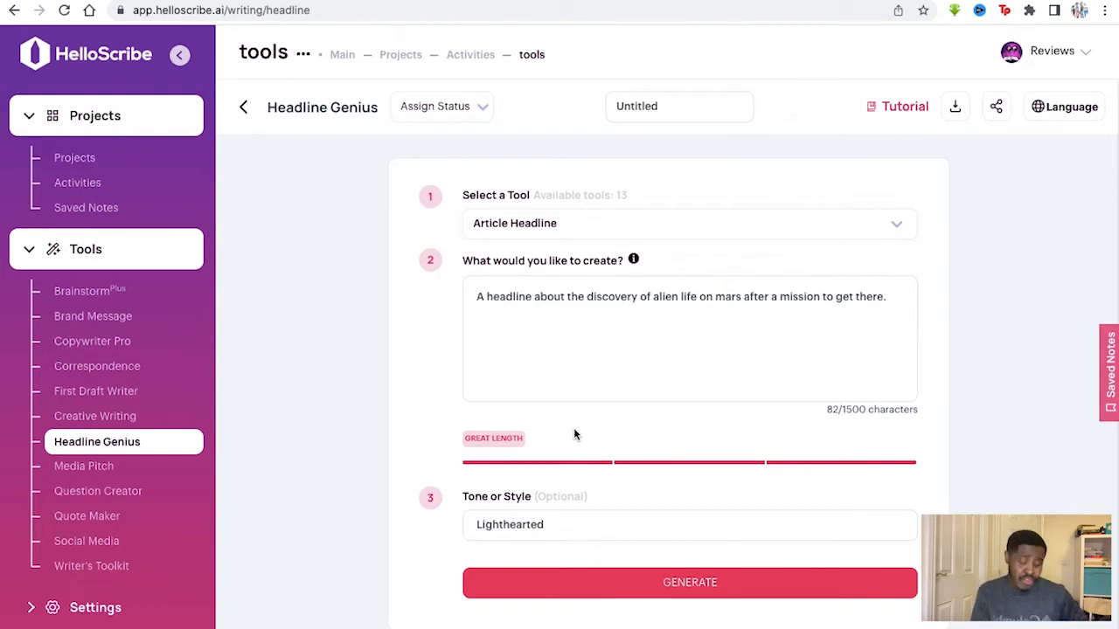
scroll("down", 3)
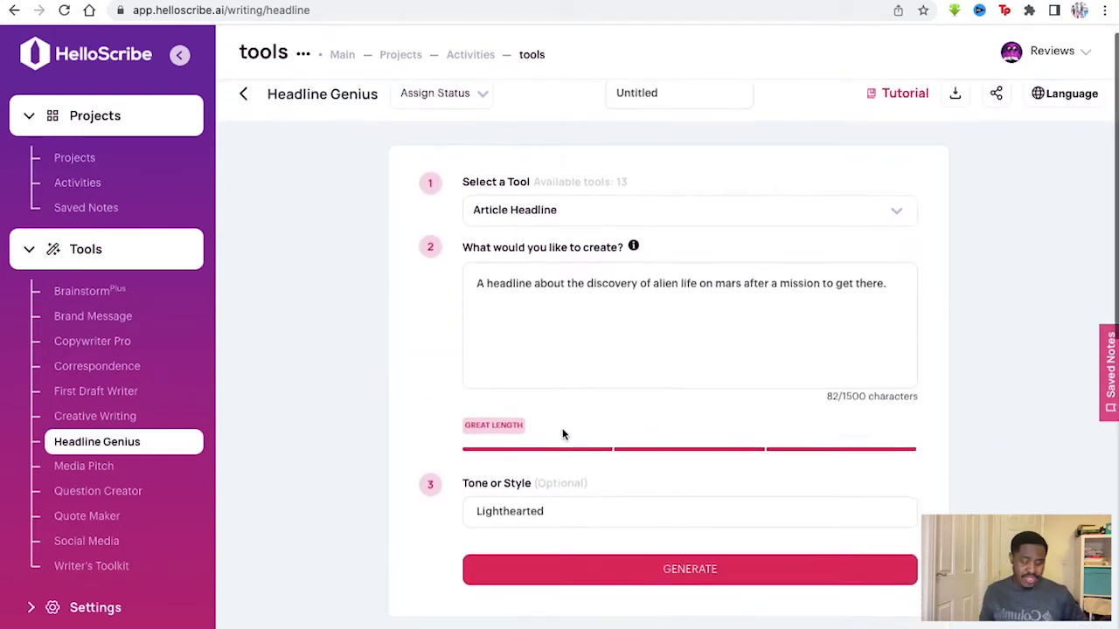
left_click(689, 570)
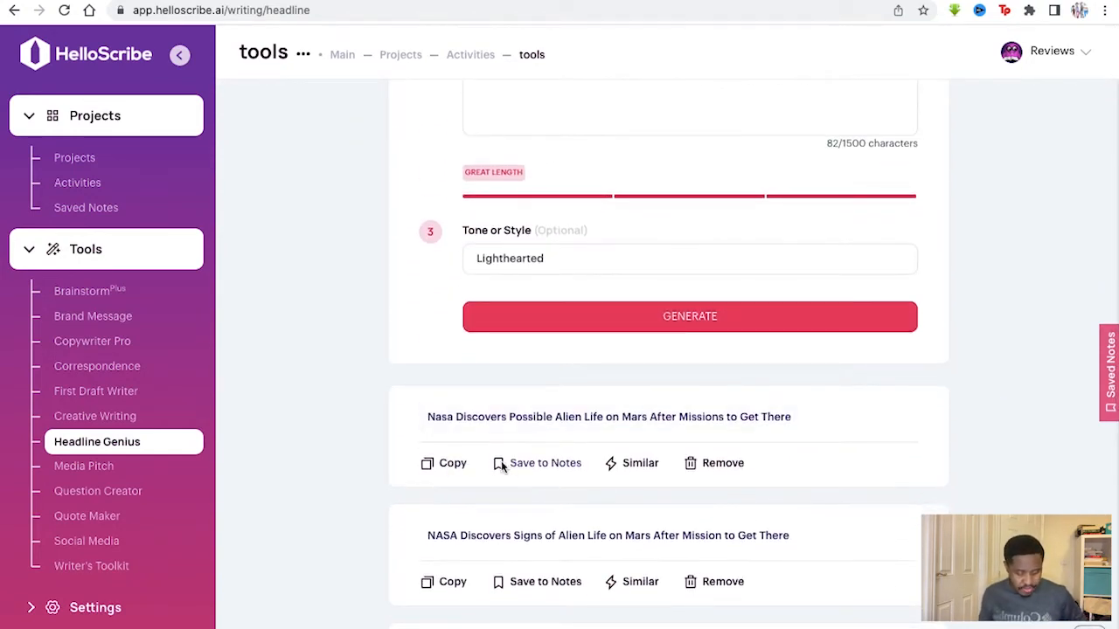
left_click(537, 463)
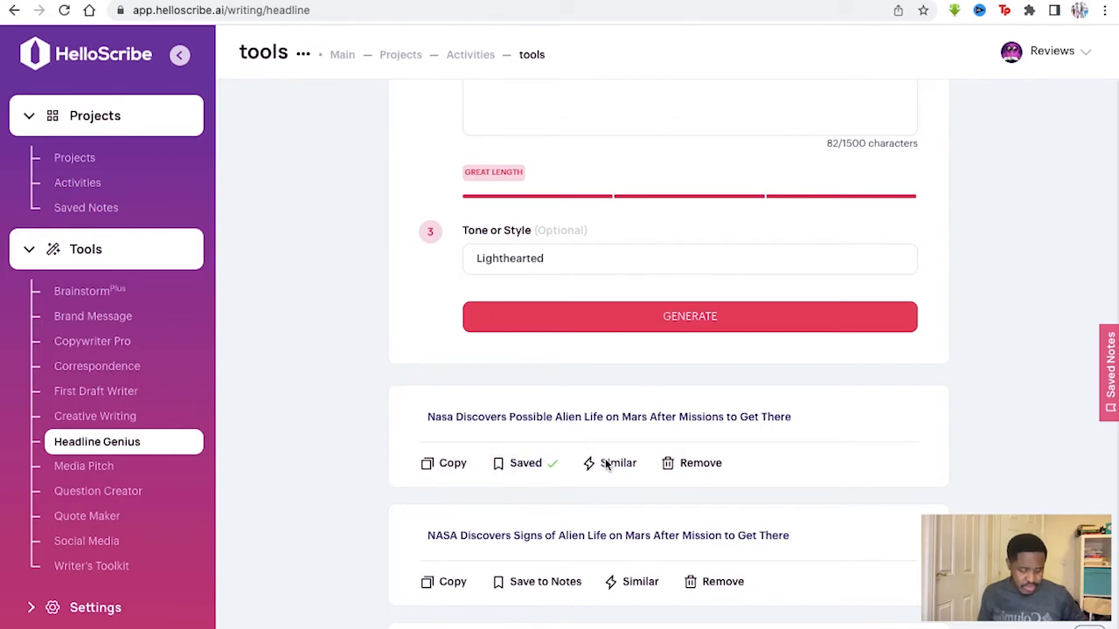
Return to the form and switch Select a Tool from Article Headline to Book Title
scroll("down", 3)
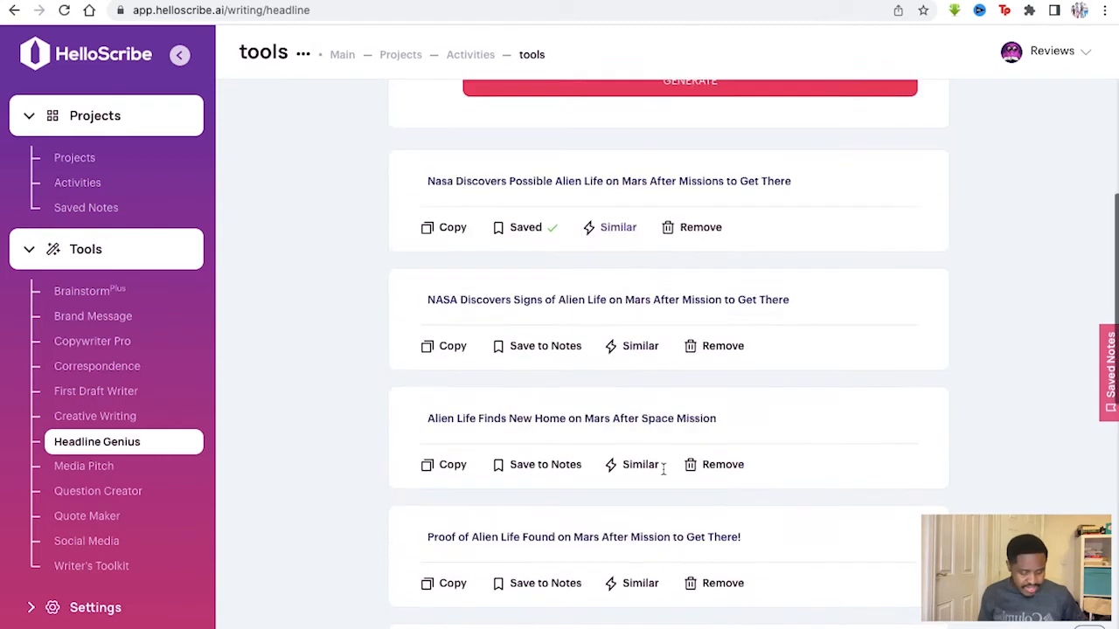
scroll("down", 3)
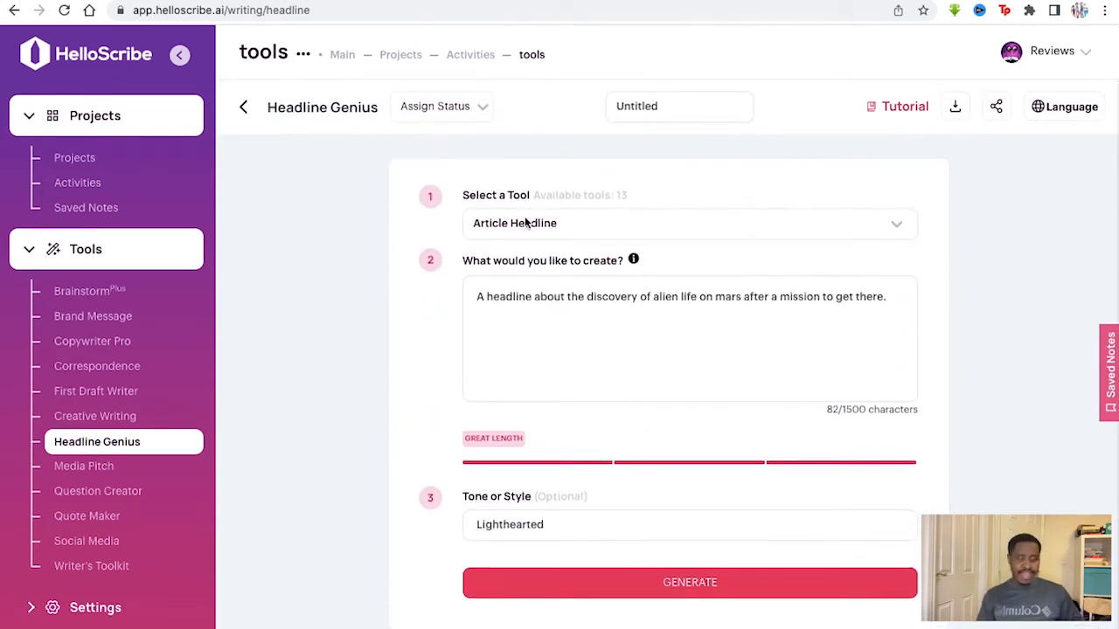
left_click(688, 223)
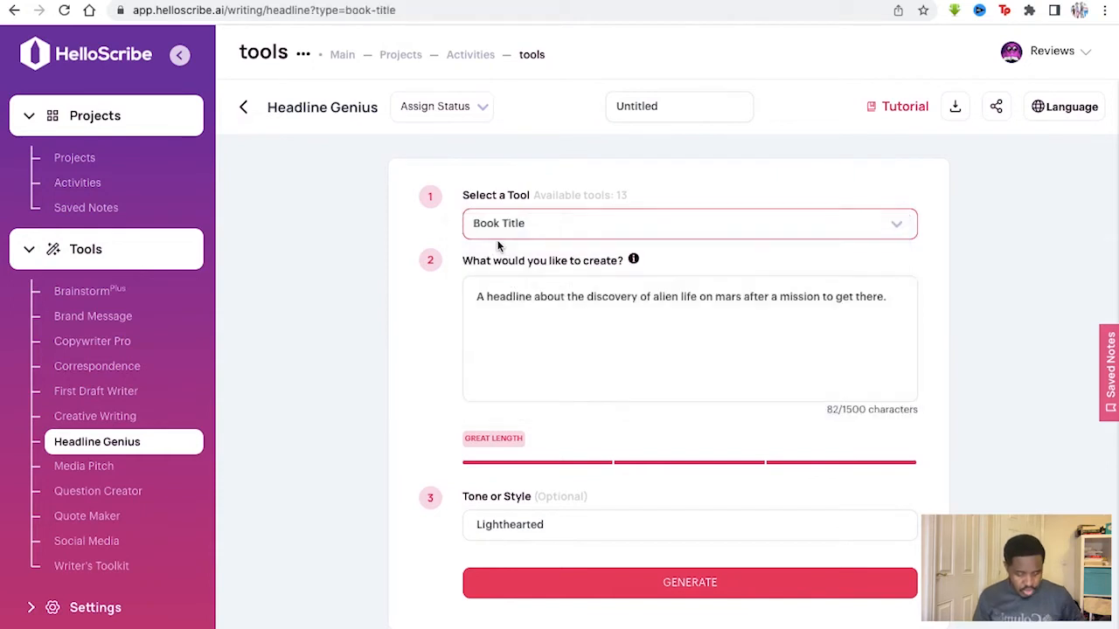
Begin rewriting the description for an apocalypse story where a new government rebuilds the world
left_click(883, 308)
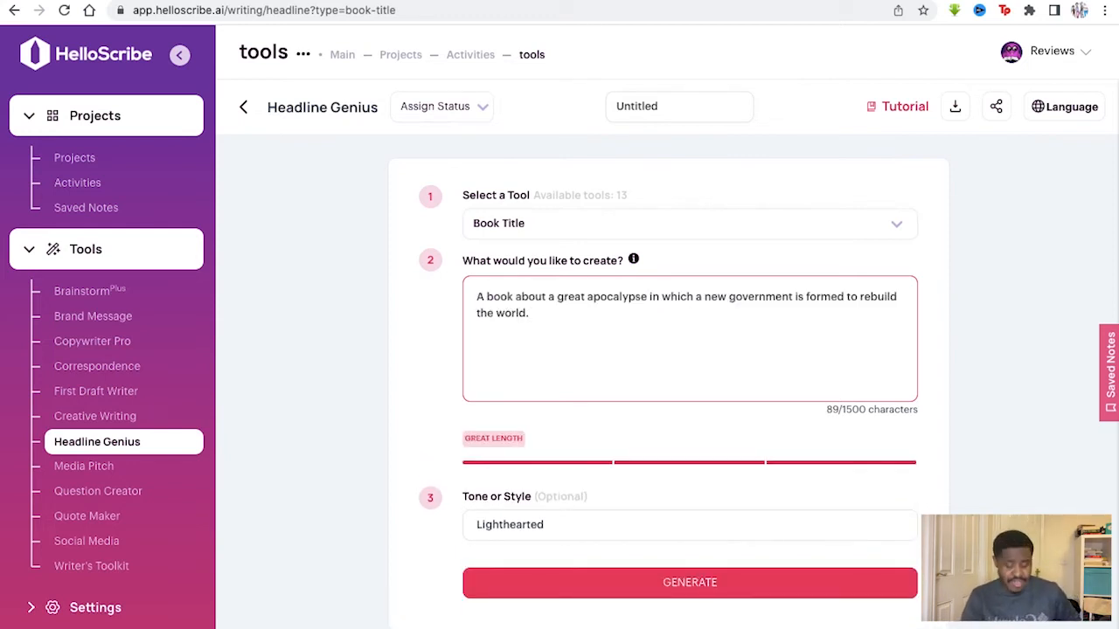
mouse_move(540, 265)
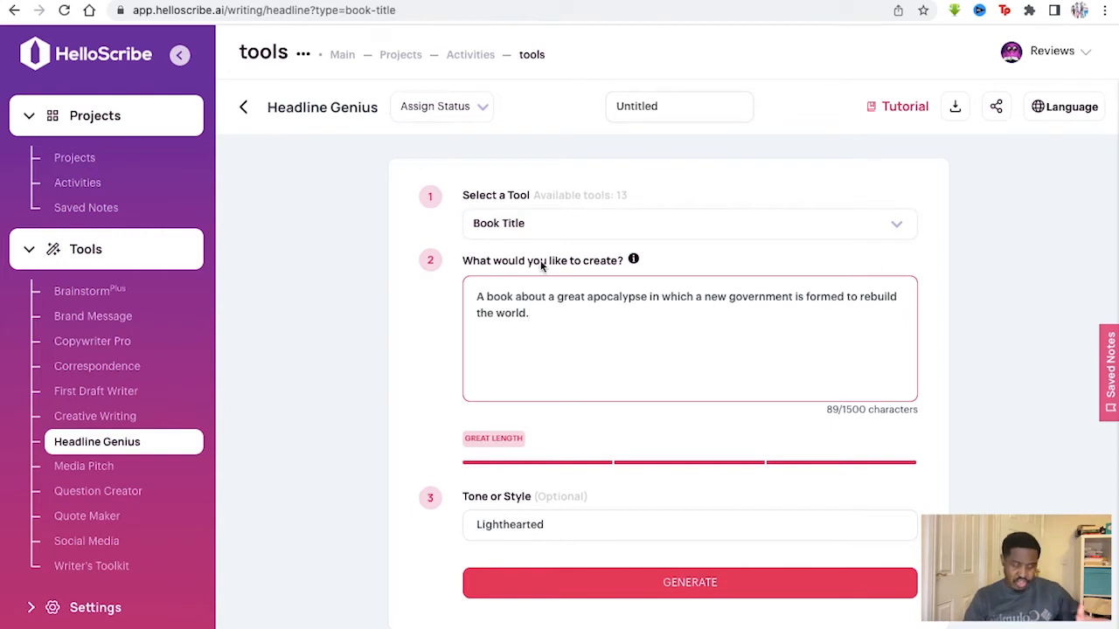
mouse_move(515, 304)
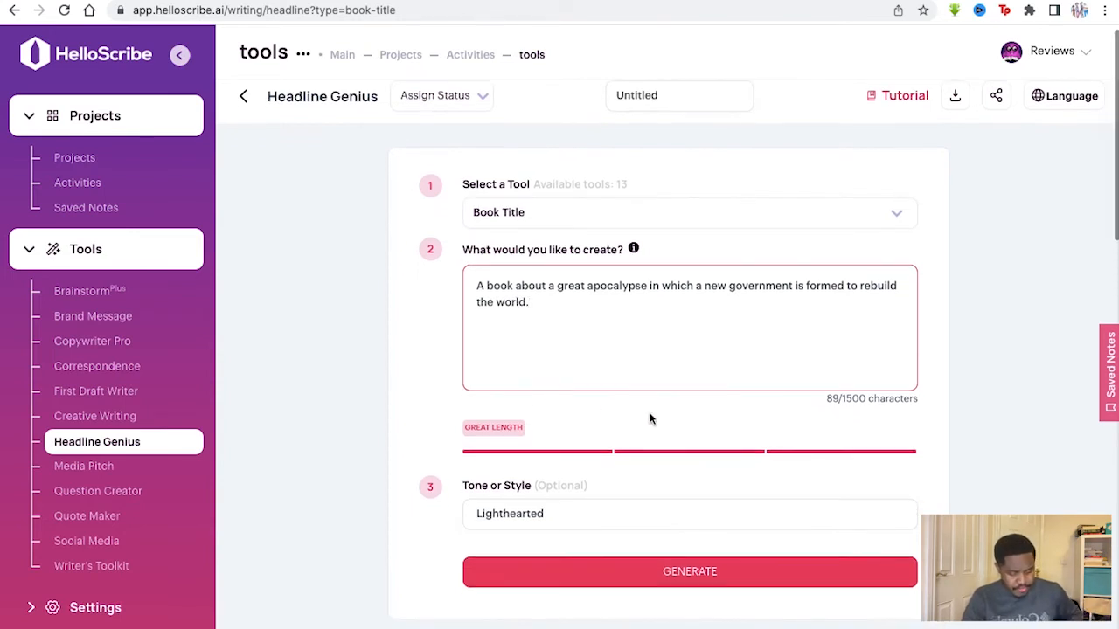
mouse_move(563, 512)
type("Daring")
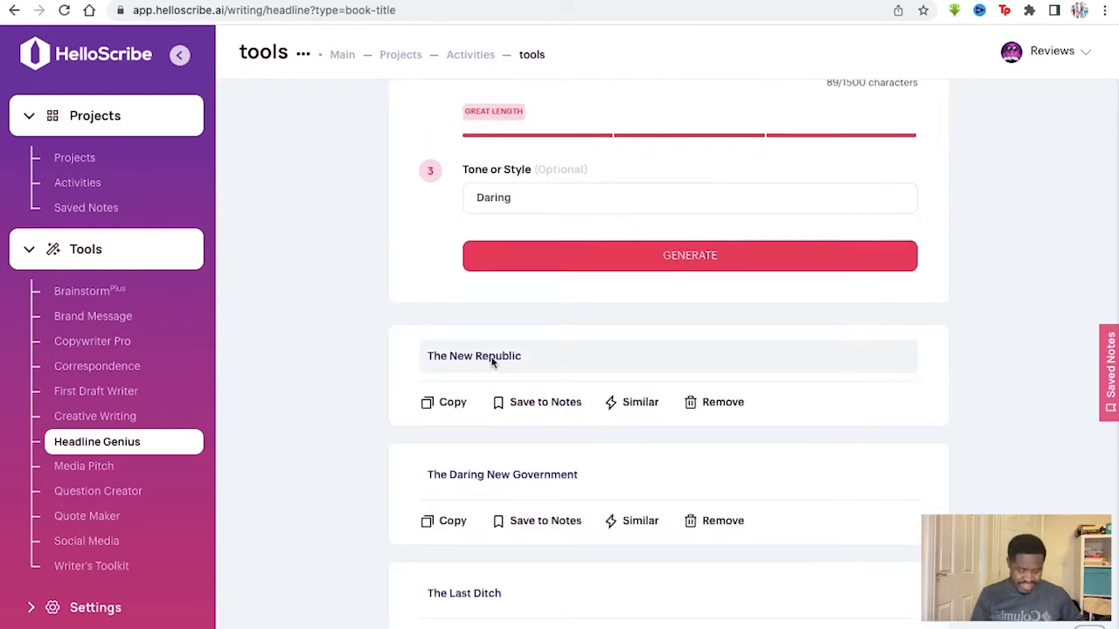
scroll("down", 3)
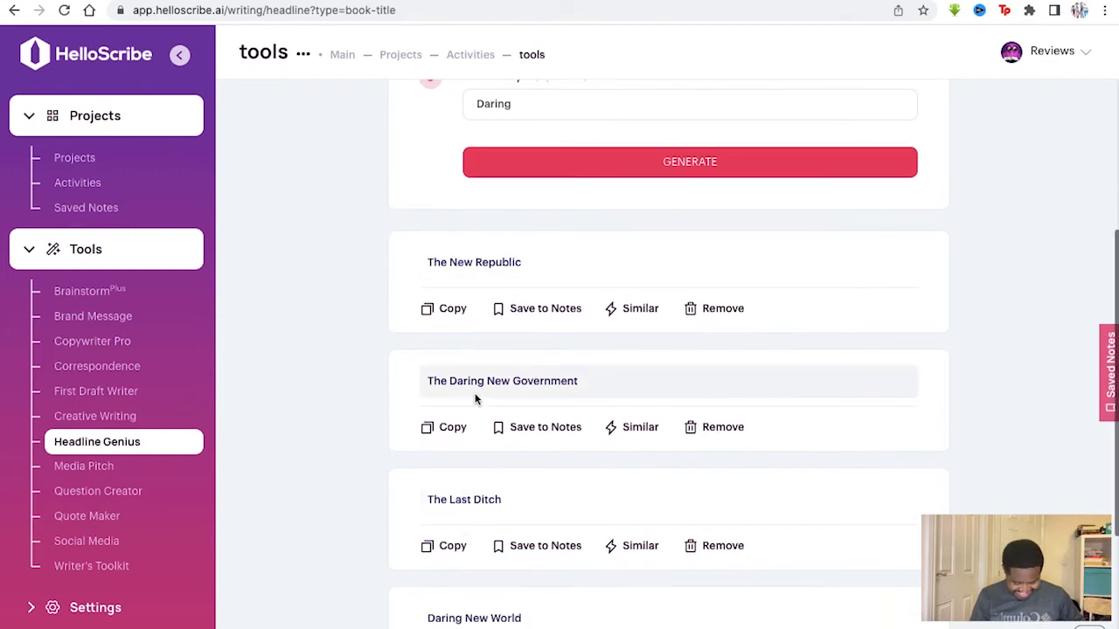
scroll("down", 3)
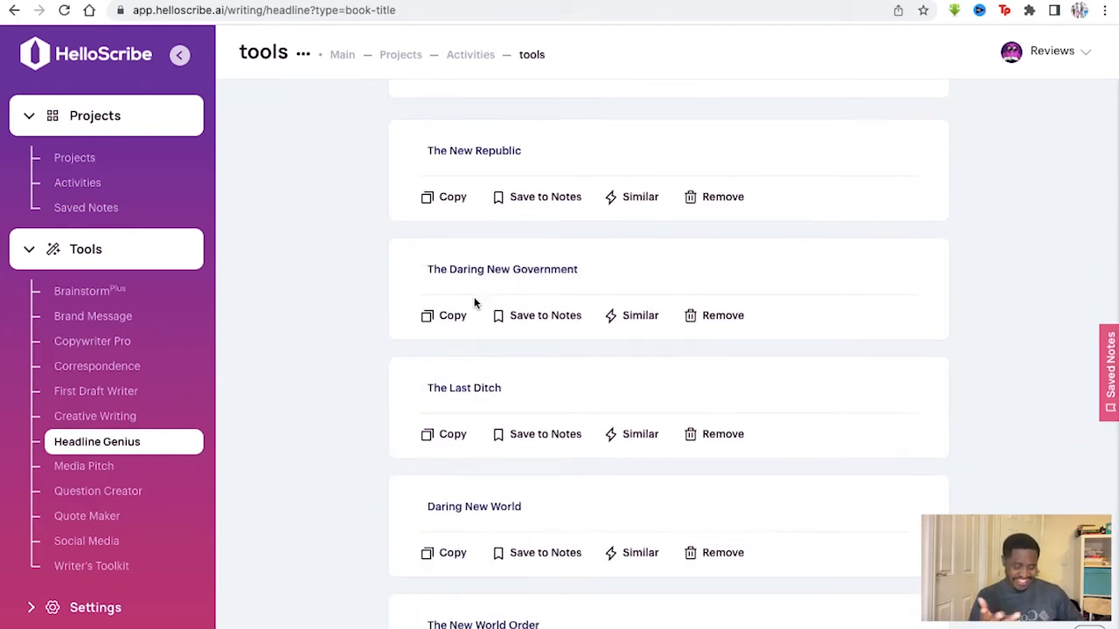
scroll("down", 3)
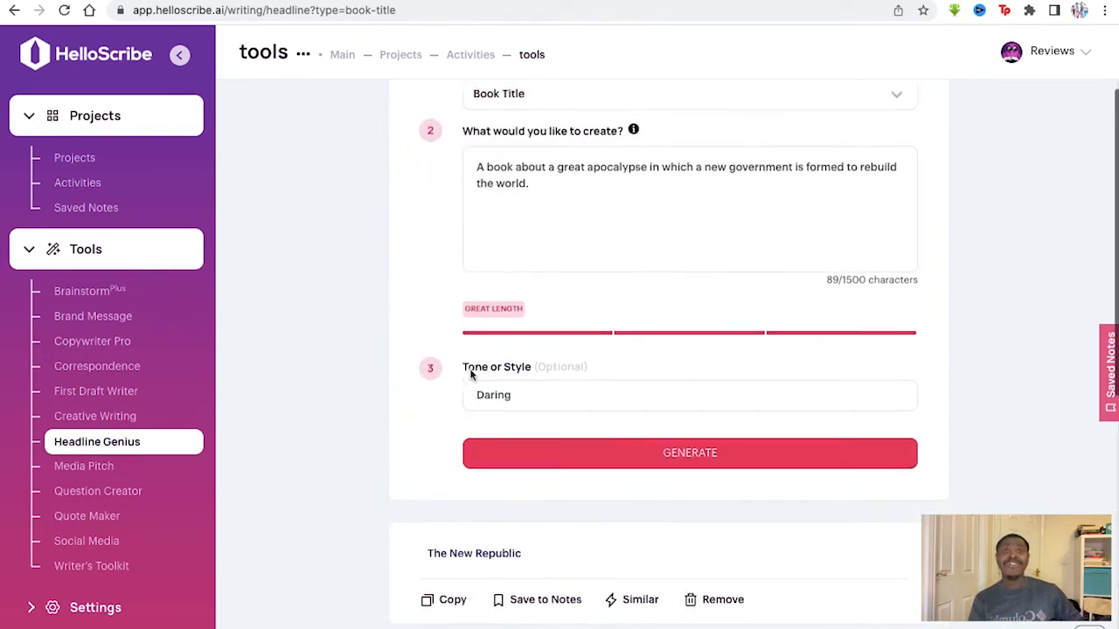
scroll("down", 3)
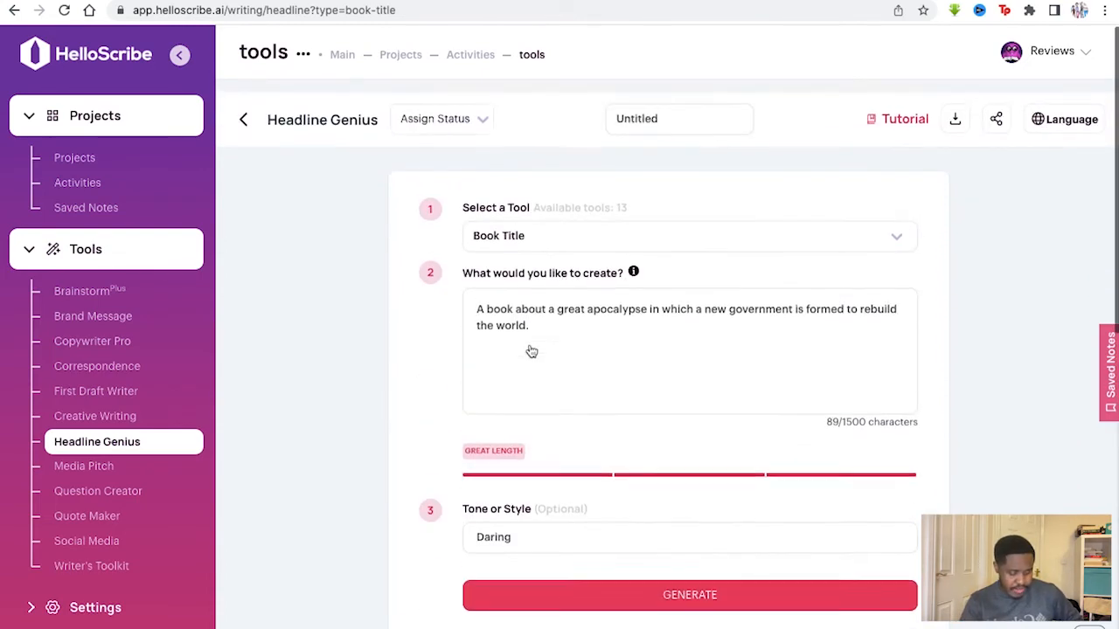
left_click(689, 595)
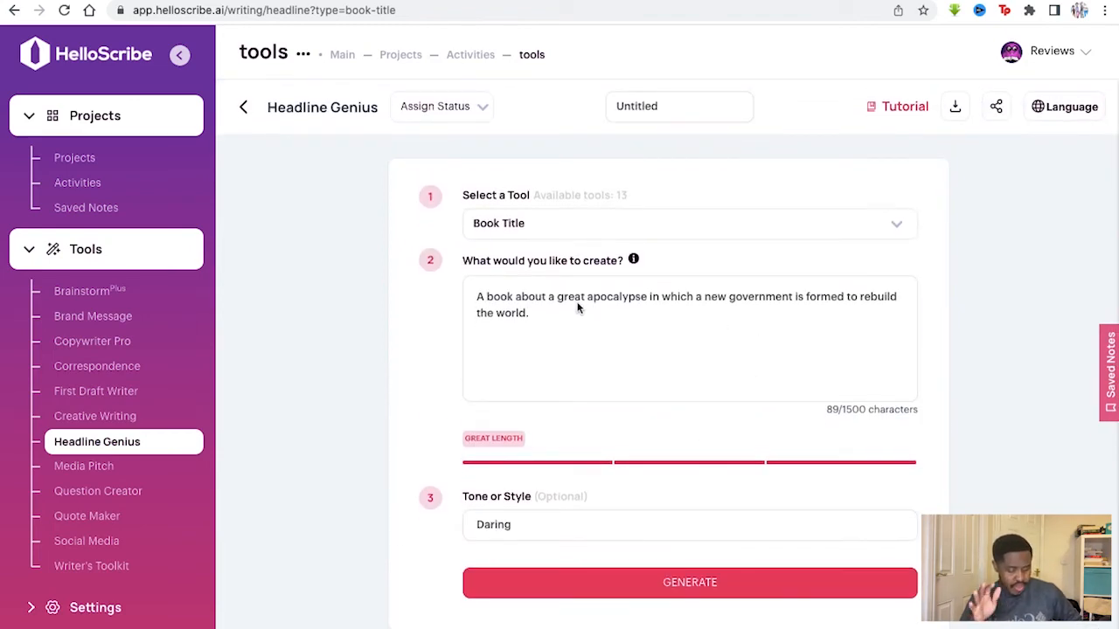
left_click(689, 582)
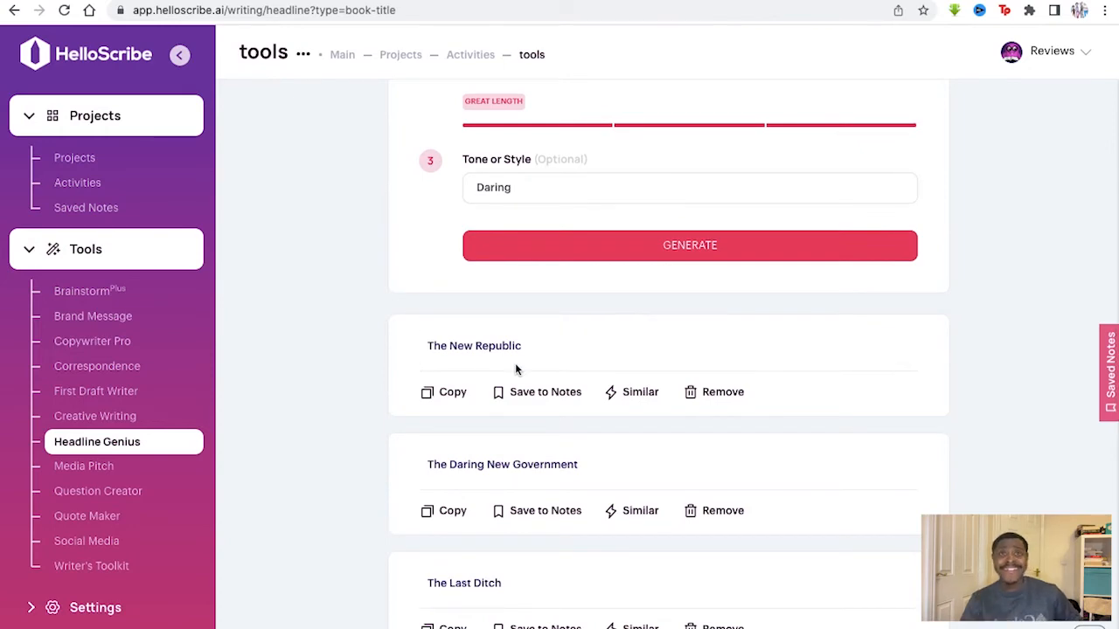
scroll("down", 3)
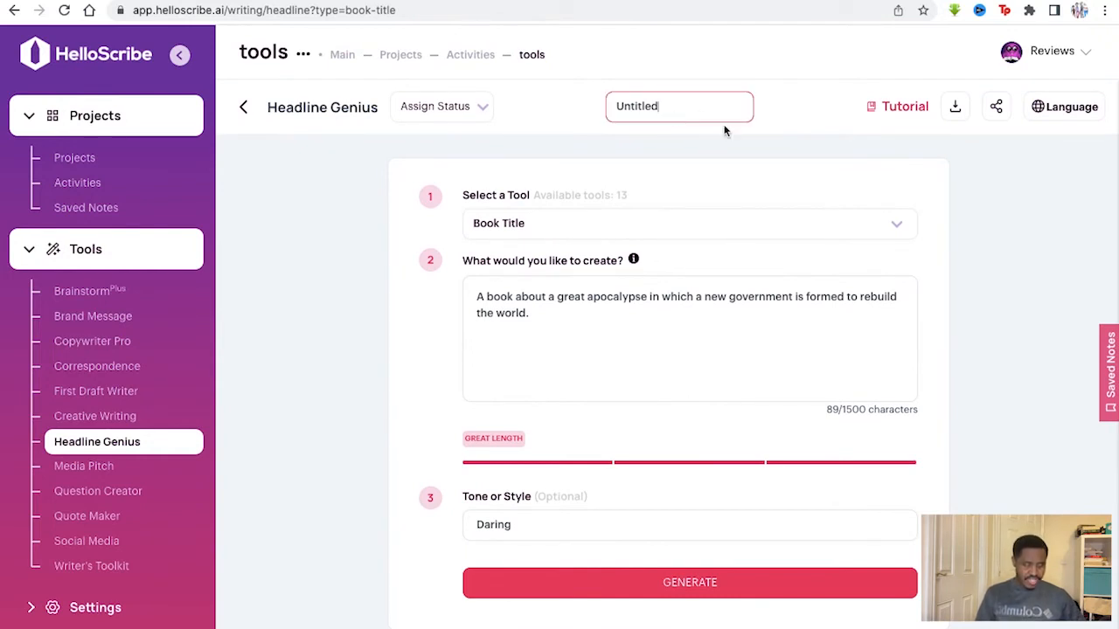
mouse_move(979, 112)
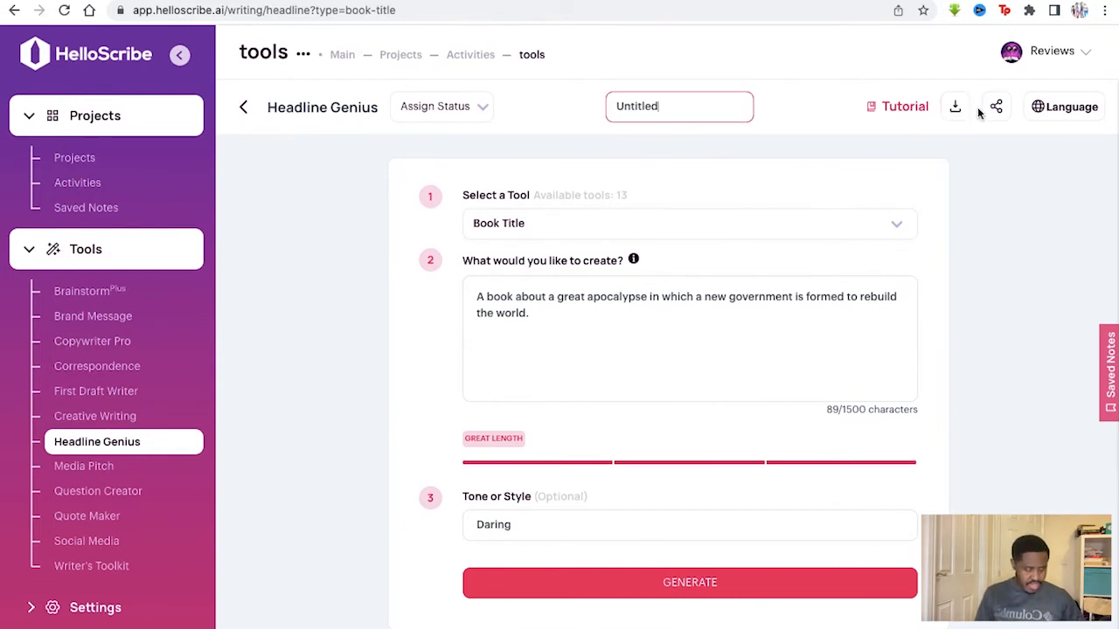
mouse_move(1007, 102)
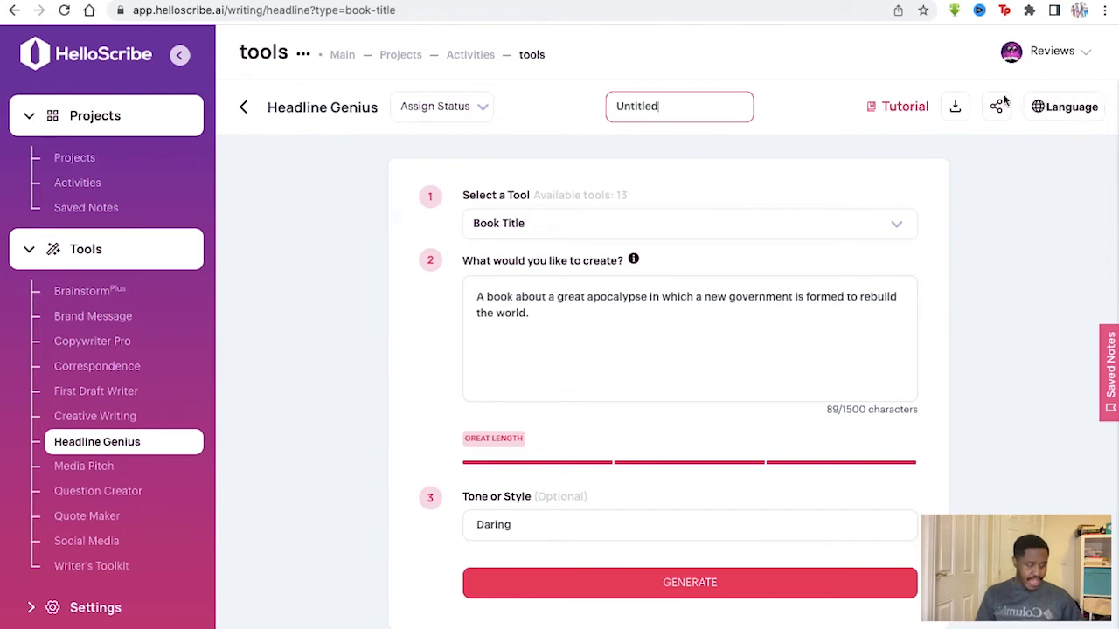
mouse_move(96, 392)
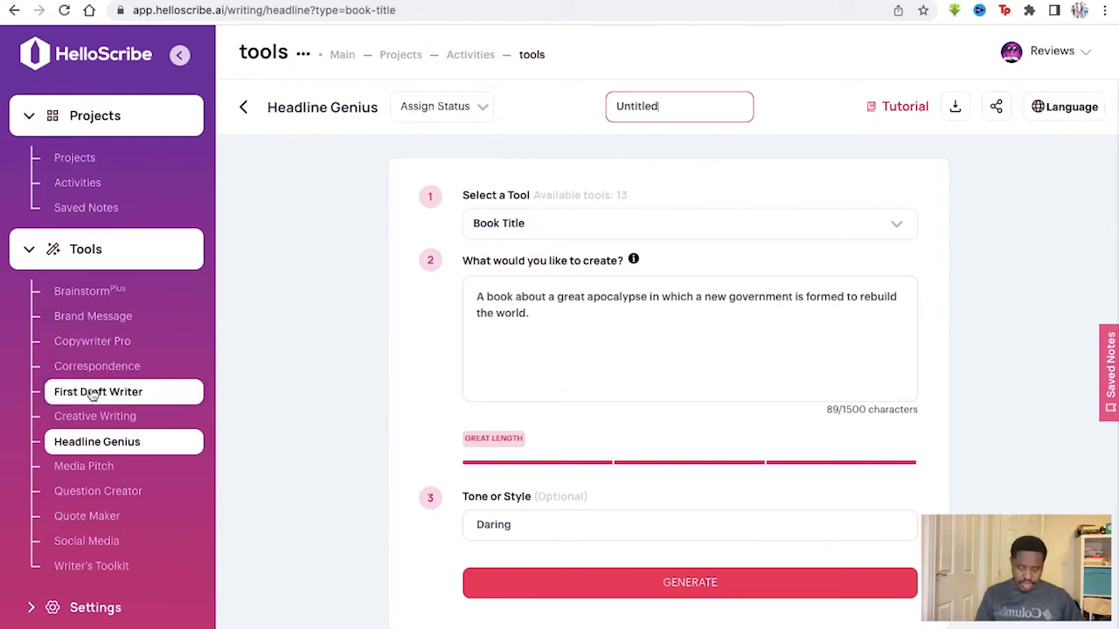
Switch to Media Pitch and set the publication style to forbes.com
left_click(83, 465)
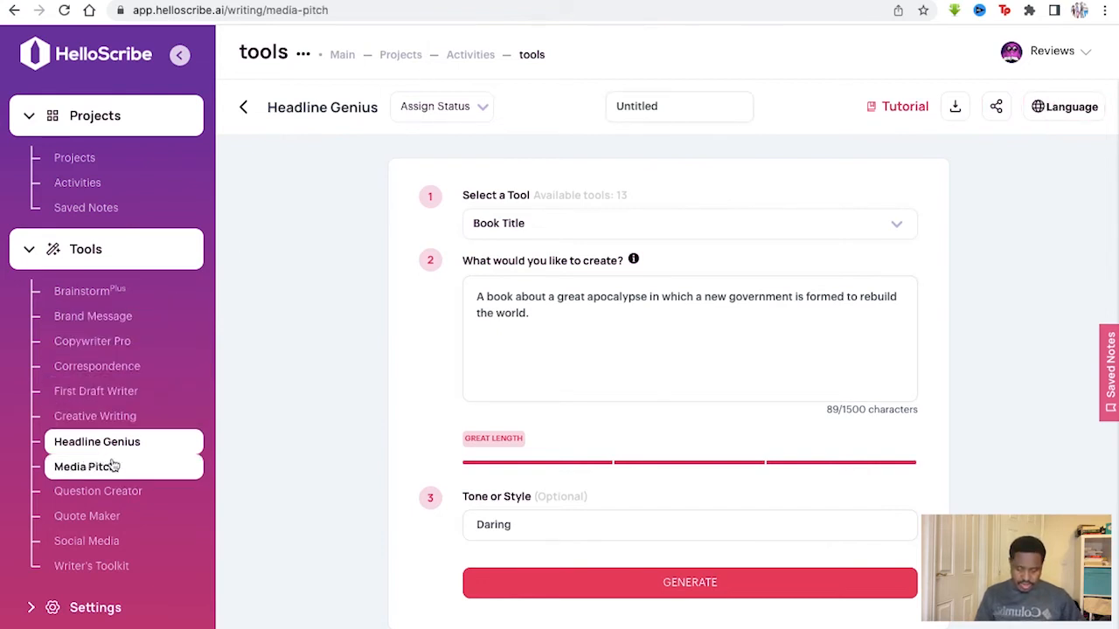
left_click(81, 465)
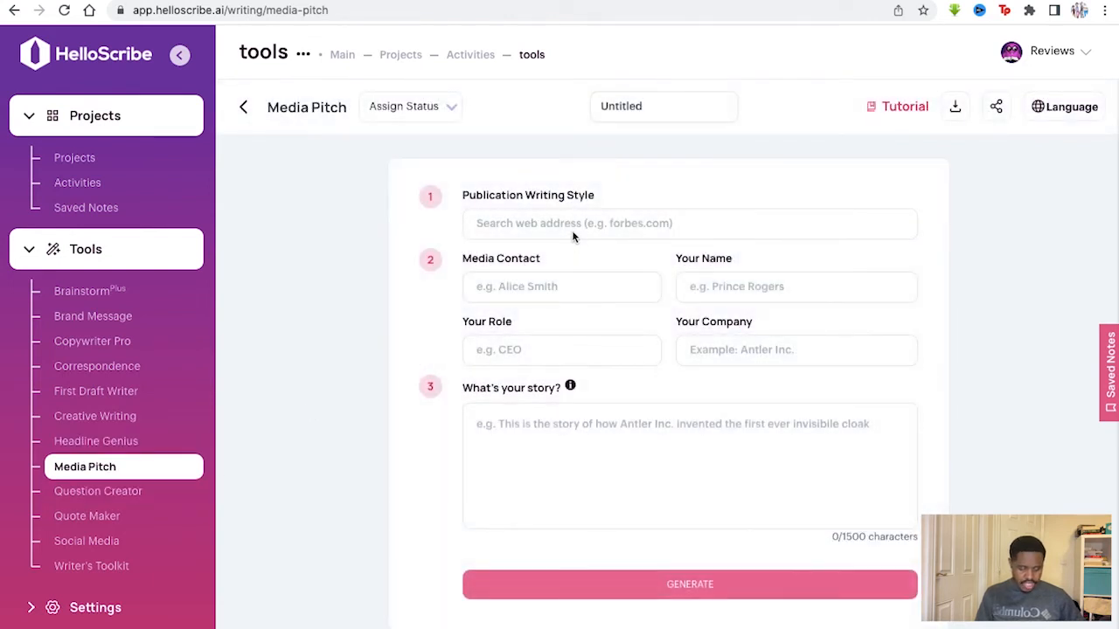
left_click(689, 223)
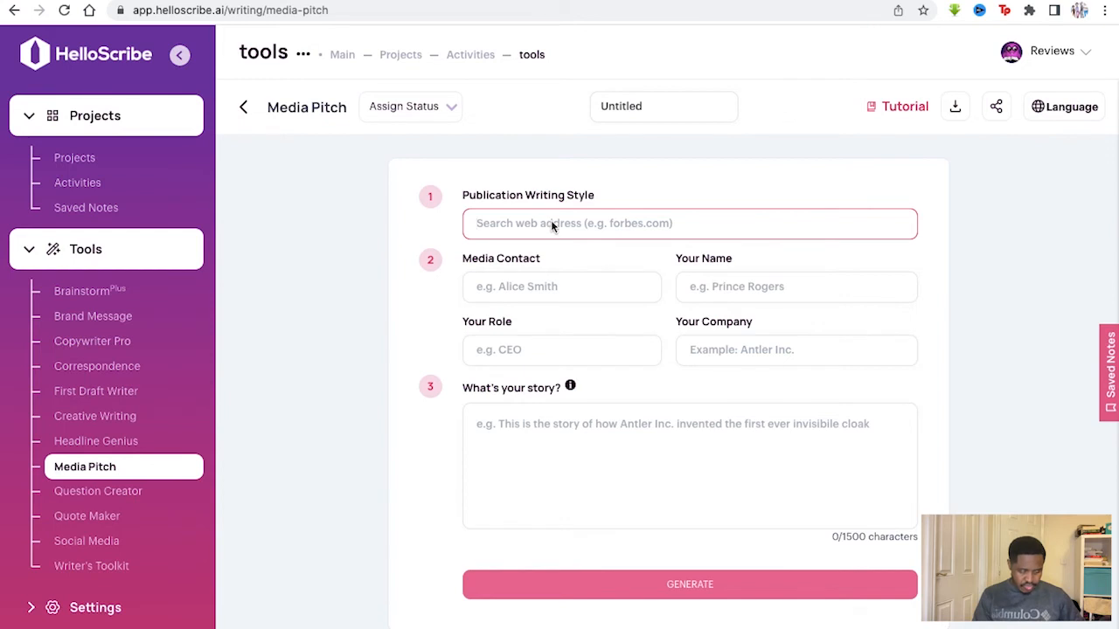
type("forbe")
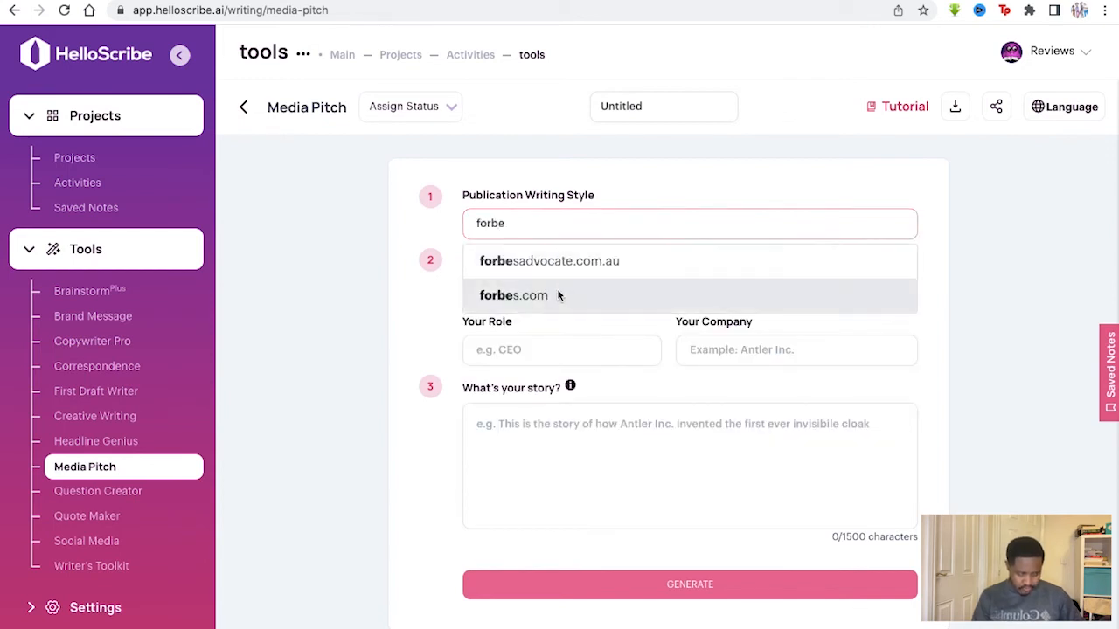
left_click(510, 294)
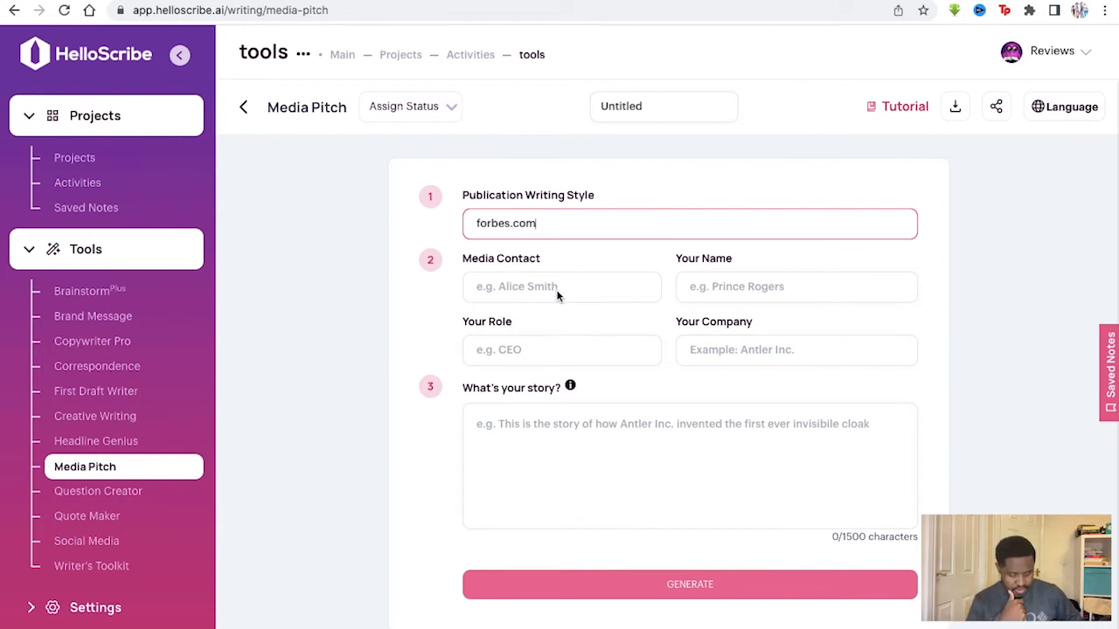
Enter contact Alice Smith, sender Prince Rogers, CEO of Antler Inc, and the time-travel discovery story
type("A")
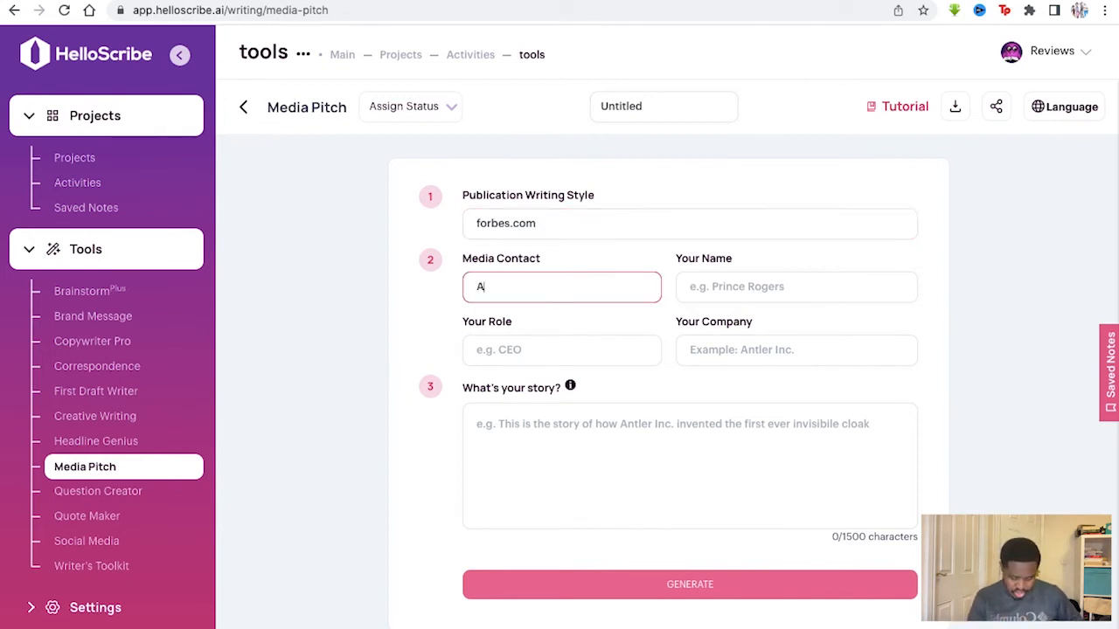
type("lice Smi")
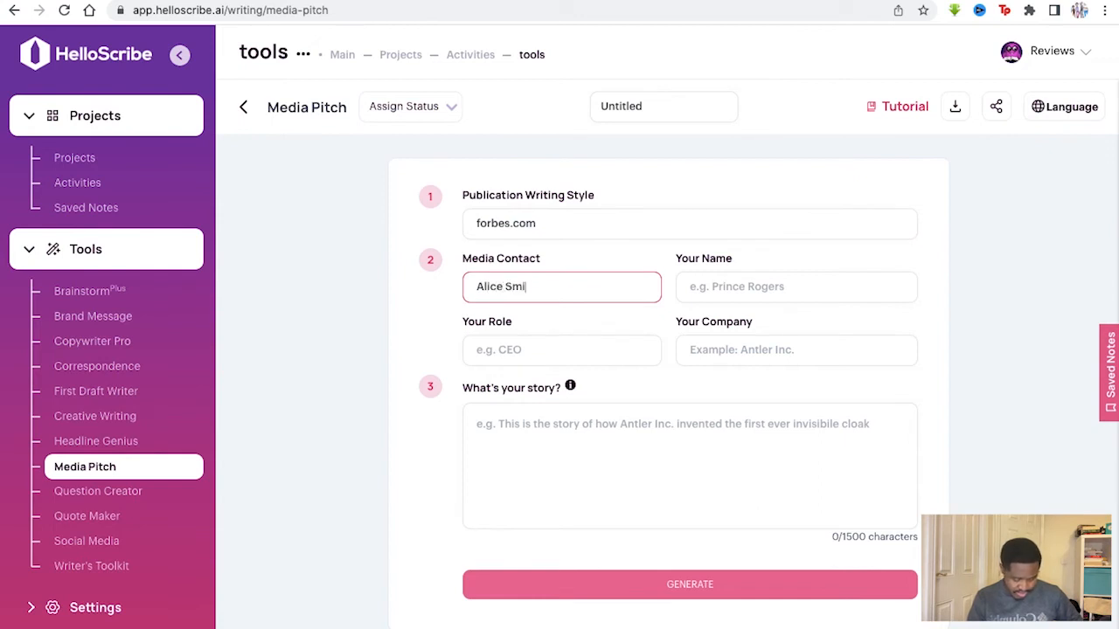
type("P")
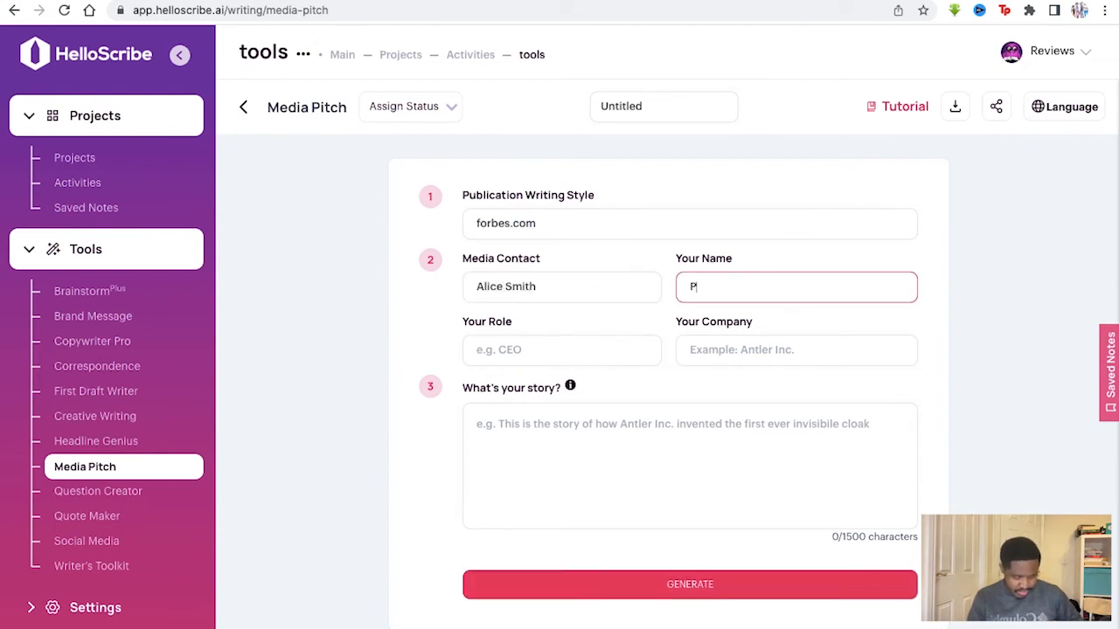
type("rince Rogers")
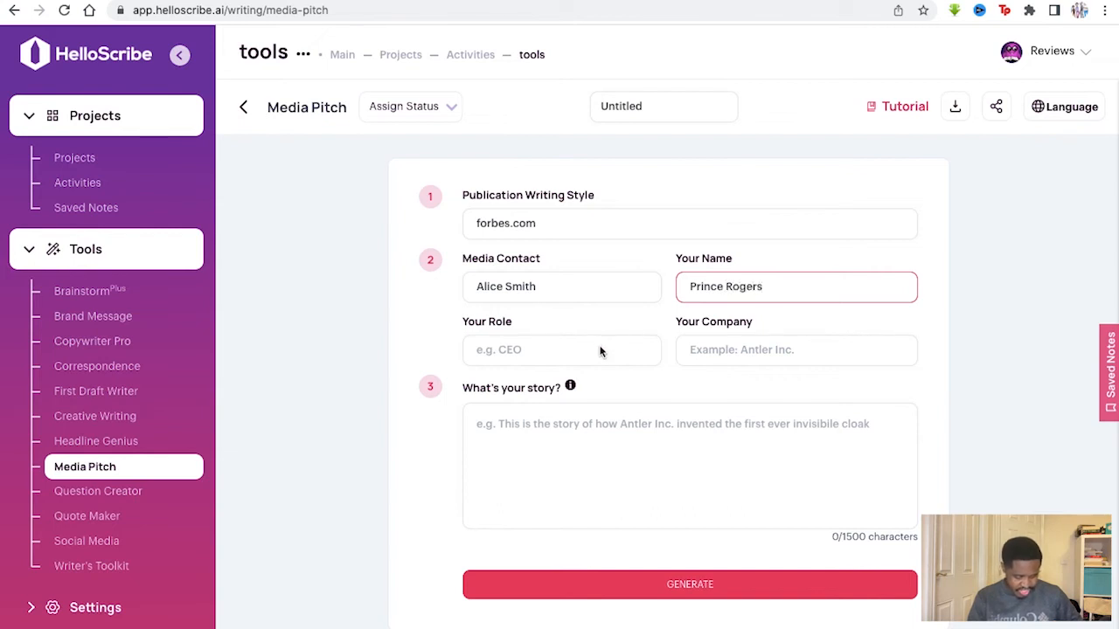
type("CEO")
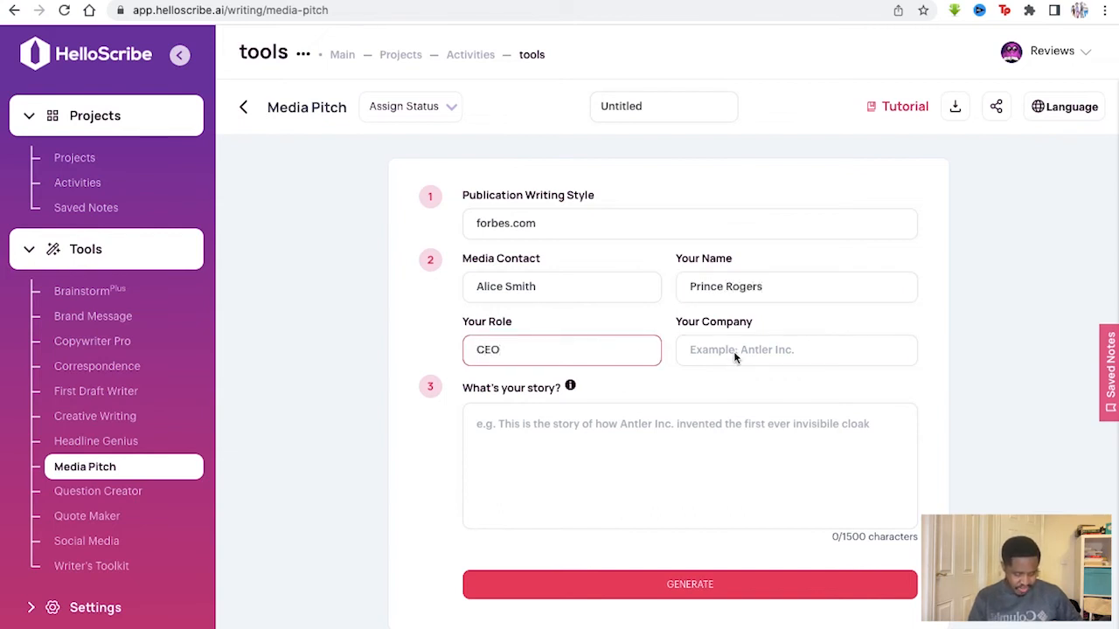
left_click(796, 349)
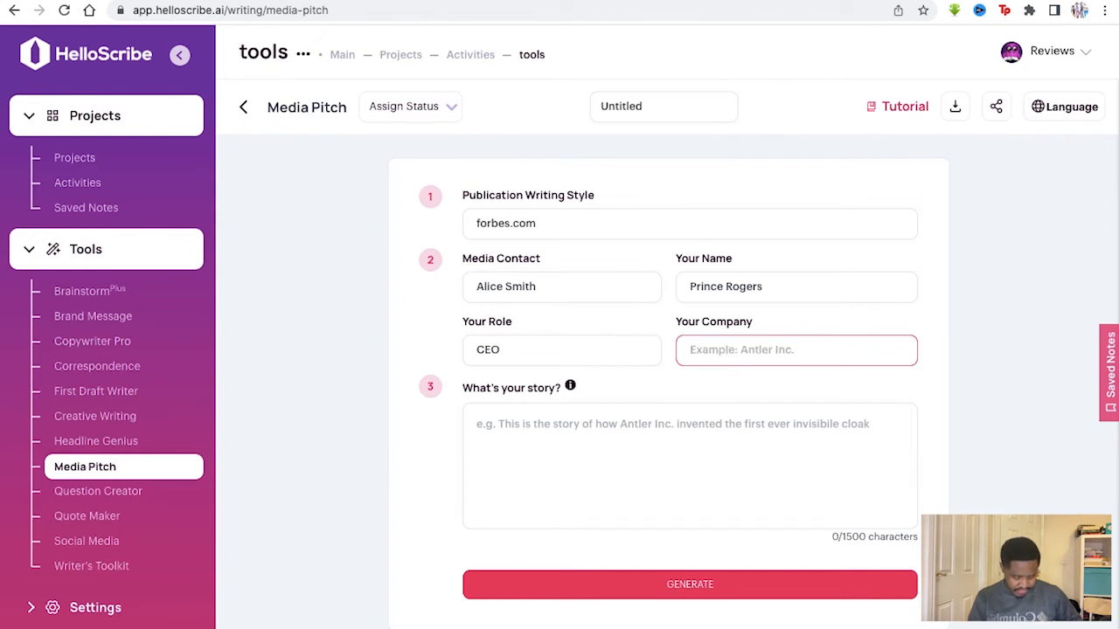
type("Antler Inc")
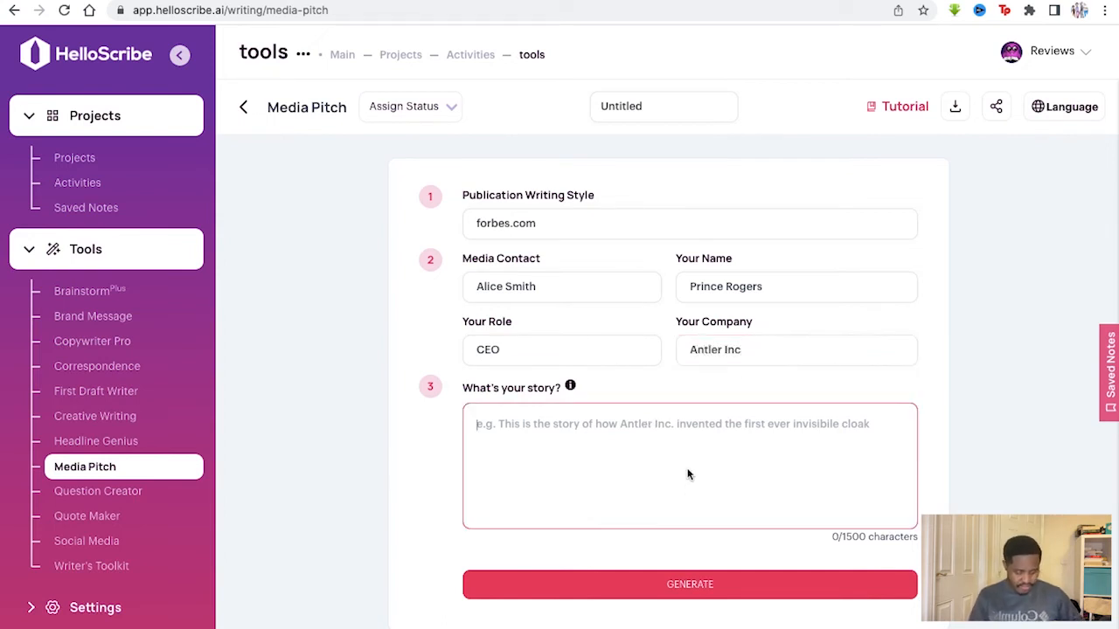
type("This is a story about how Antler Inc discovered time travel and have allowed humans to go into the past.")
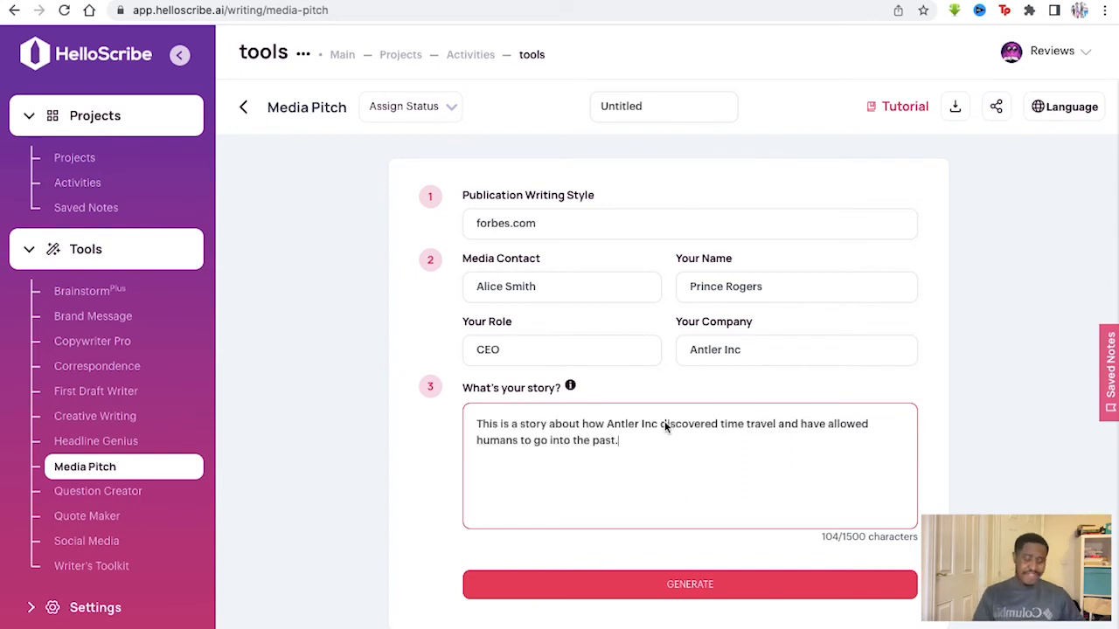
mouse_move(647, 430)
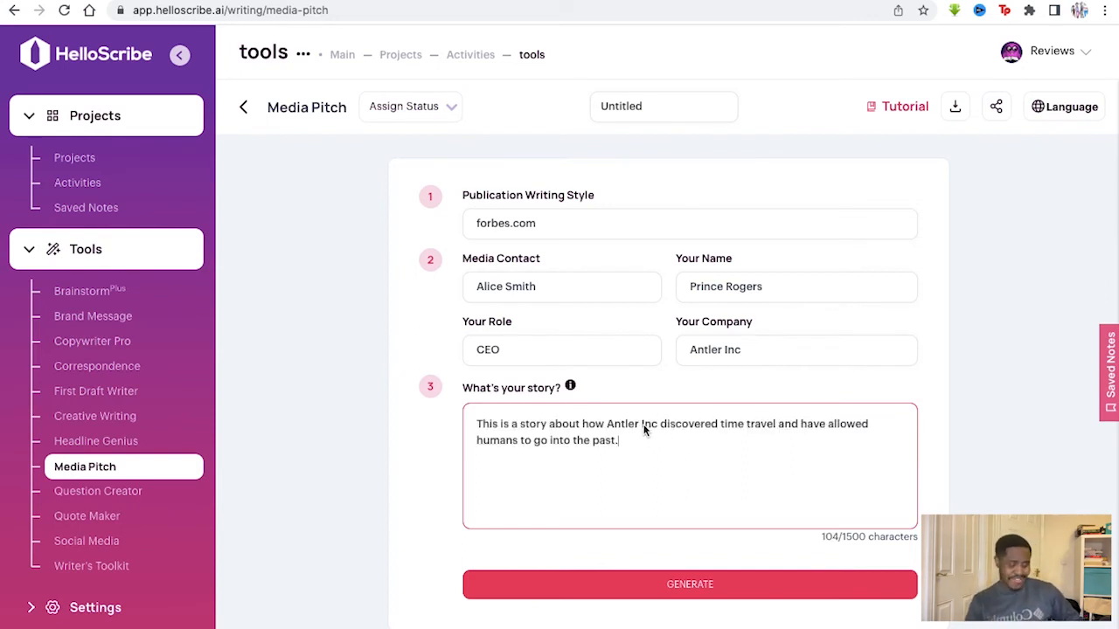
mouse_move(695, 440)
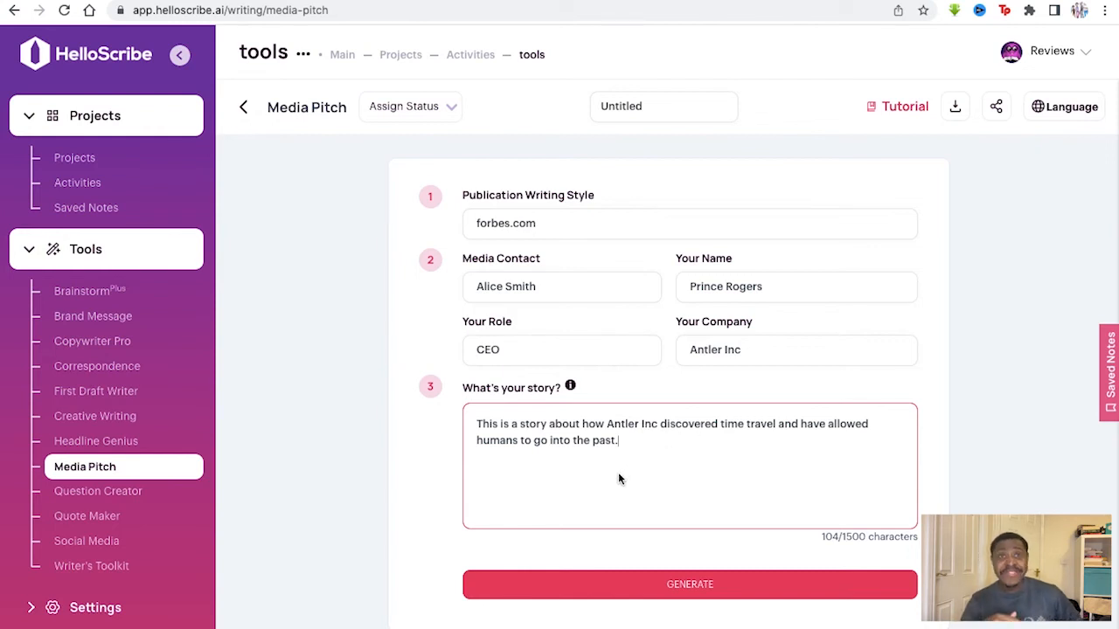
mouse_move(580, 584)
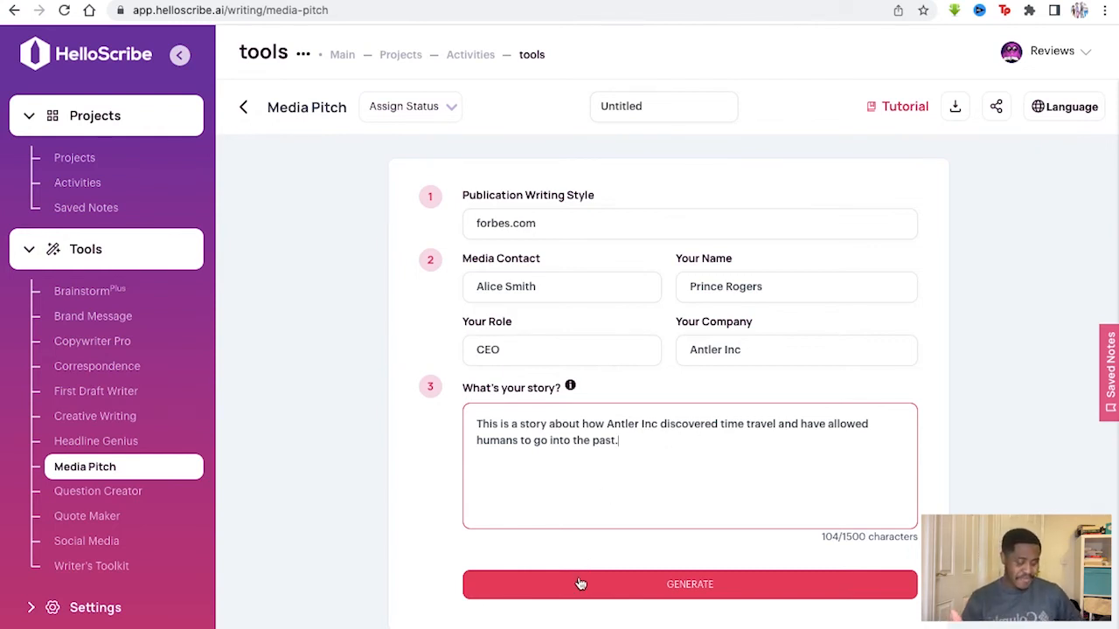
Generate the pitch letters to Alice about Antler Inc's time-travel discovery, dismissing a notification
left_click(581, 584)
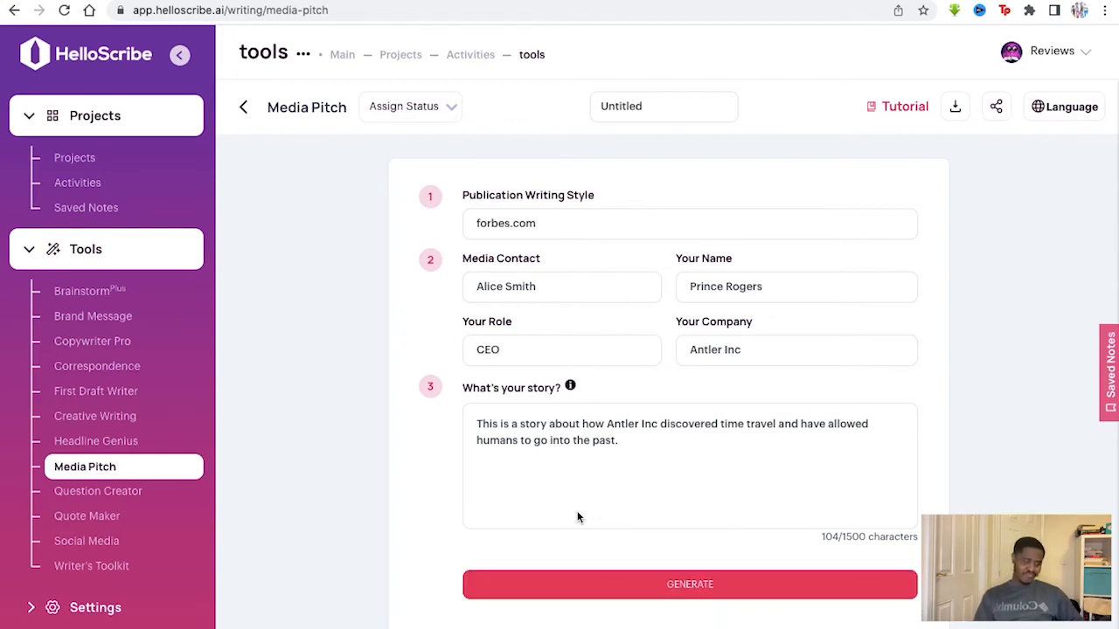
left_click(689, 584)
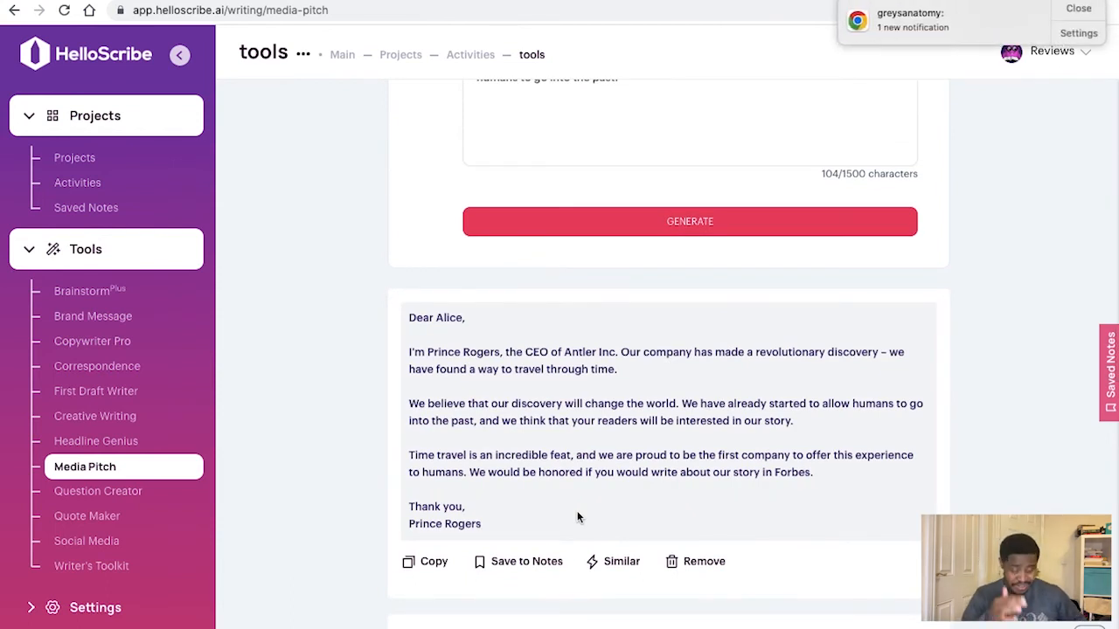
mouse_move(549, 360)
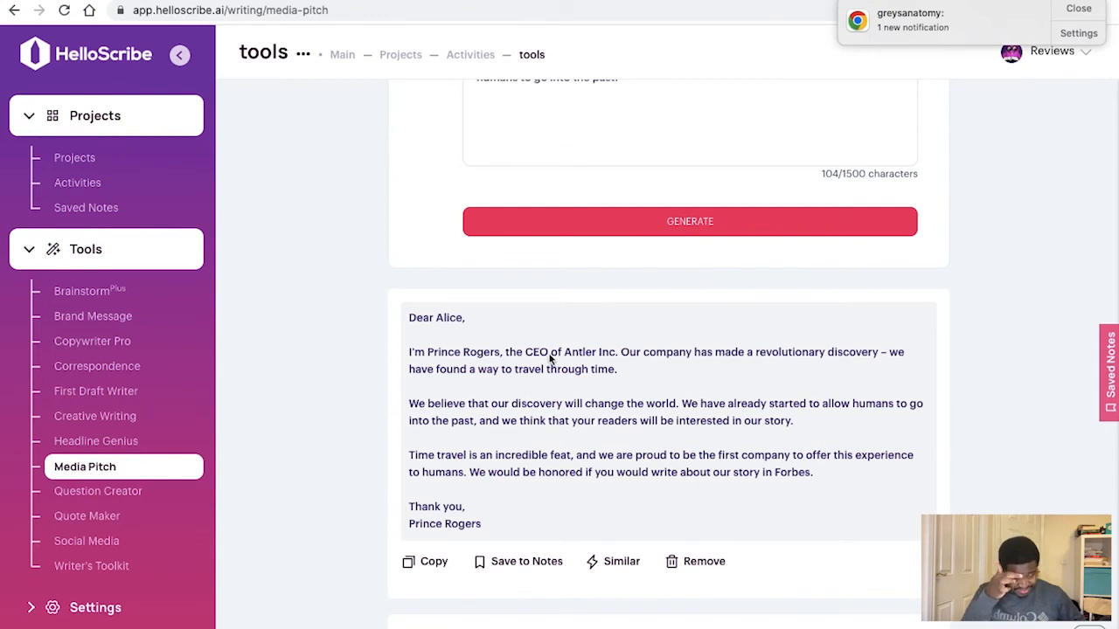
mouse_move(535, 369)
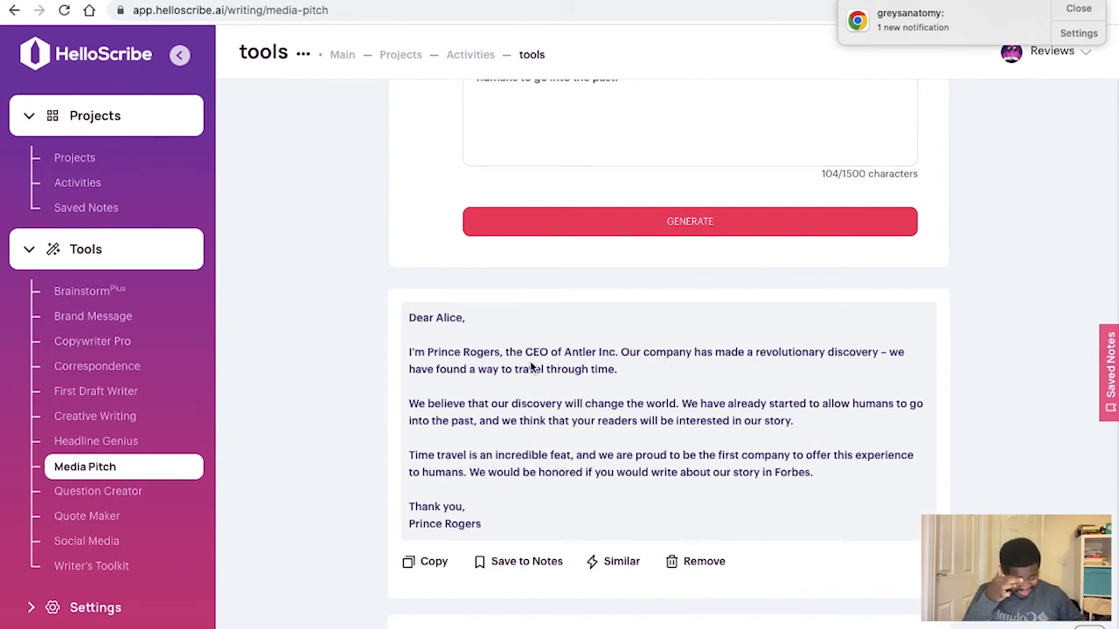
mouse_move(1081, 11)
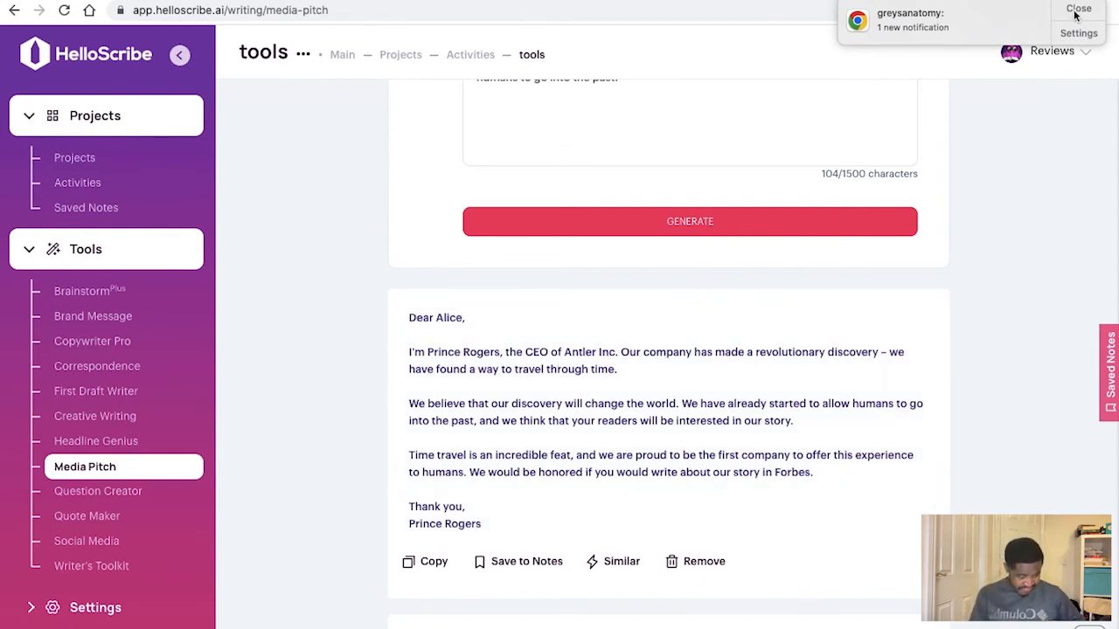
left_click(1079, 11)
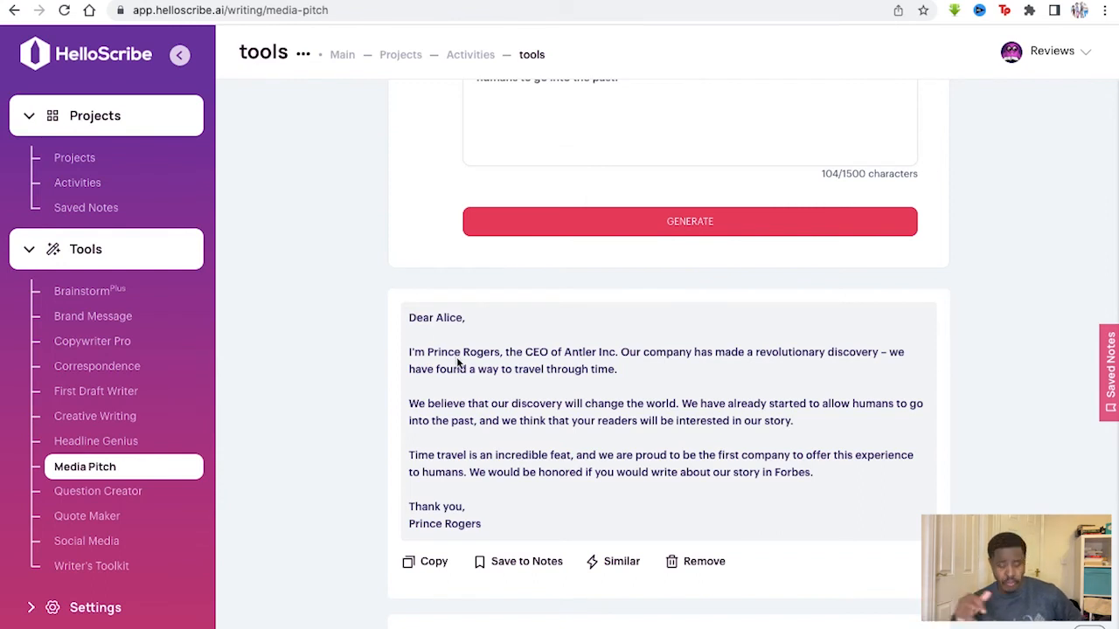
mouse_move(623, 367)
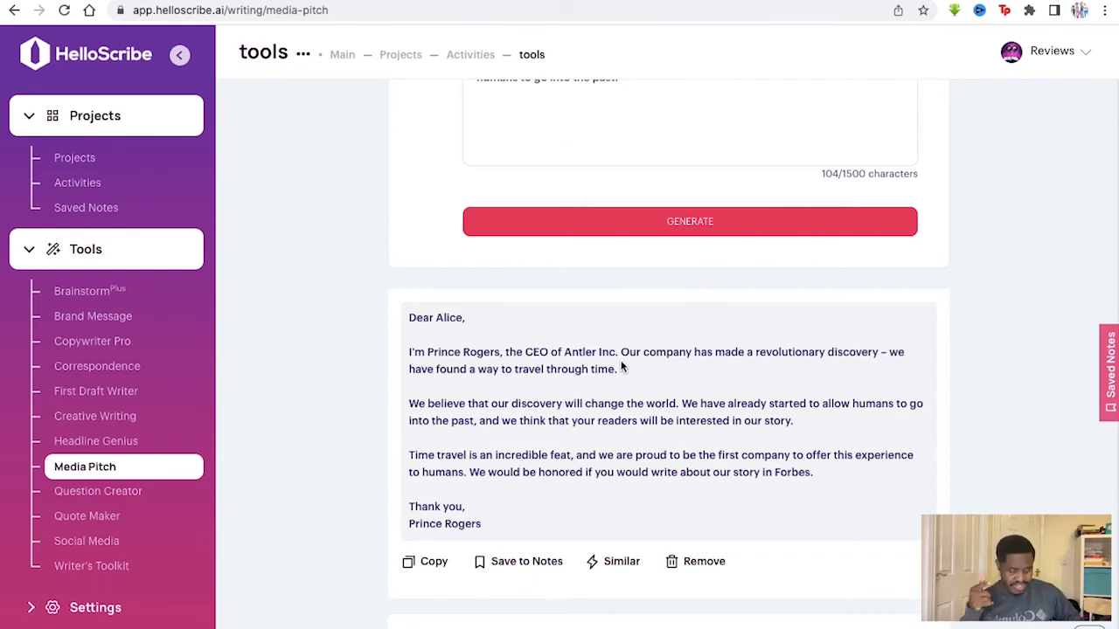
mouse_move(517, 388)
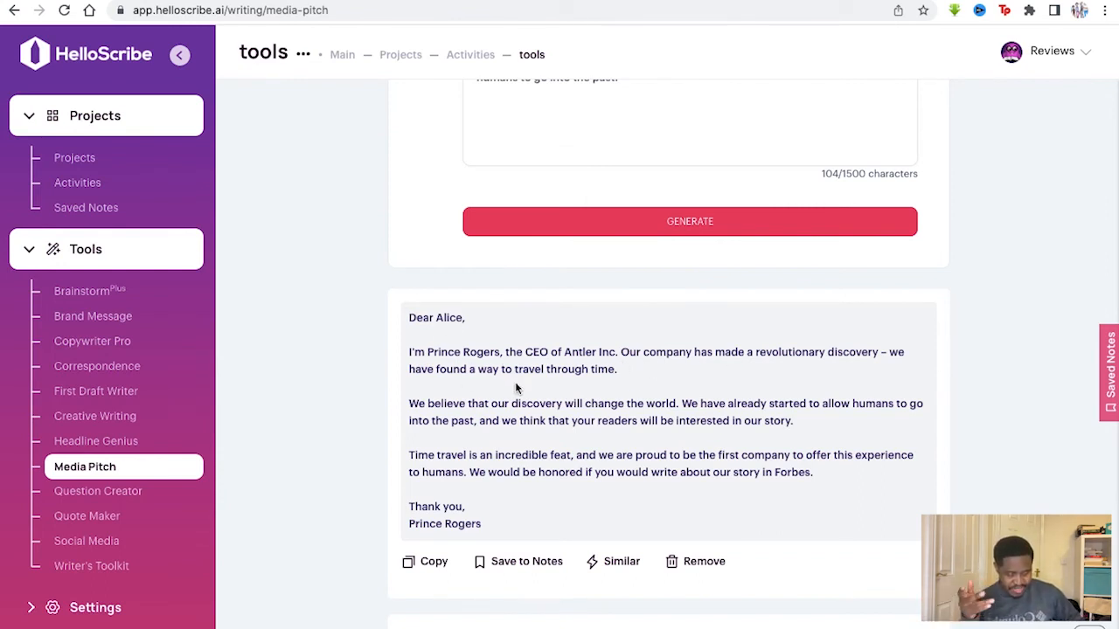
mouse_move(552, 416)
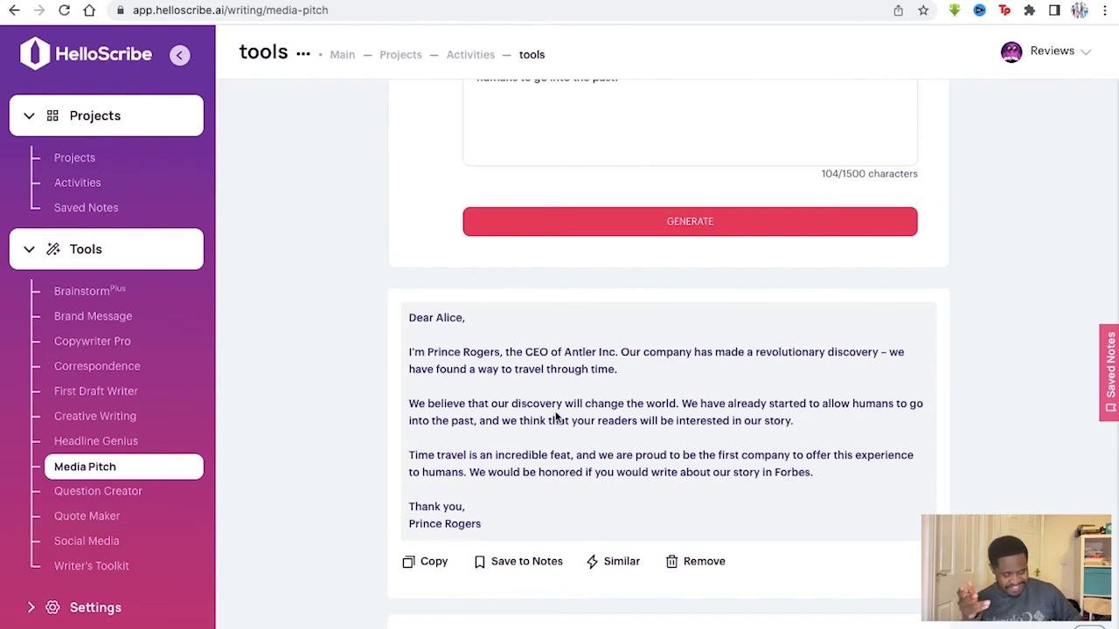
mouse_move(490, 483)
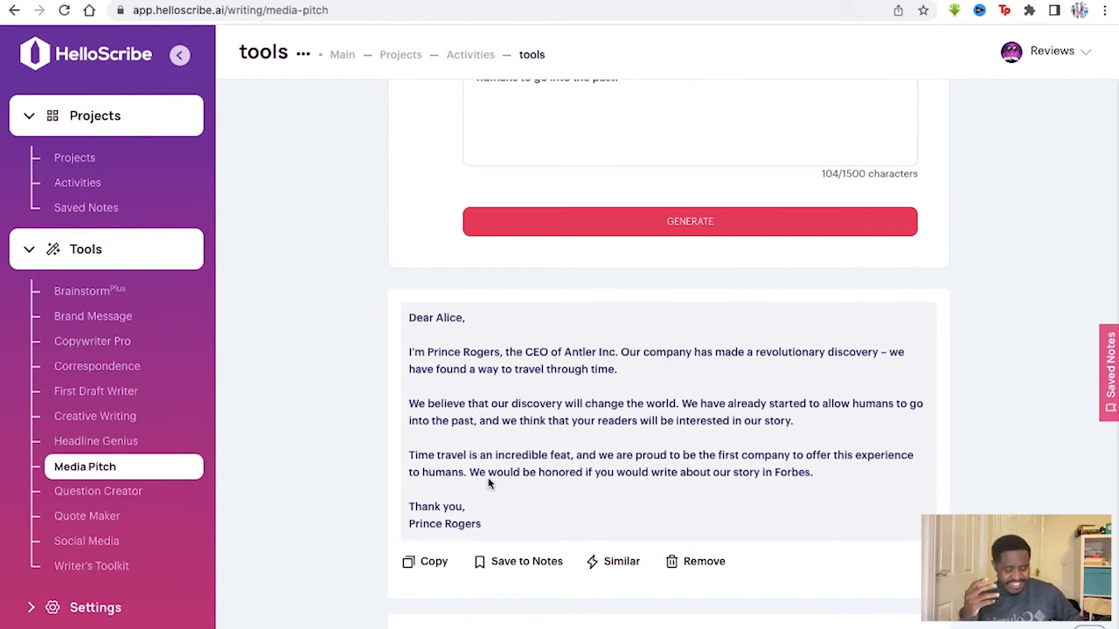
Read through the two generated Forbes pitch letters and return to the form
scroll("down", 3)
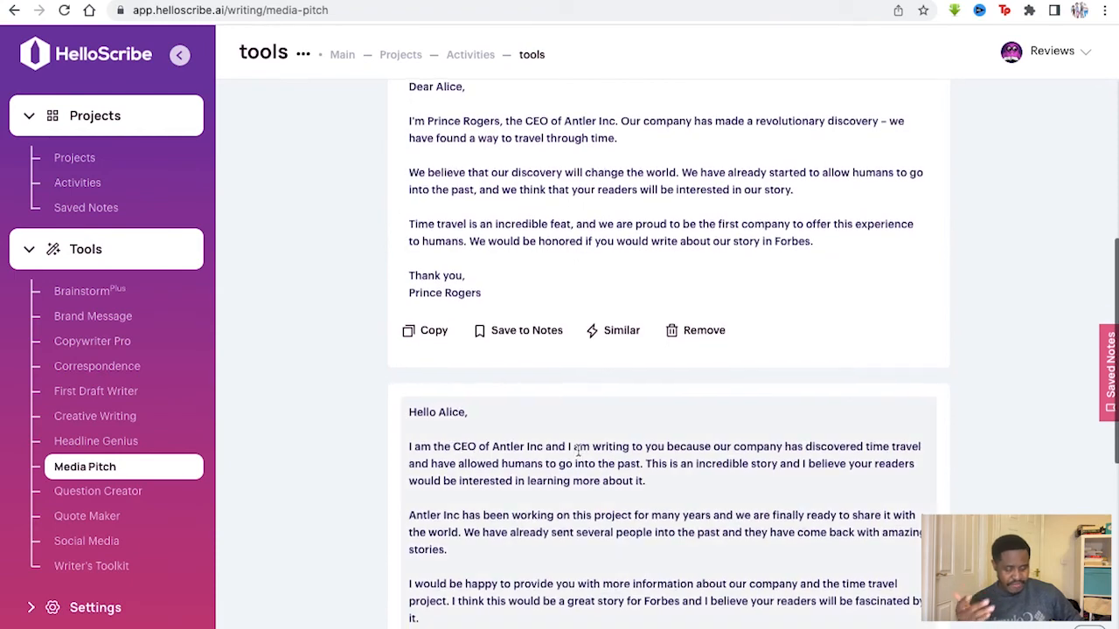
scroll("down", 3)
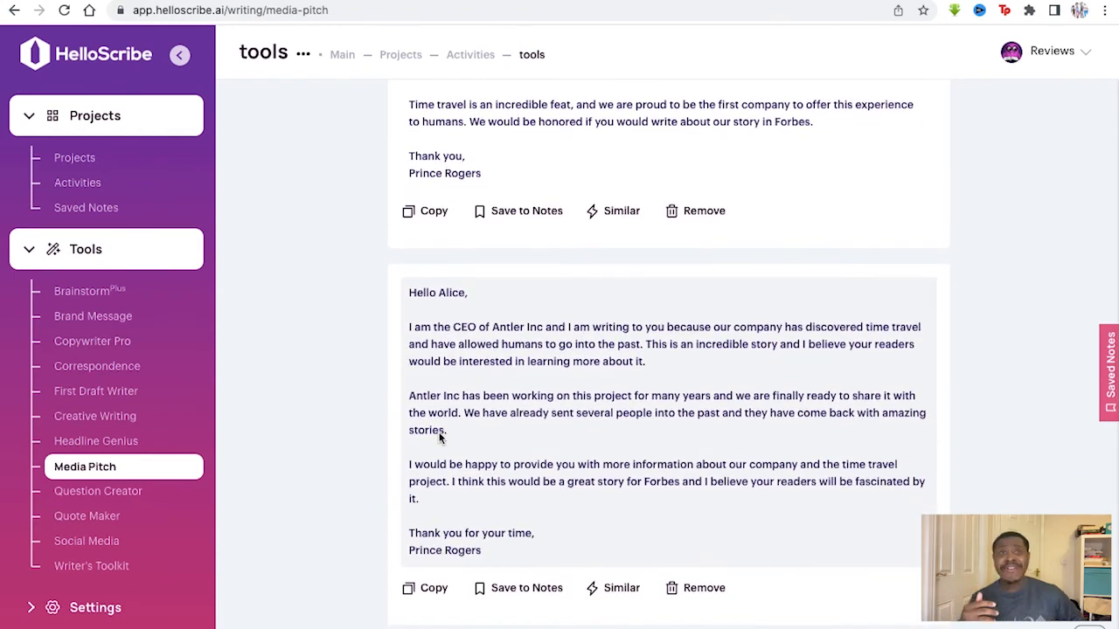
scroll("down", 3)
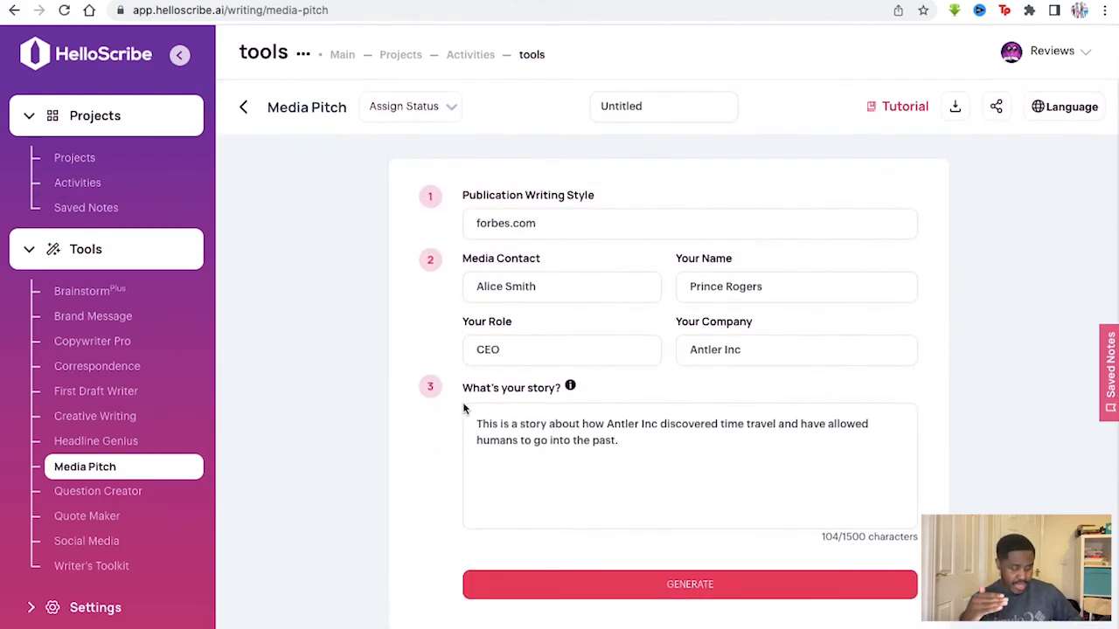
left_click(689, 584)
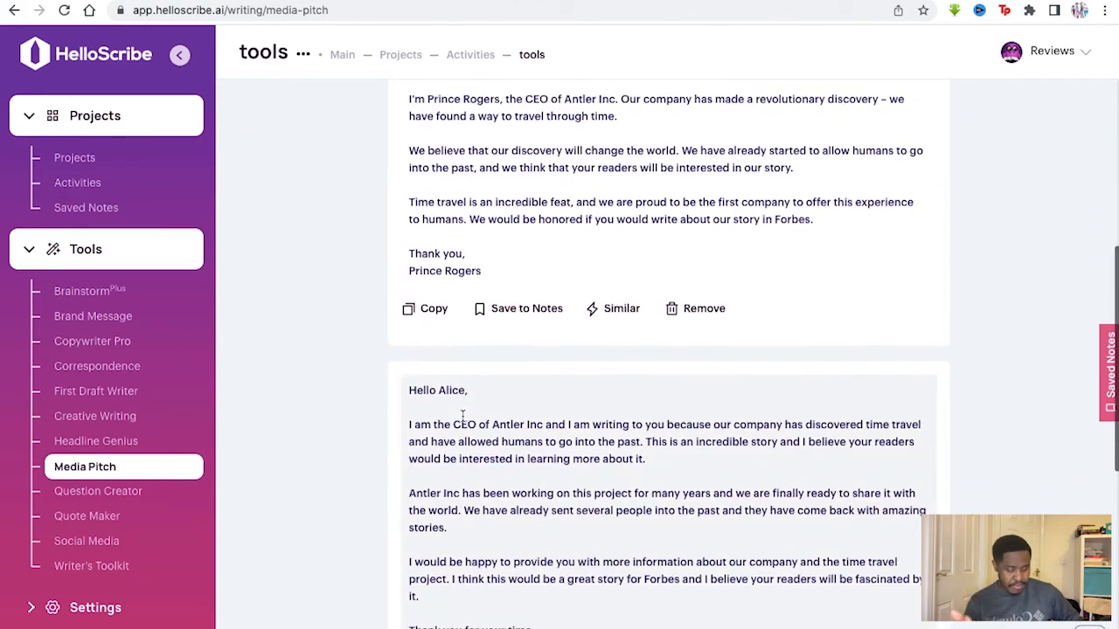
scroll("down", 3)
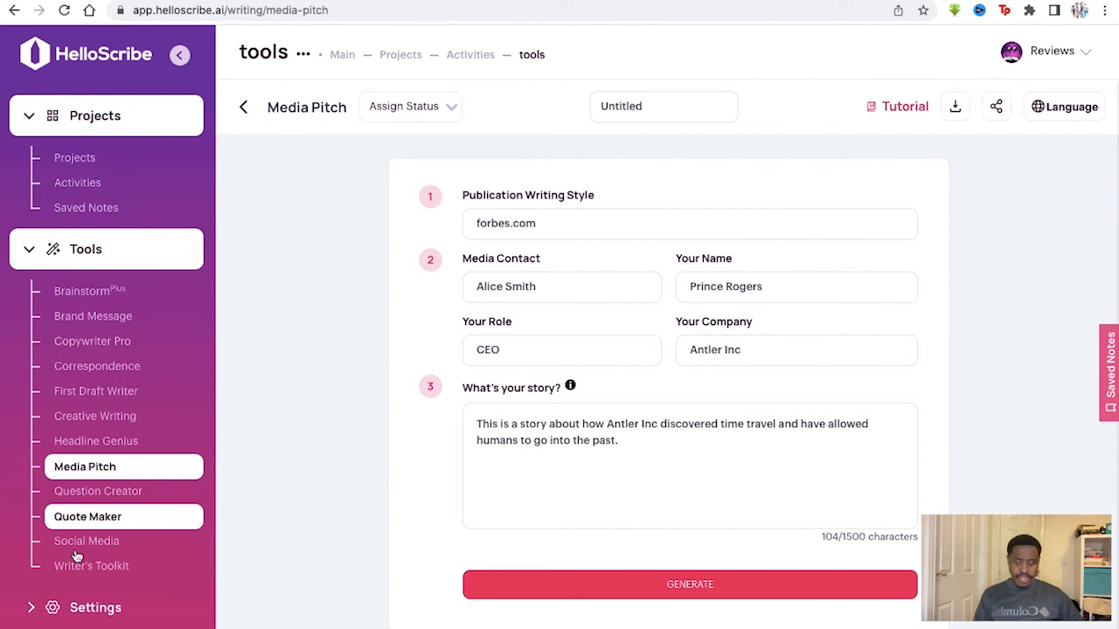
In Quote Maker, set tone Uplifting and generate quotes about never giving up on your dreams
left_click(87, 518)
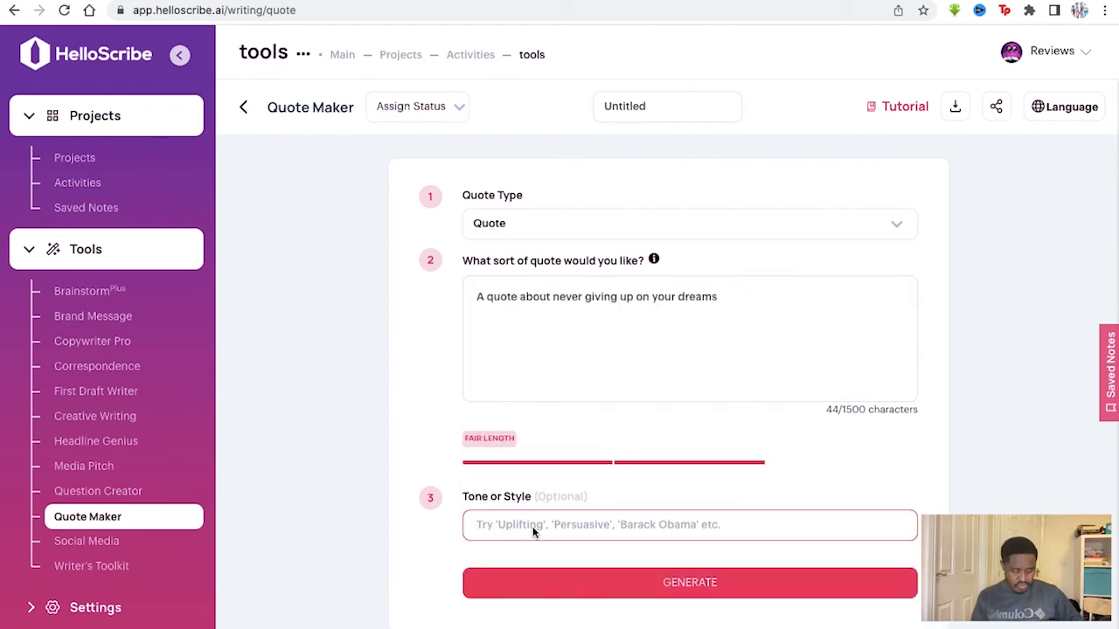
type("Uplifting")
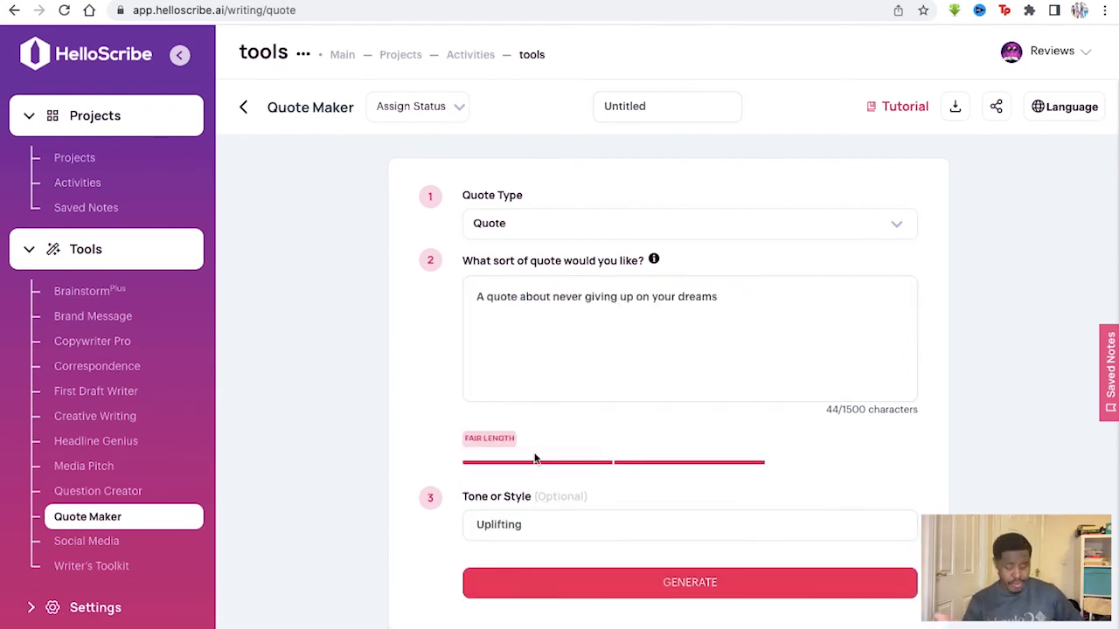
left_click(689, 582)
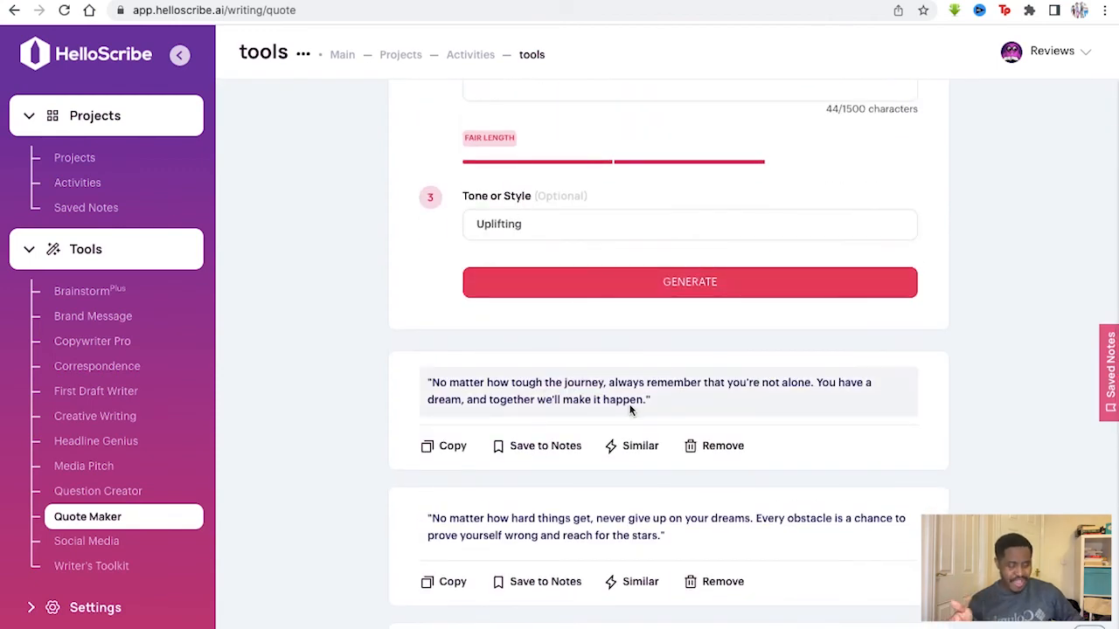
scroll("down", 3)
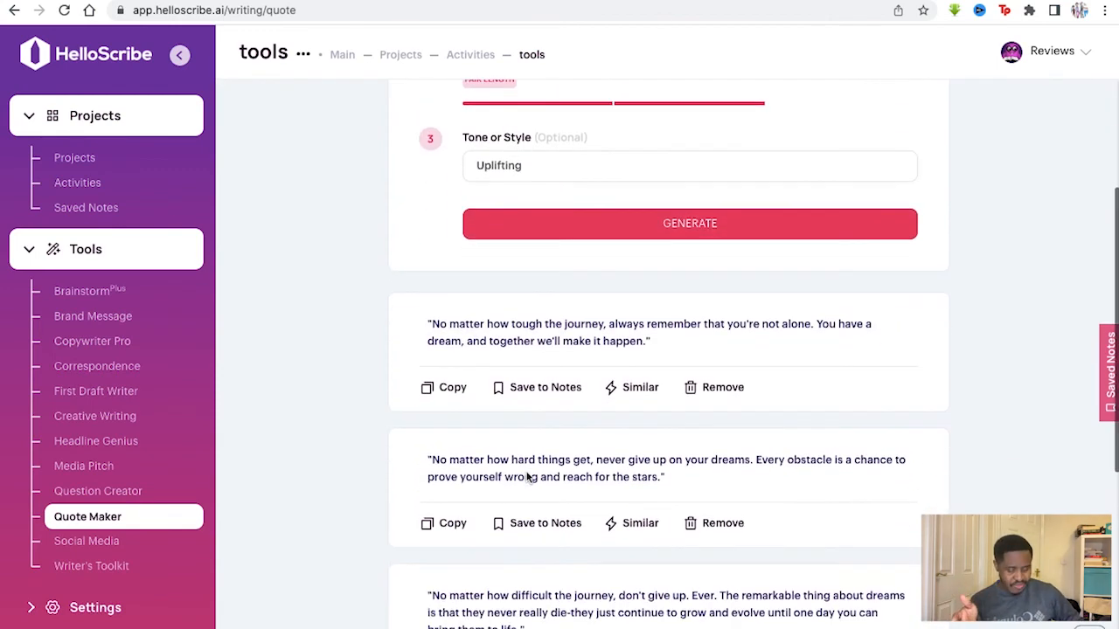
scroll("down", 3)
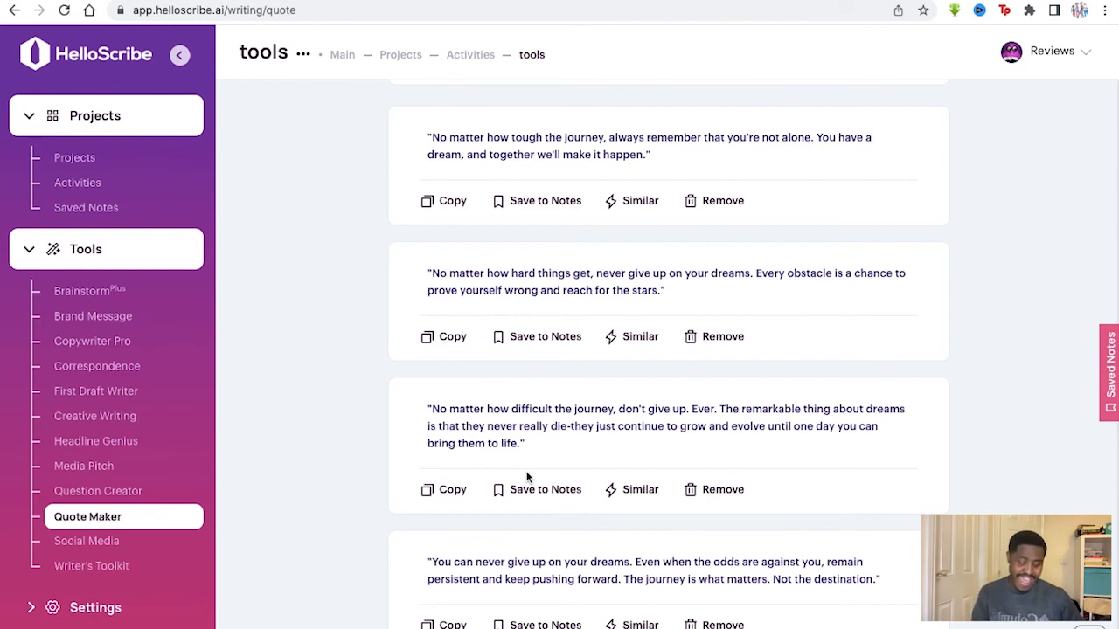
mouse_move(154, 553)
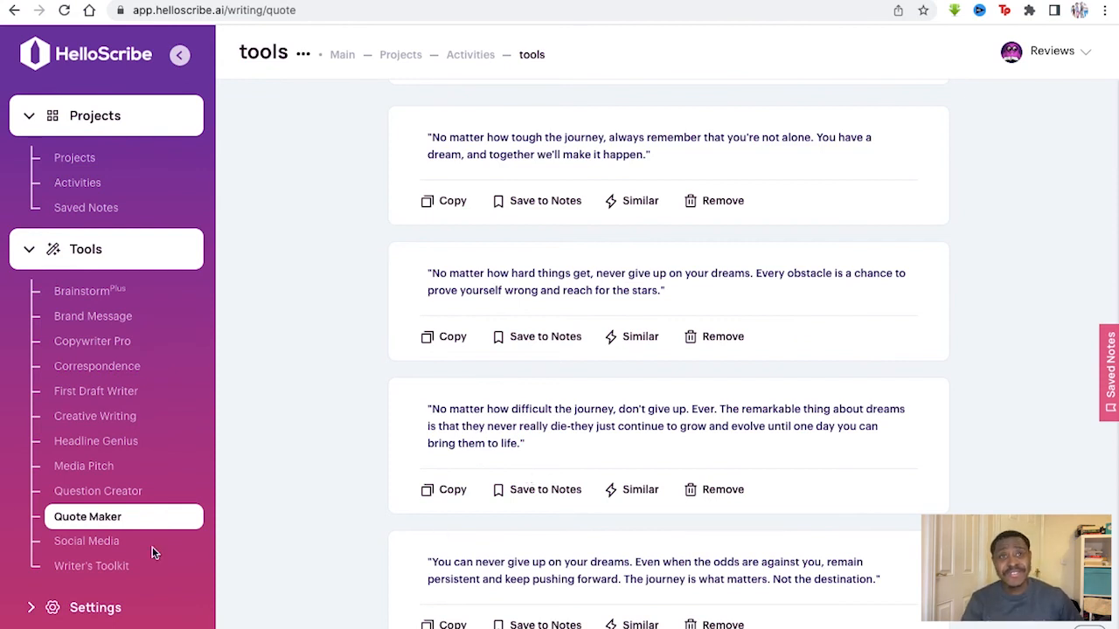